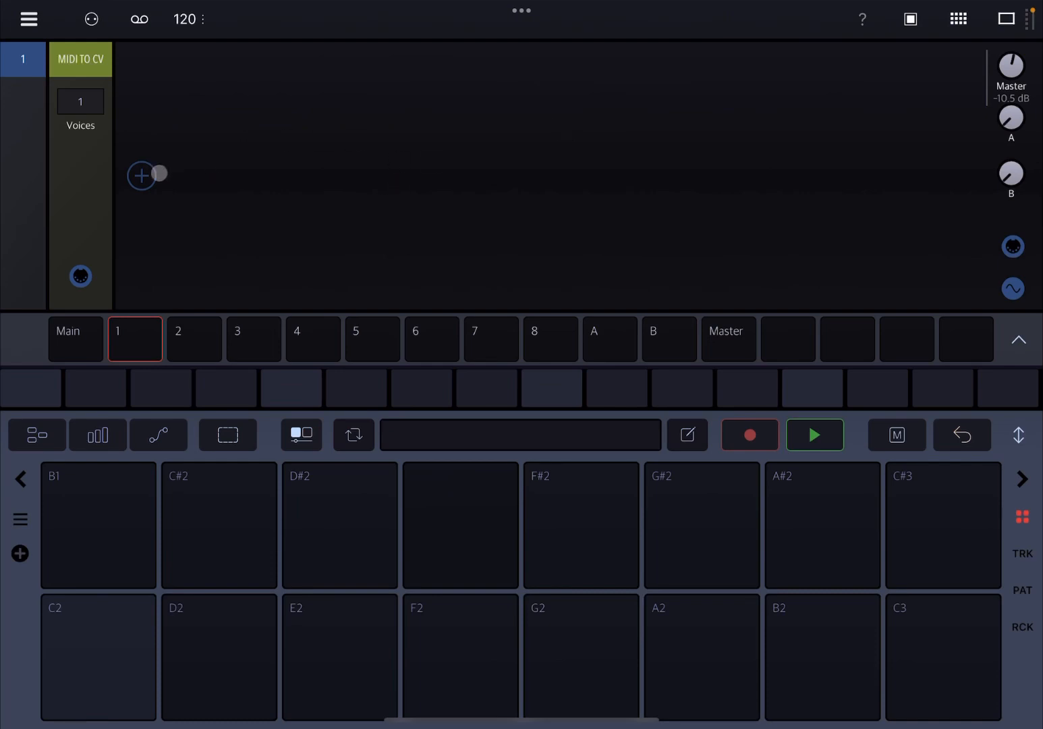
# - Add an Amp Env ADSR processor to the rack and browse Generator modules to insert before it
pyautogui.click(141, 175)
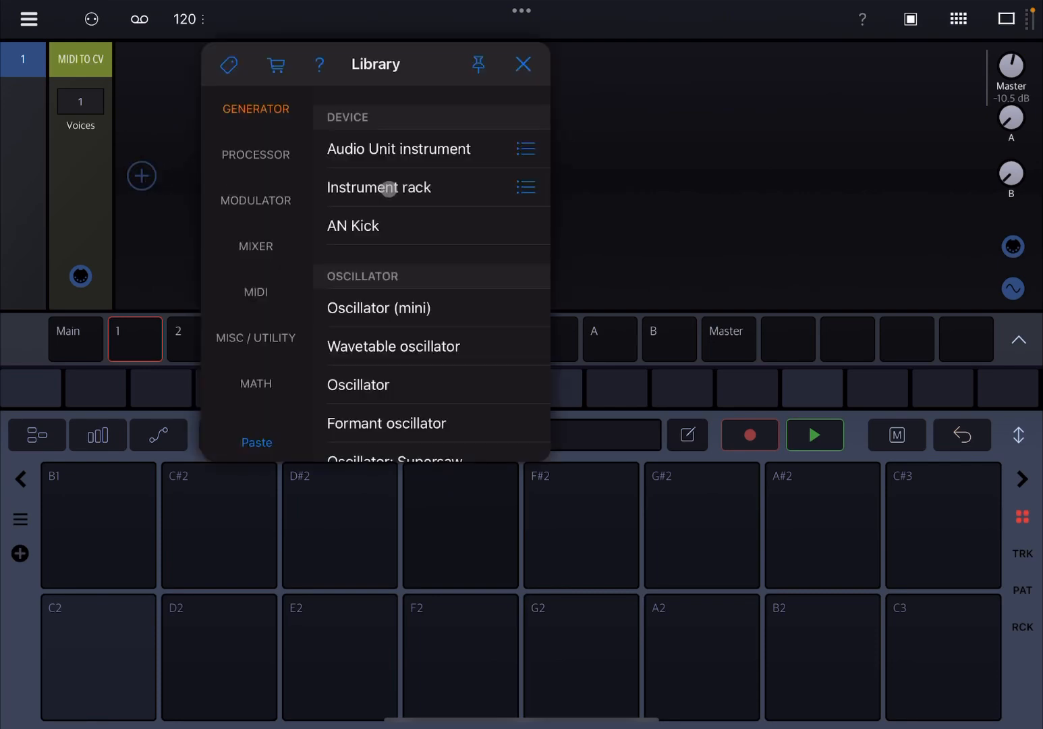
pyautogui.click(255, 155)
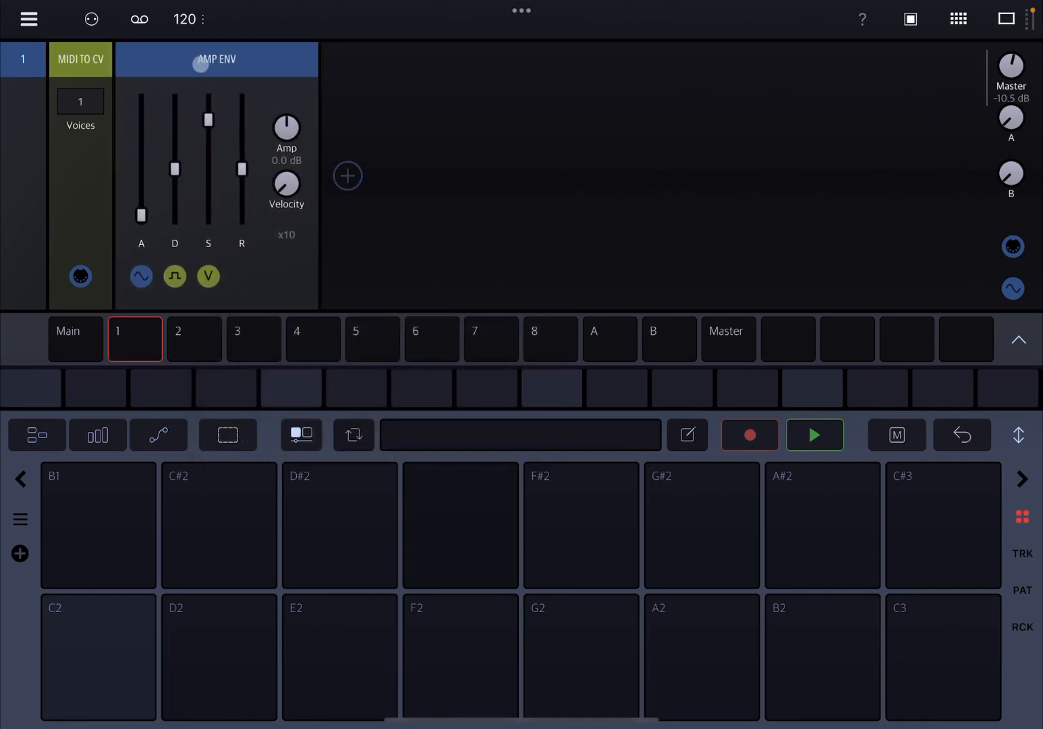
pyautogui.click(347, 176)
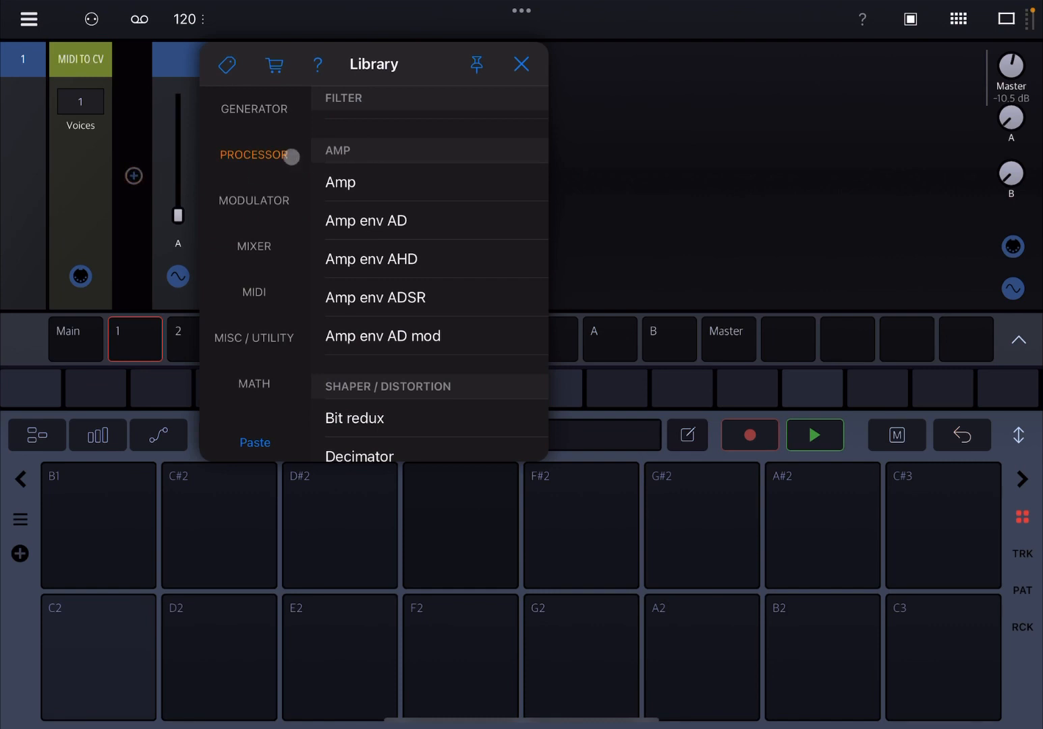
pyautogui.click(253, 109)
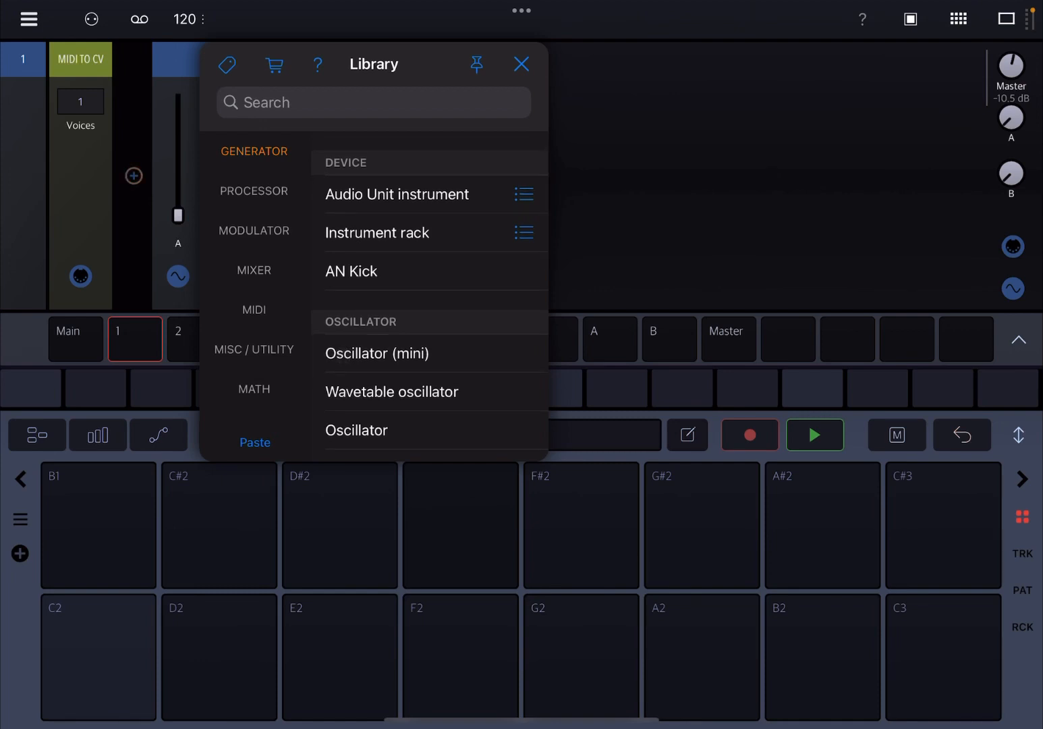
# - Insert an Oscillator between MIDI to CV and the envelope and set its waveform to Sine
pyautogui.click(357, 429)
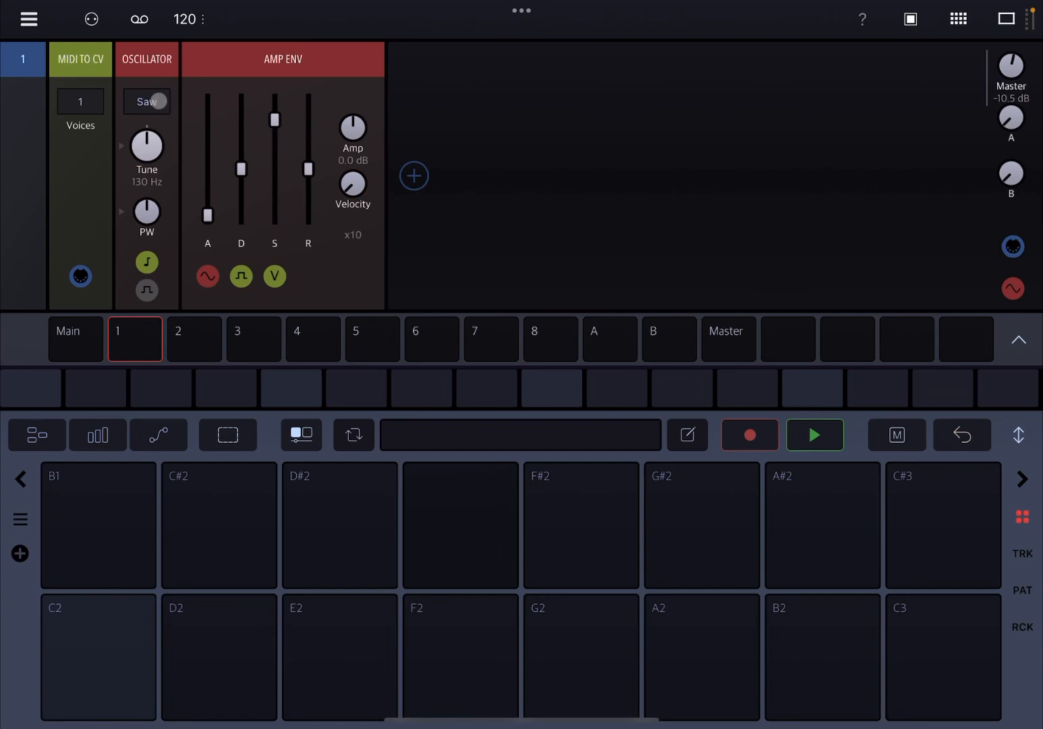
pyautogui.click(146, 101)
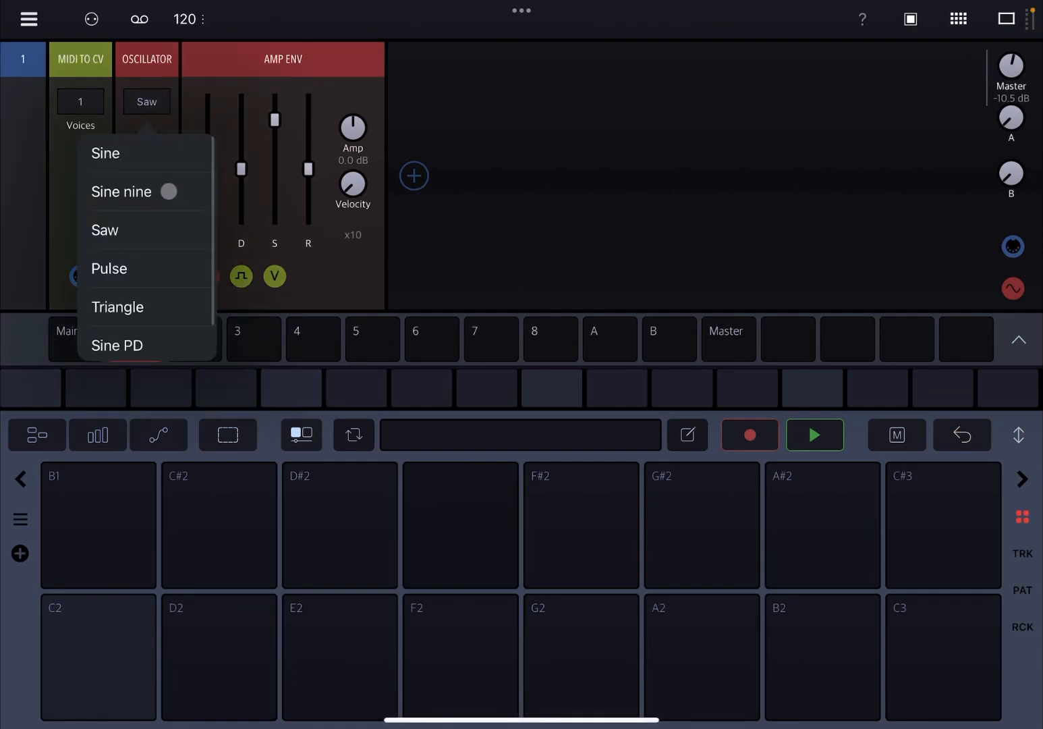
pyautogui.scroll(-3)
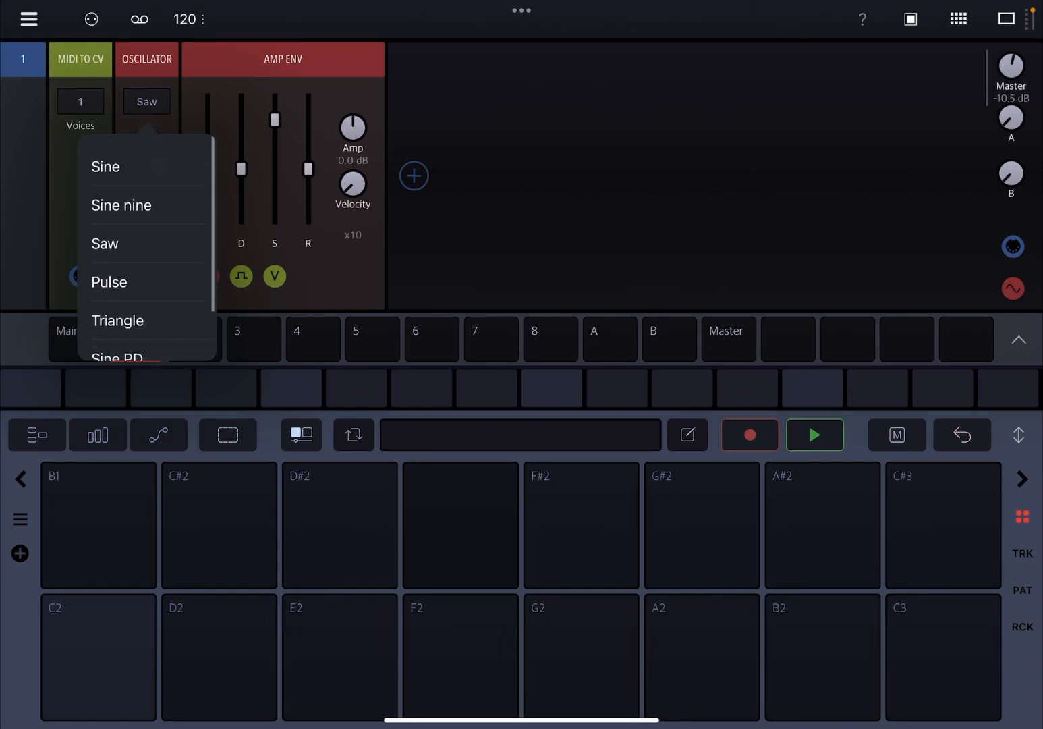
pyautogui.click(106, 166)
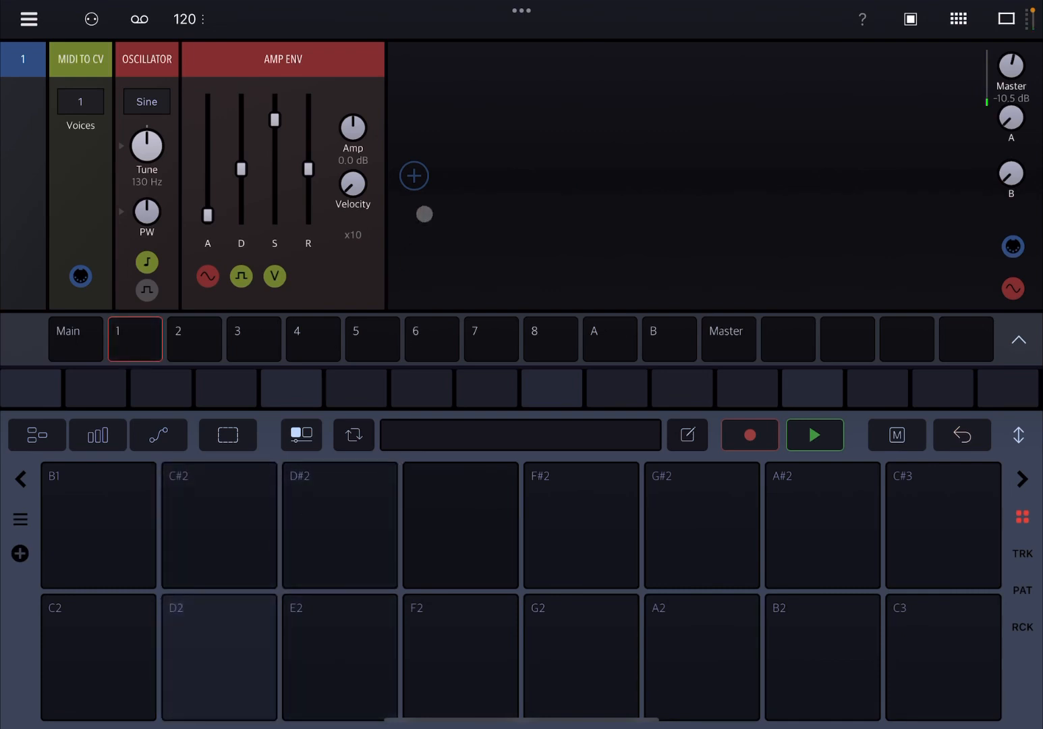
# - Add a Shaper module after the amp envelope and bring up its shaping-mode list
pyautogui.click(414, 176)
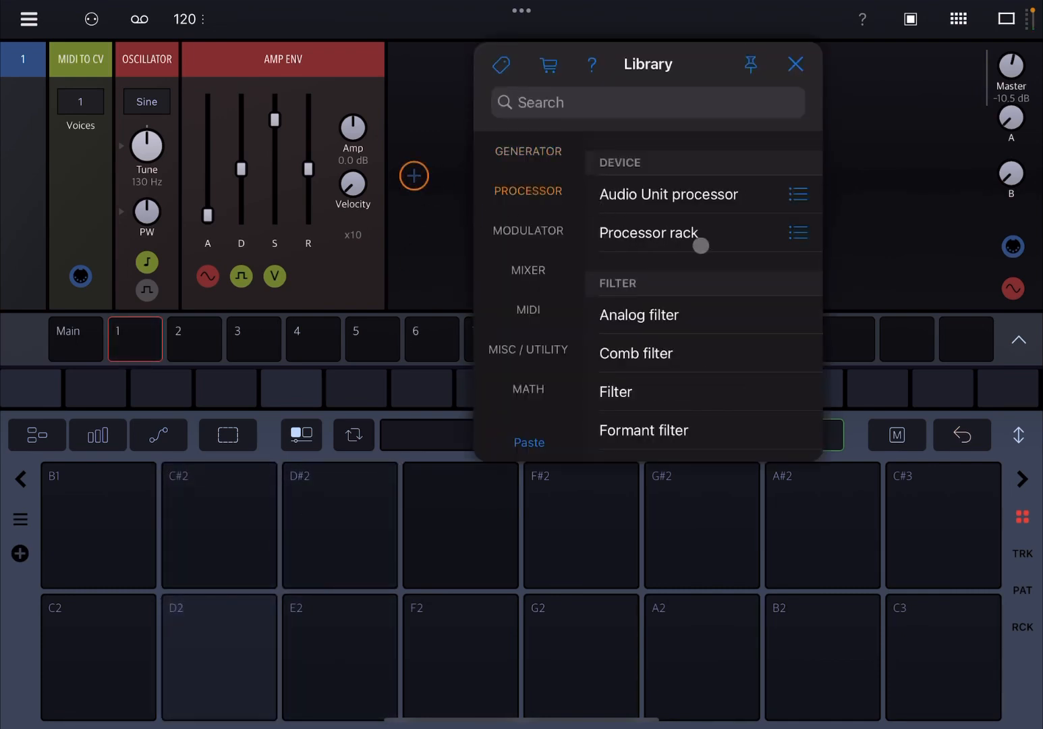
pyautogui.scroll(-3)
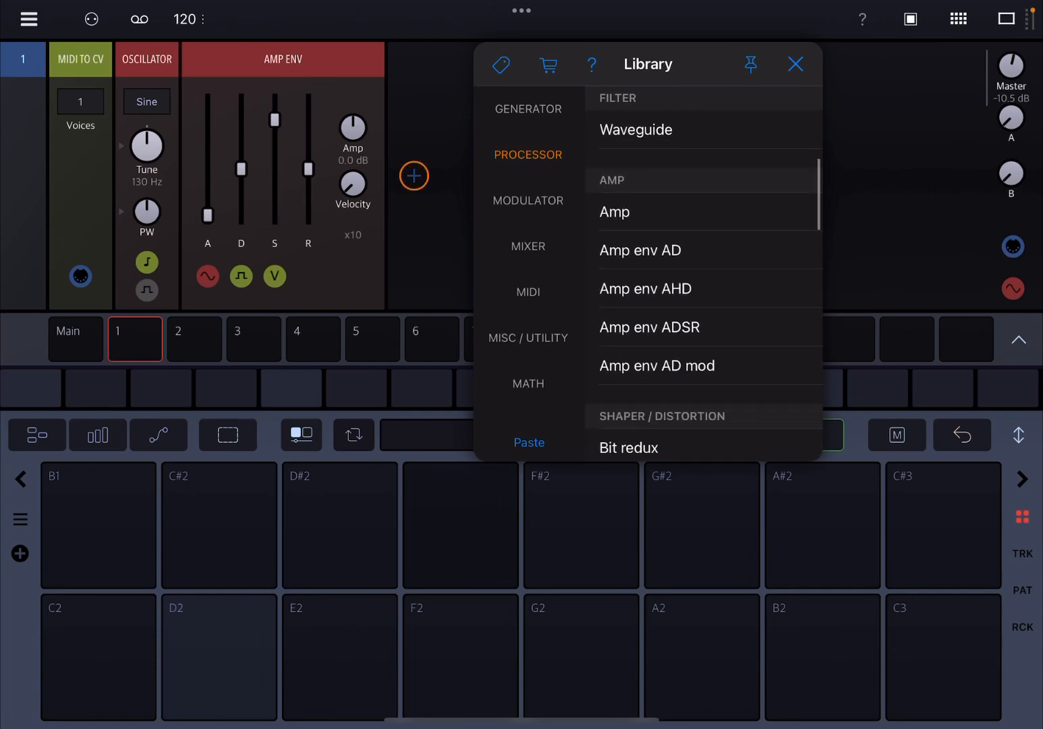
pyautogui.scroll(-3)
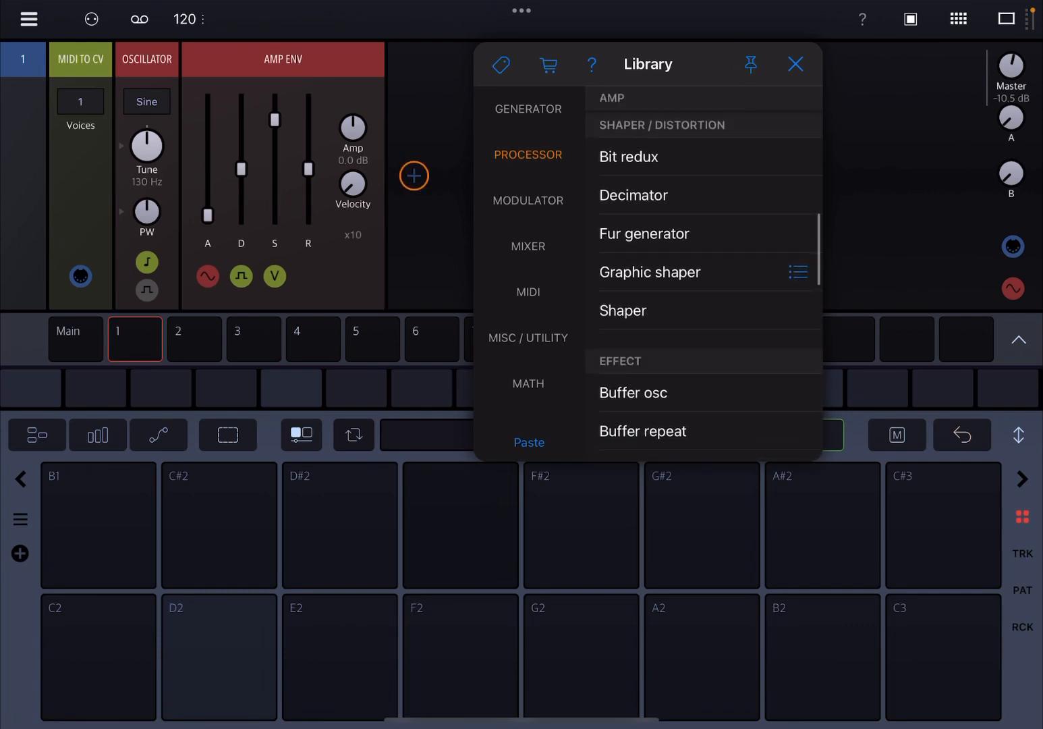
pyautogui.click(623, 310)
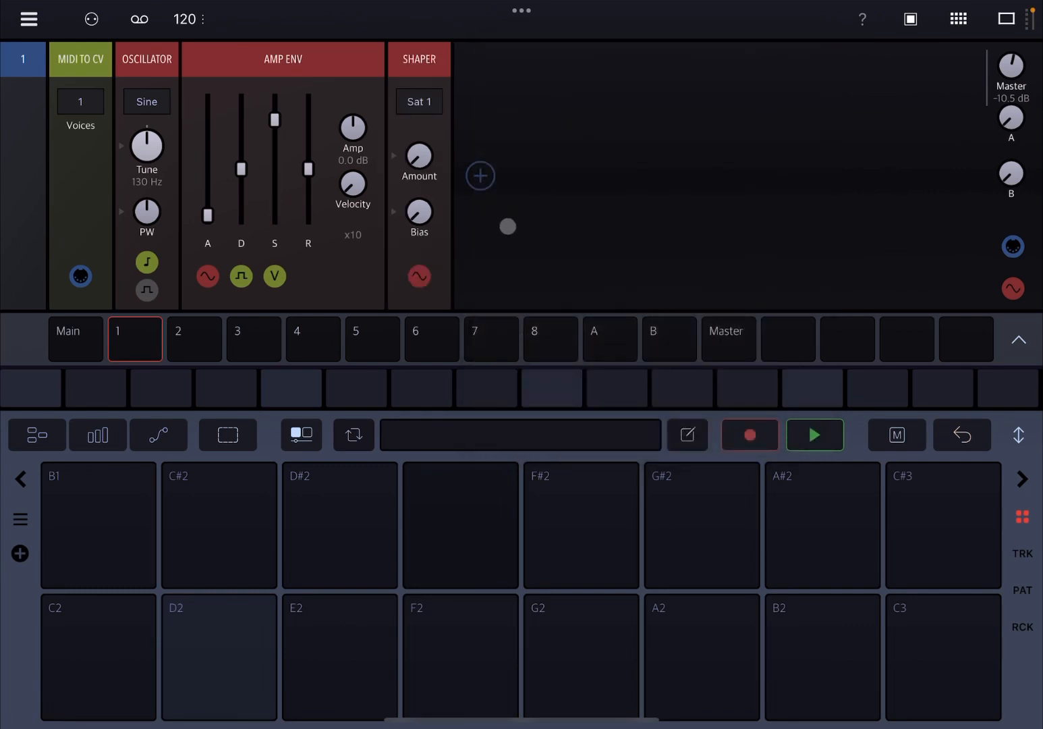
pyautogui.click(419, 102)
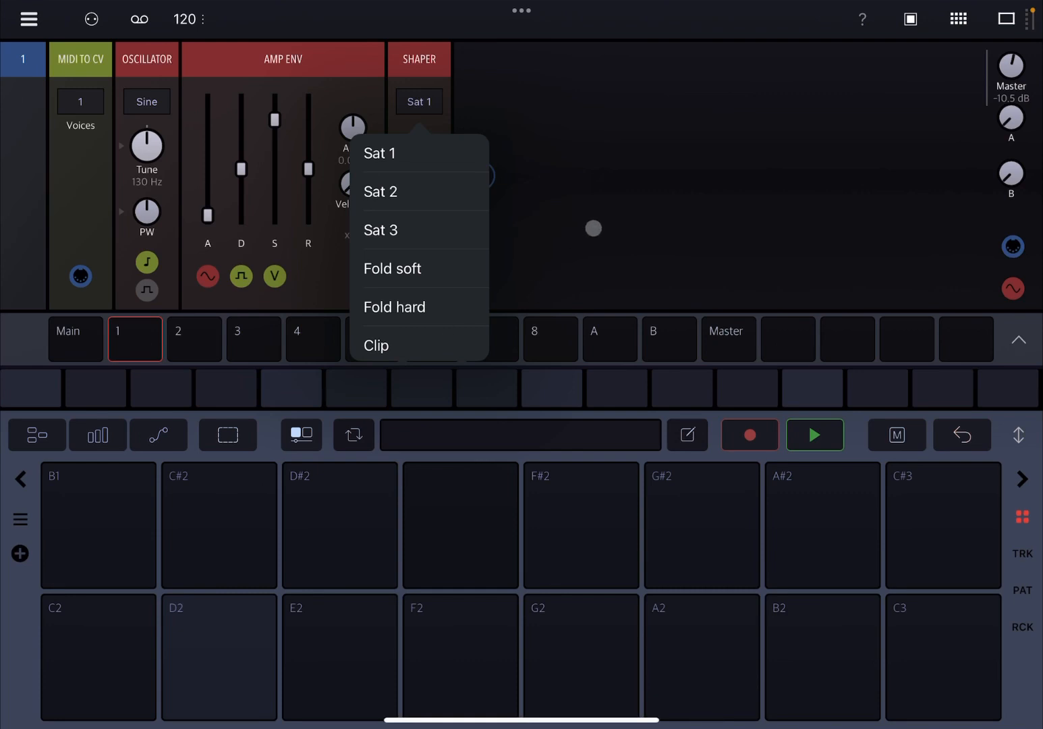
# - Adjust the Shaper amount and switch its curve from Sat 1 to Sat 2
pyautogui.click(379, 153)
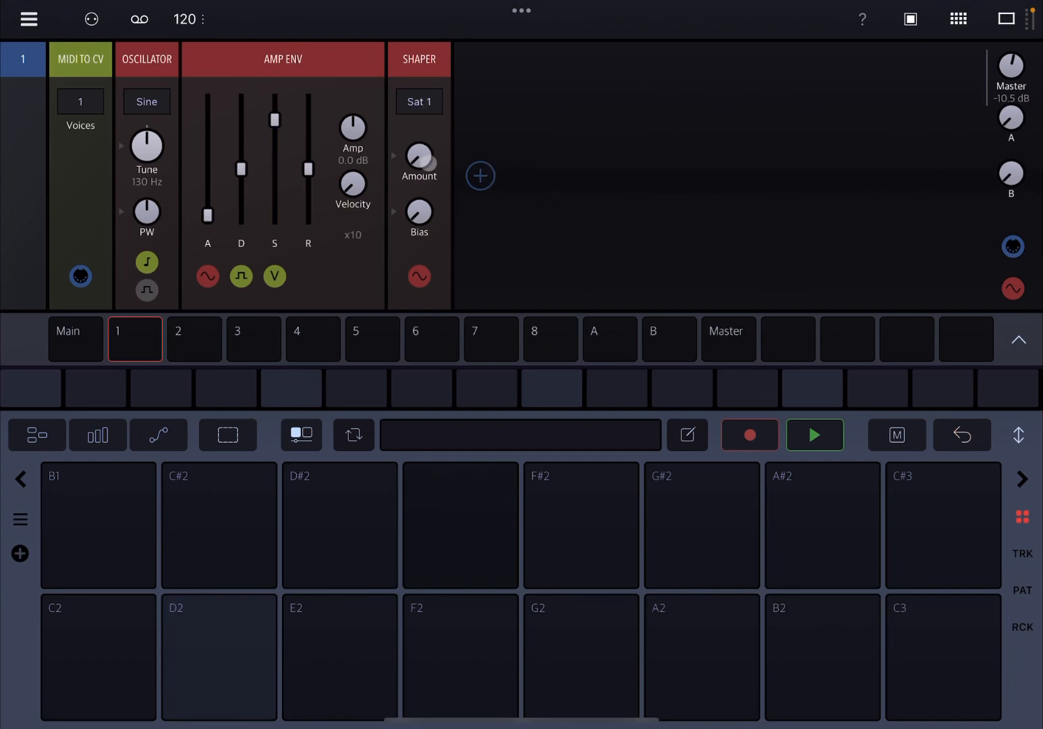
pyautogui.click(459, 658)
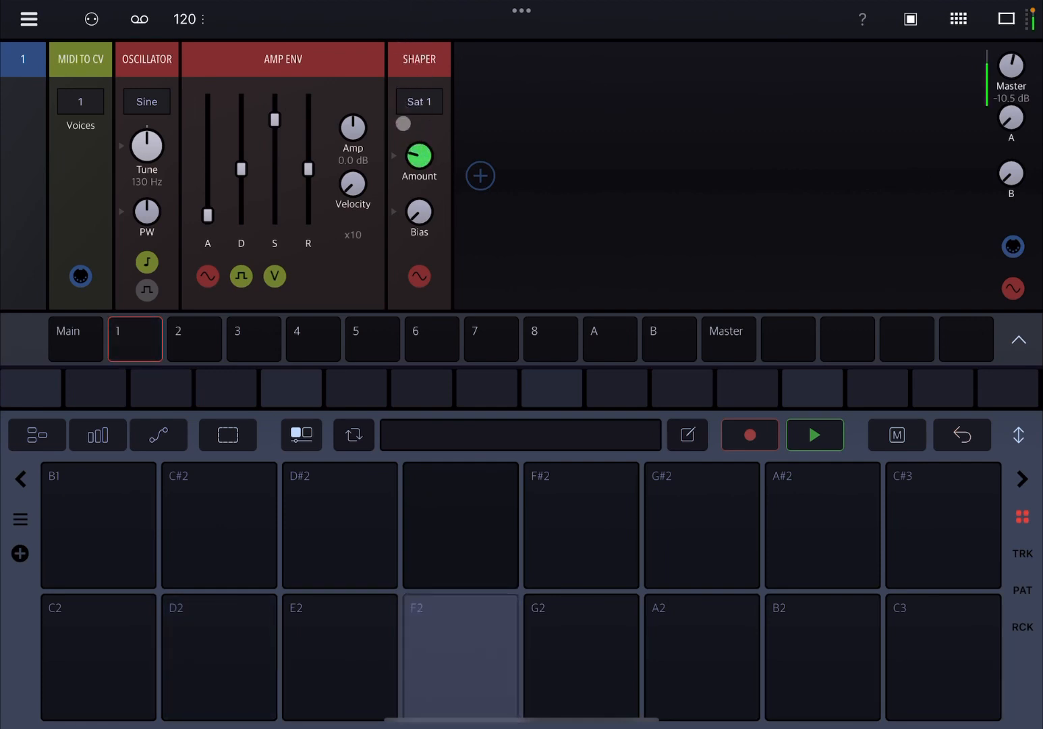
pyautogui.click(418, 101)
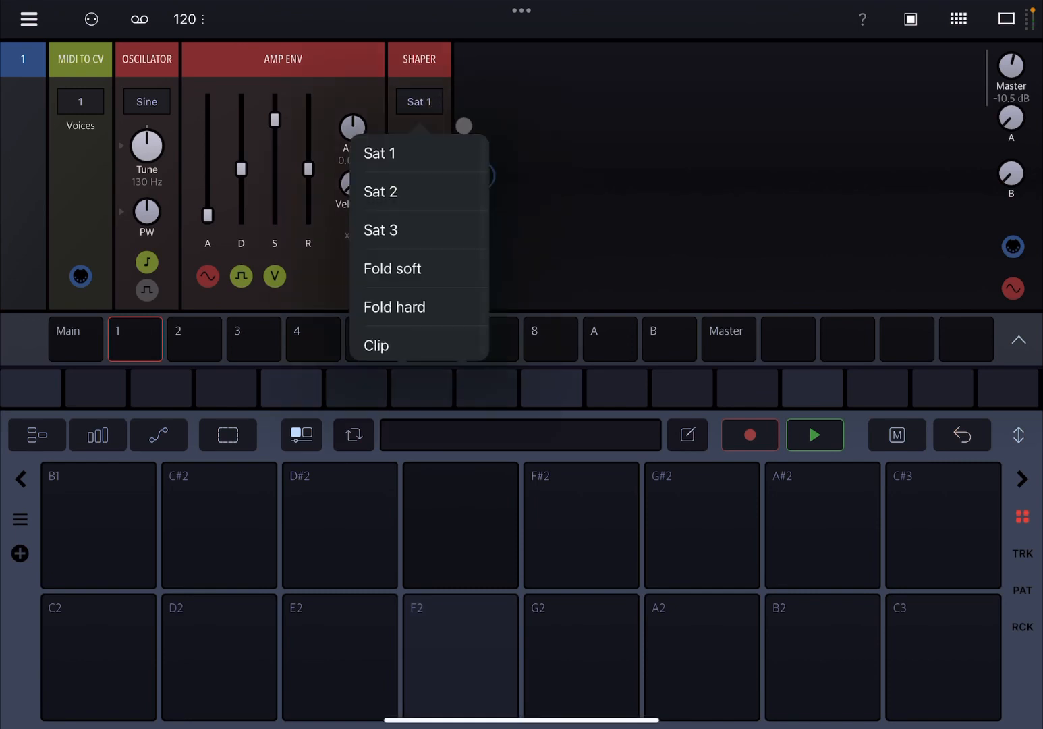
pyautogui.click(380, 191)
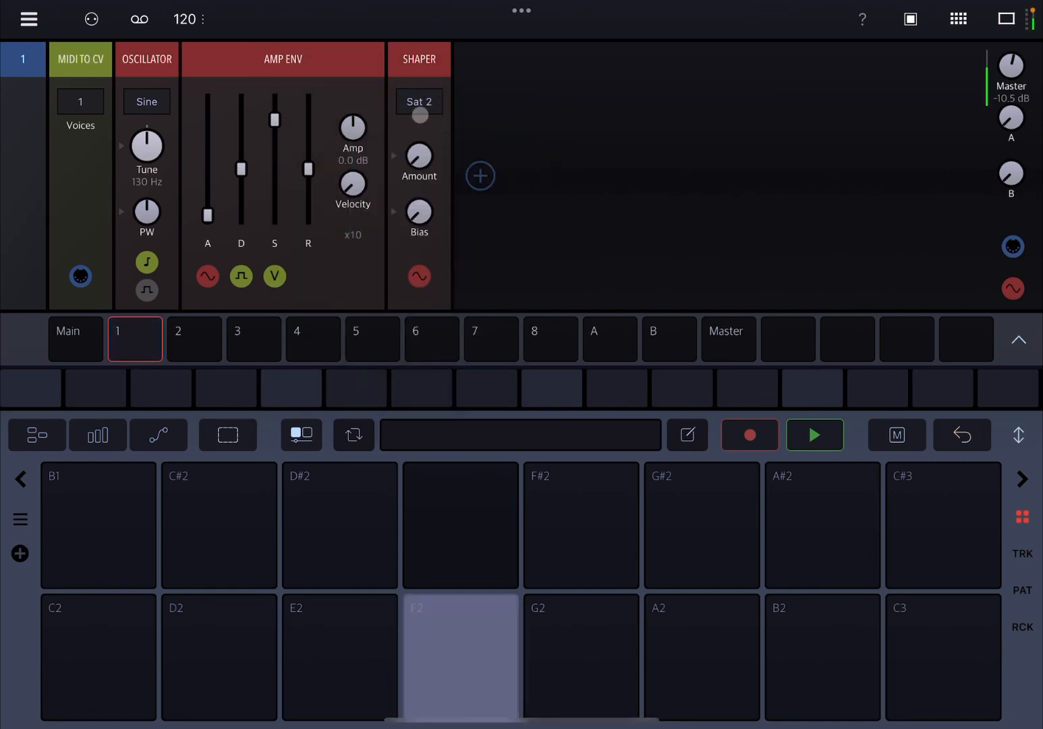
# - Switch the Shaper curve on to Sat 3
pyautogui.click(418, 155)
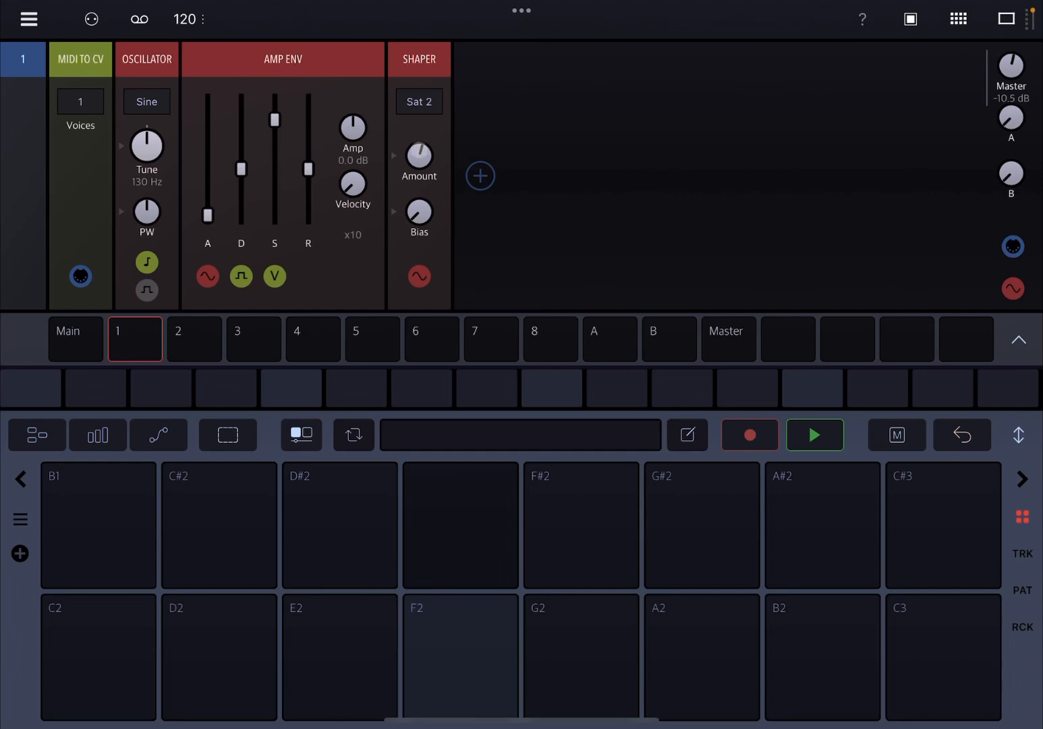
pyautogui.click(460, 658)
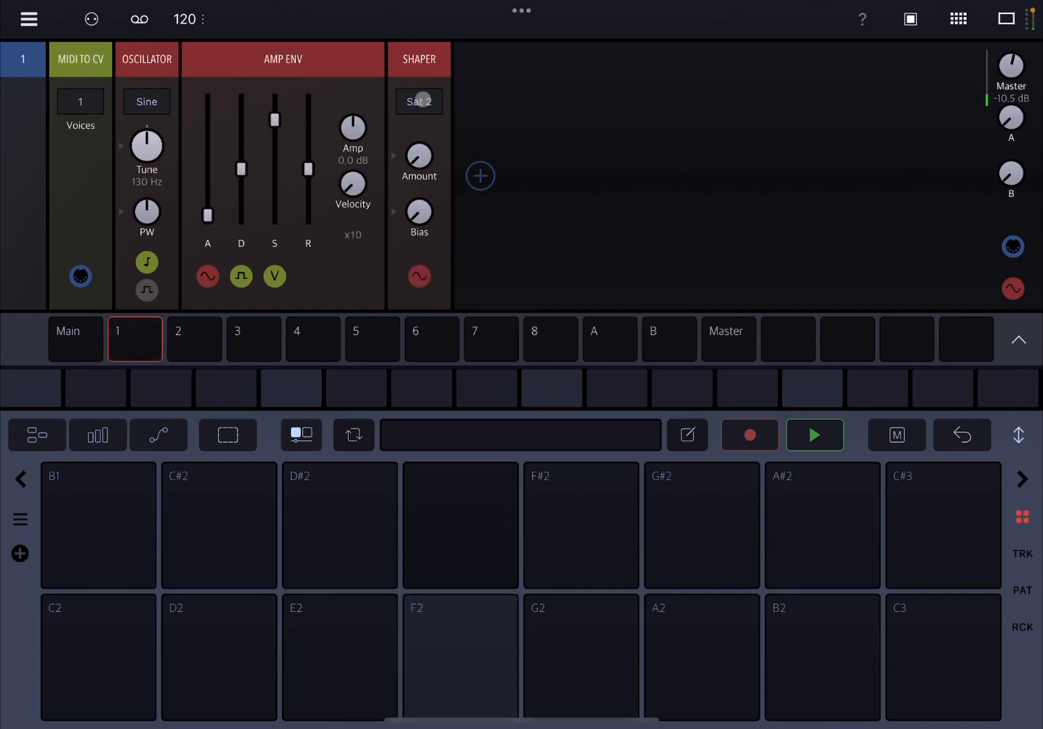
pyautogui.click(418, 101)
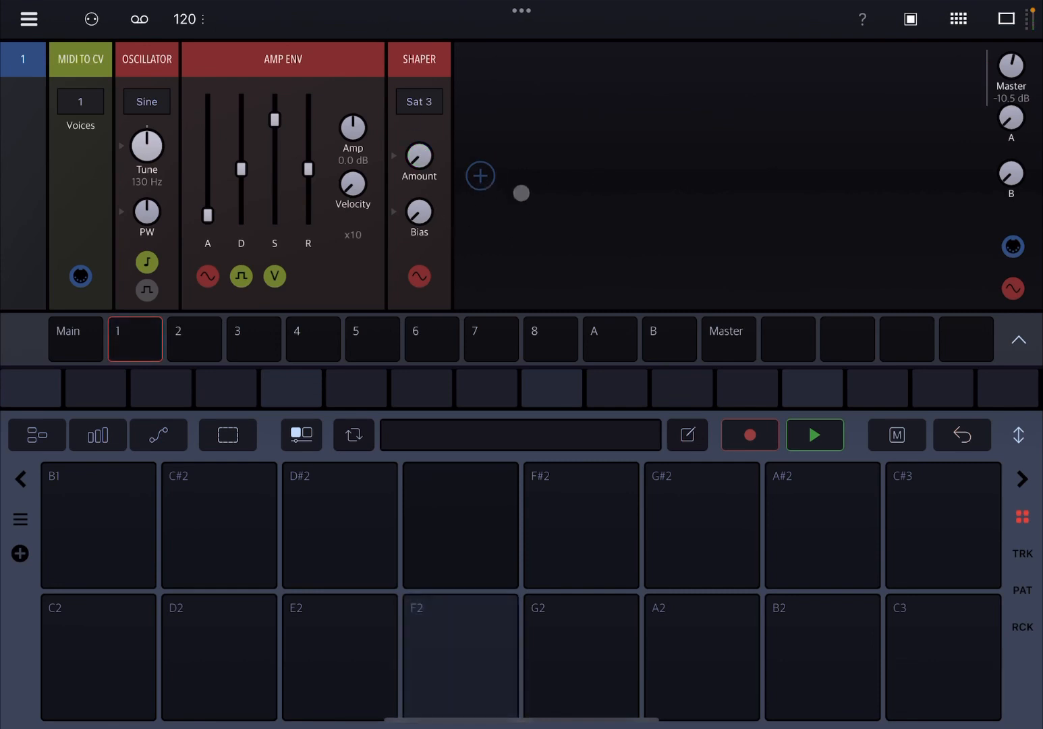
# - Search the library for 'Scop' and add an Oscilloscope after the Shaper
pyautogui.click(480, 175)
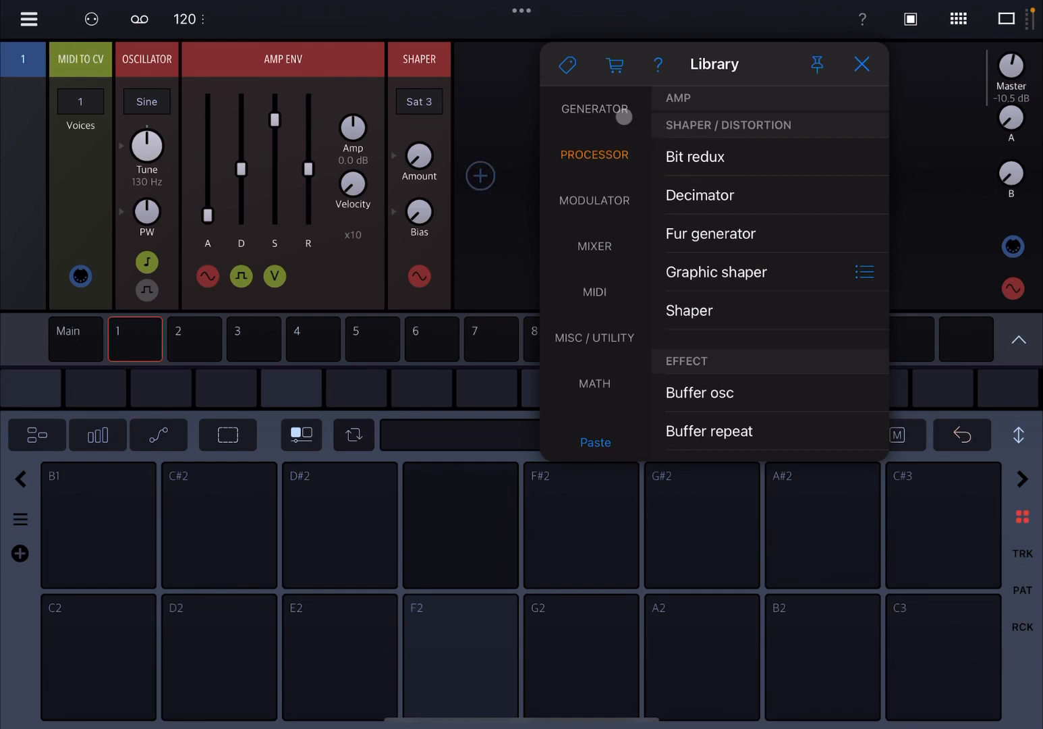
pyautogui.scroll(3)
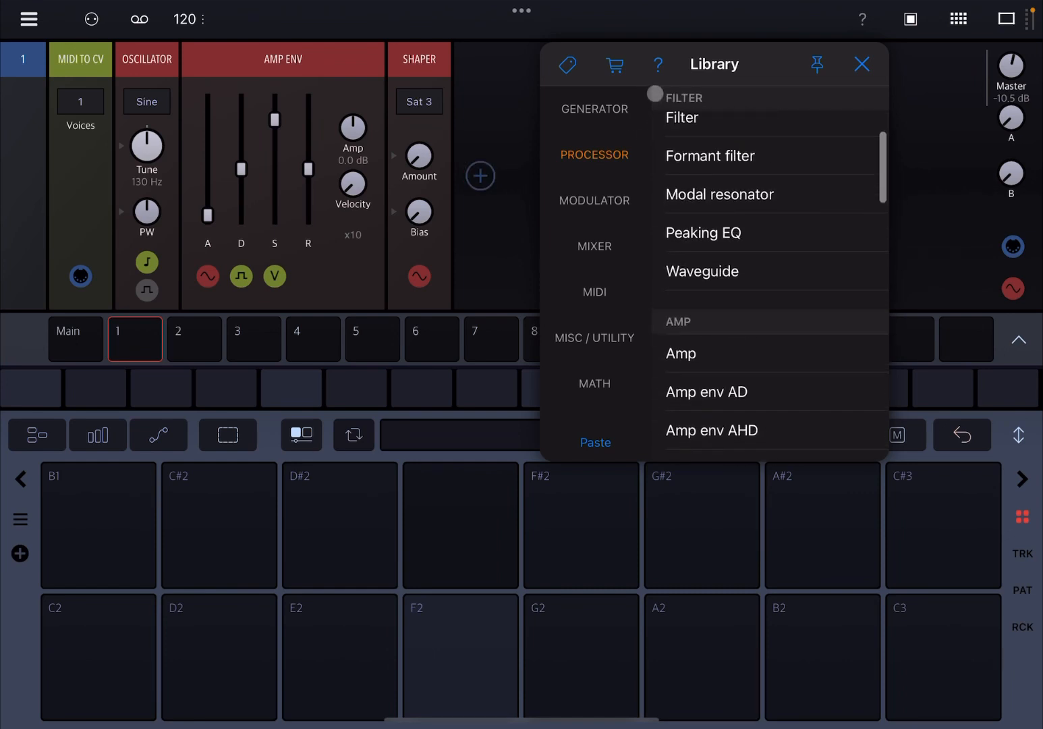
pyautogui.click(568, 65)
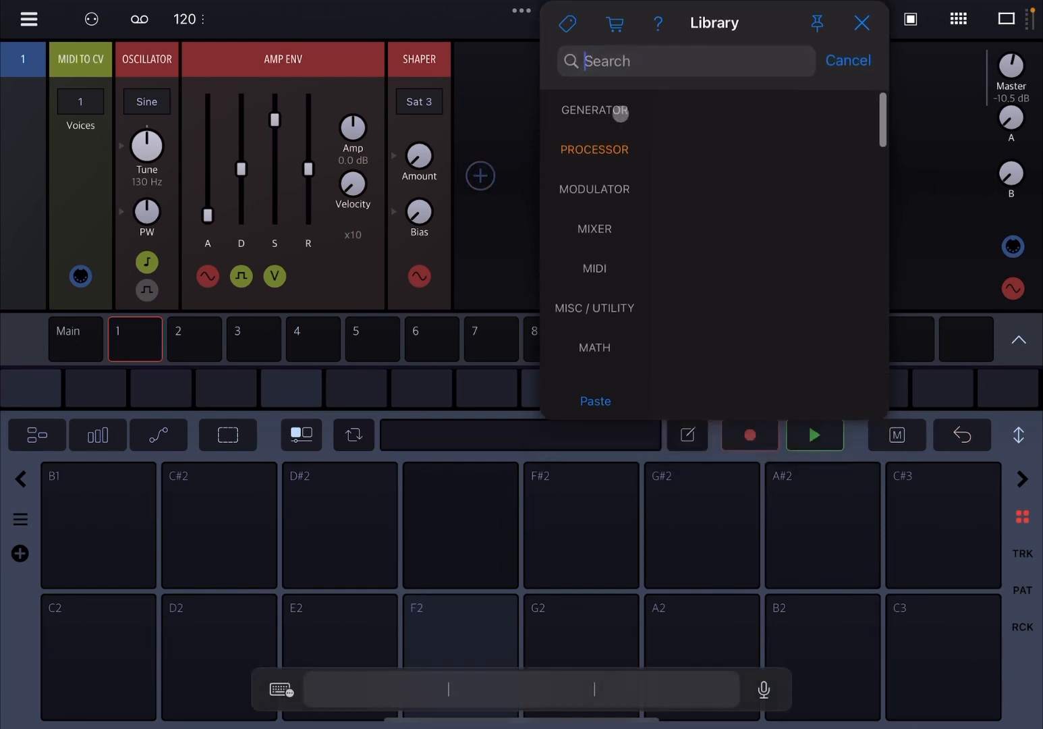
pyautogui.write('Scop')
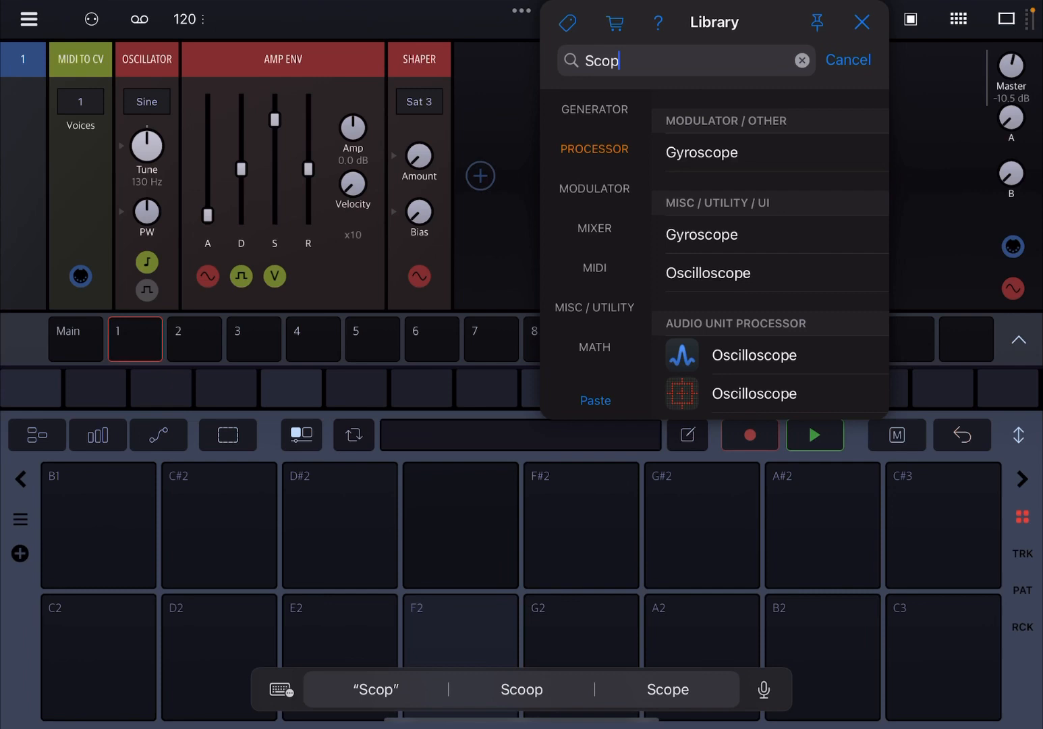
pyautogui.click(708, 273)
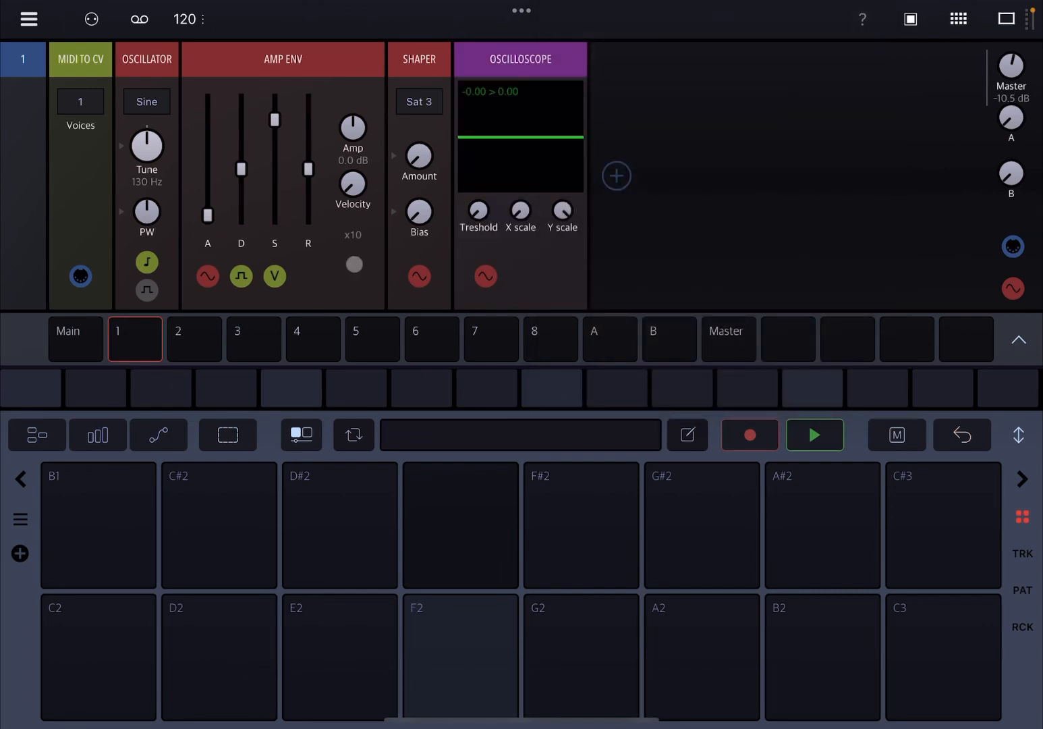
# - Set the Shaper mode back to Sat 1
pyautogui.click(418, 101)
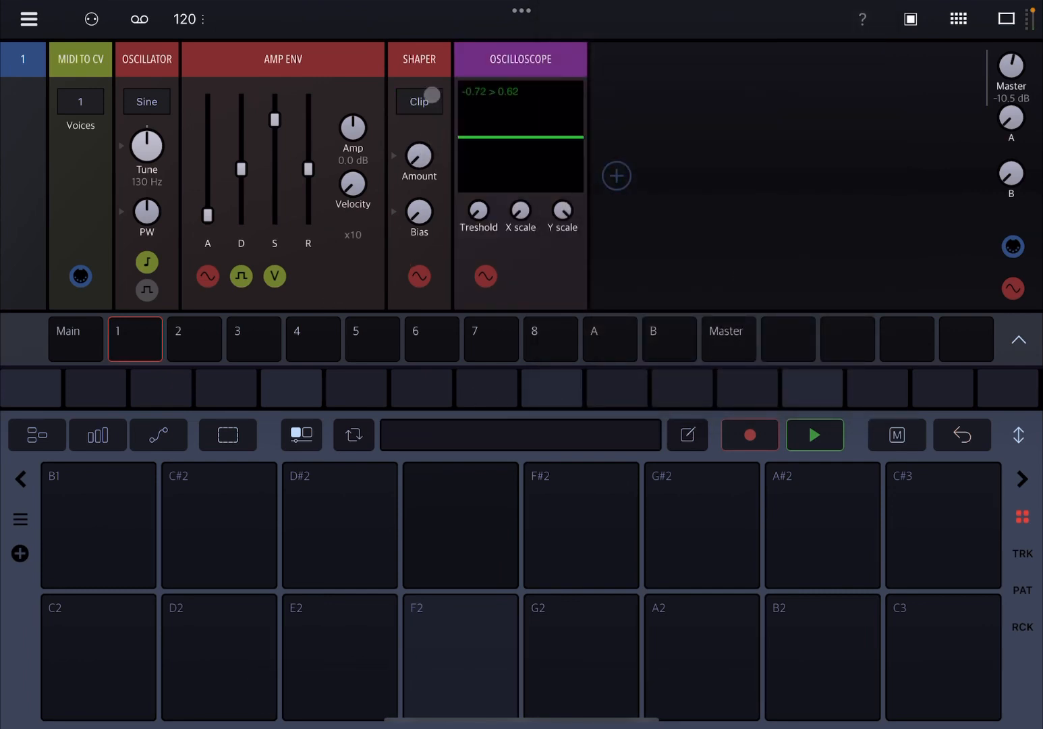
pyautogui.click(418, 101)
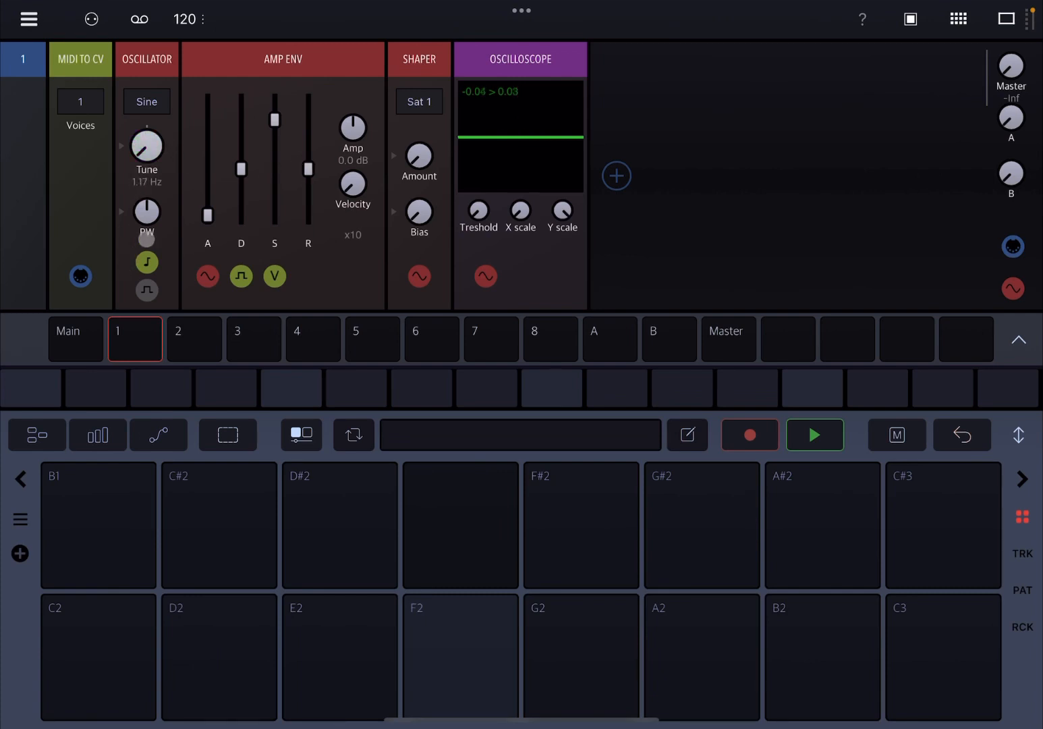
# - Step the Shaper curve from Sat 1 to Sat 2 and then Sat 3 while watching the scope
pyautogui.click(460, 658)
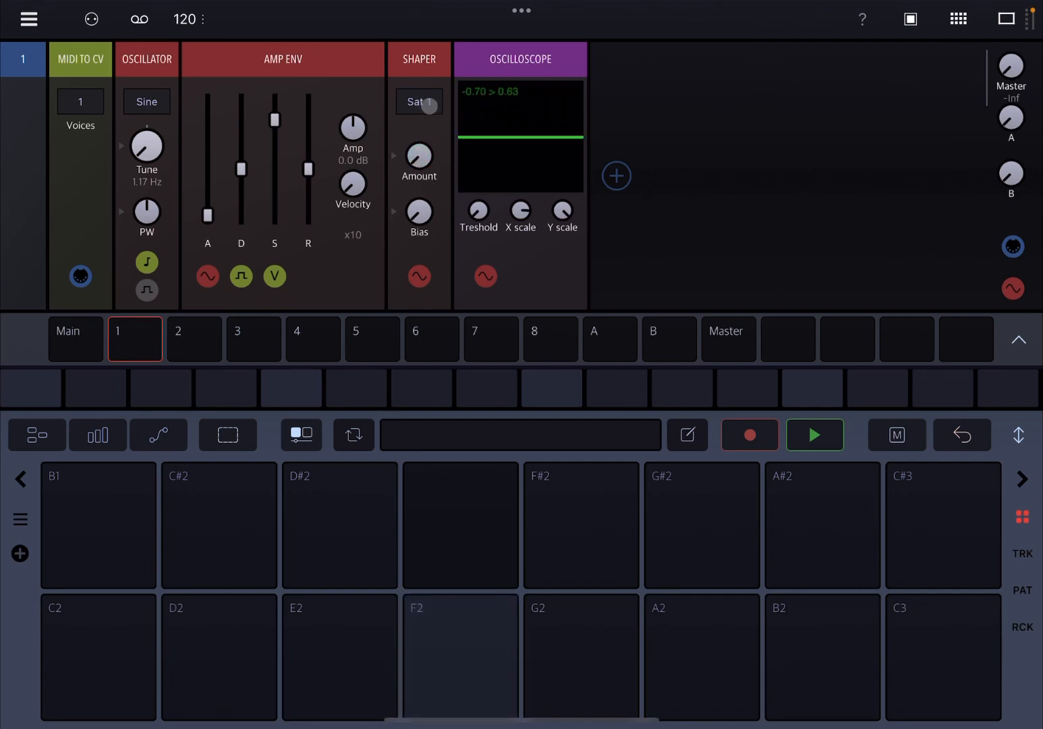
pyautogui.click(418, 101)
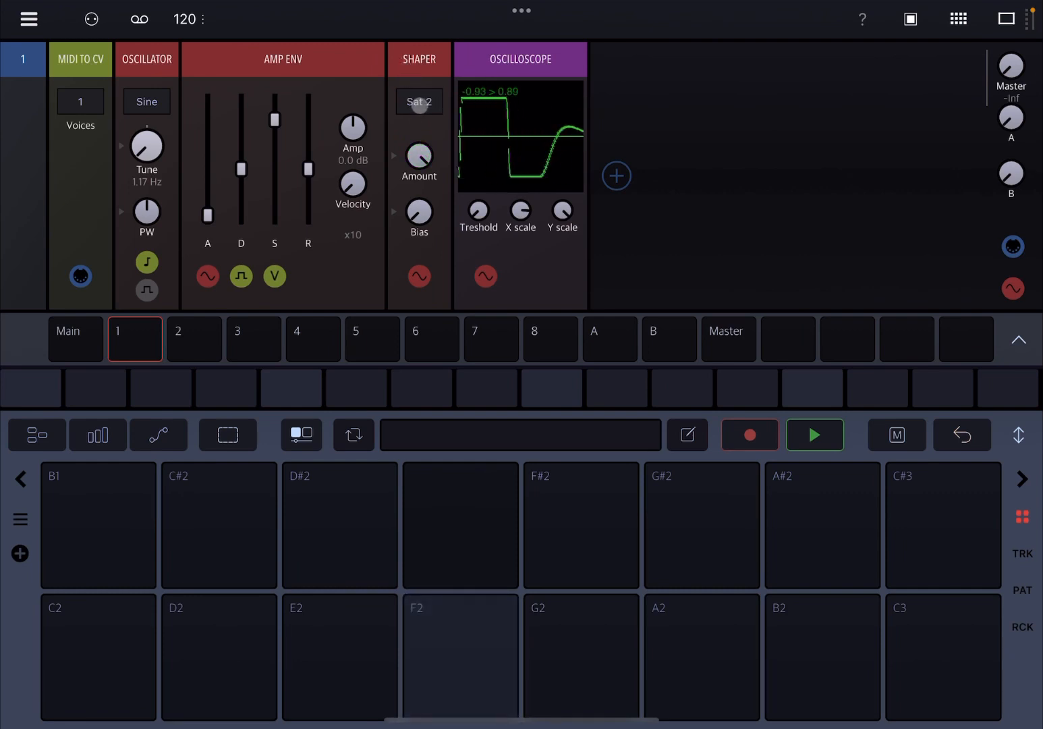
pyautogui.click(419, 101)
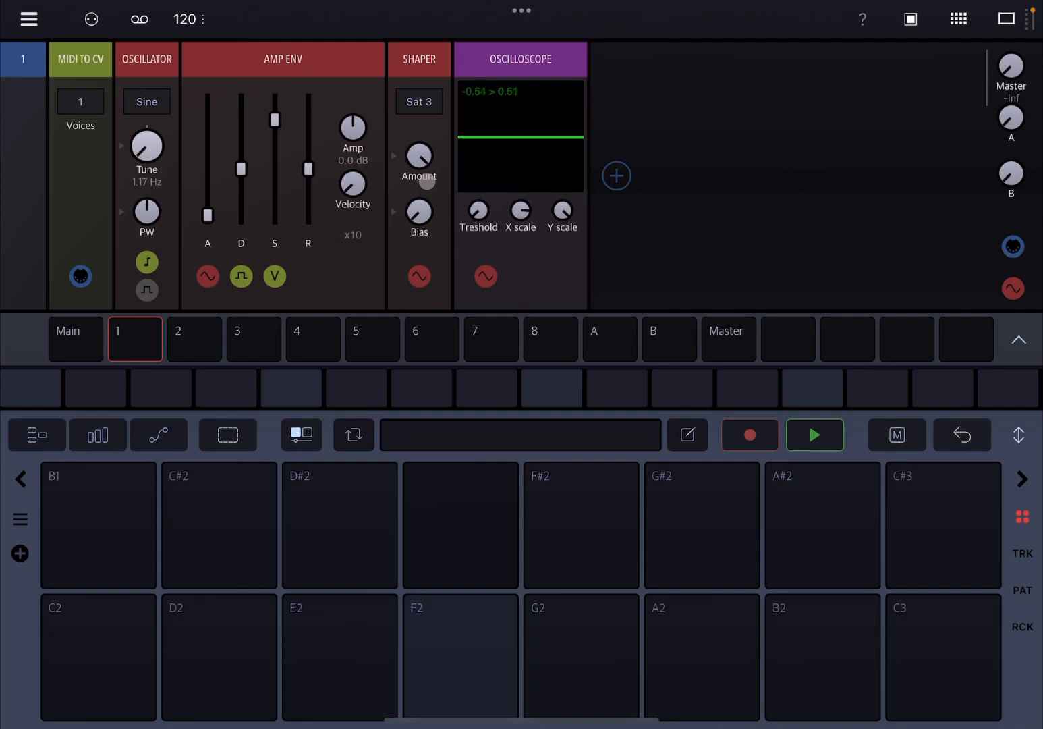
pyautogui.click(460, 657)
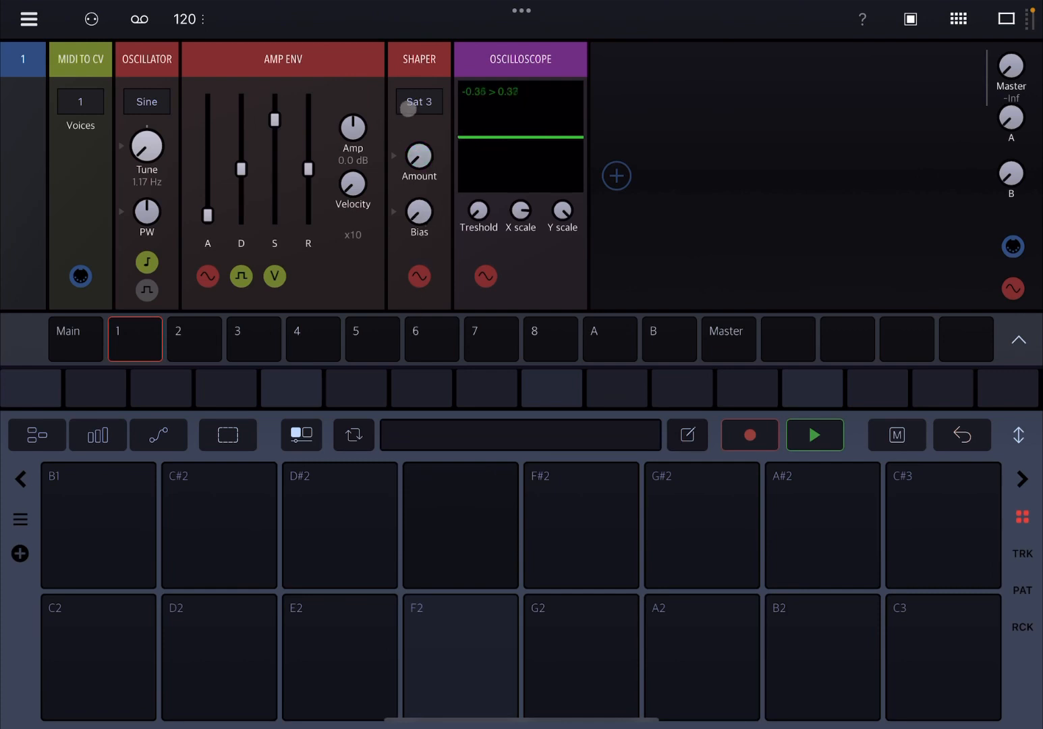
# - Switch the Shaper to Fold soft and raise its amount to show a folded sine
pyautogui.click(418, 101)
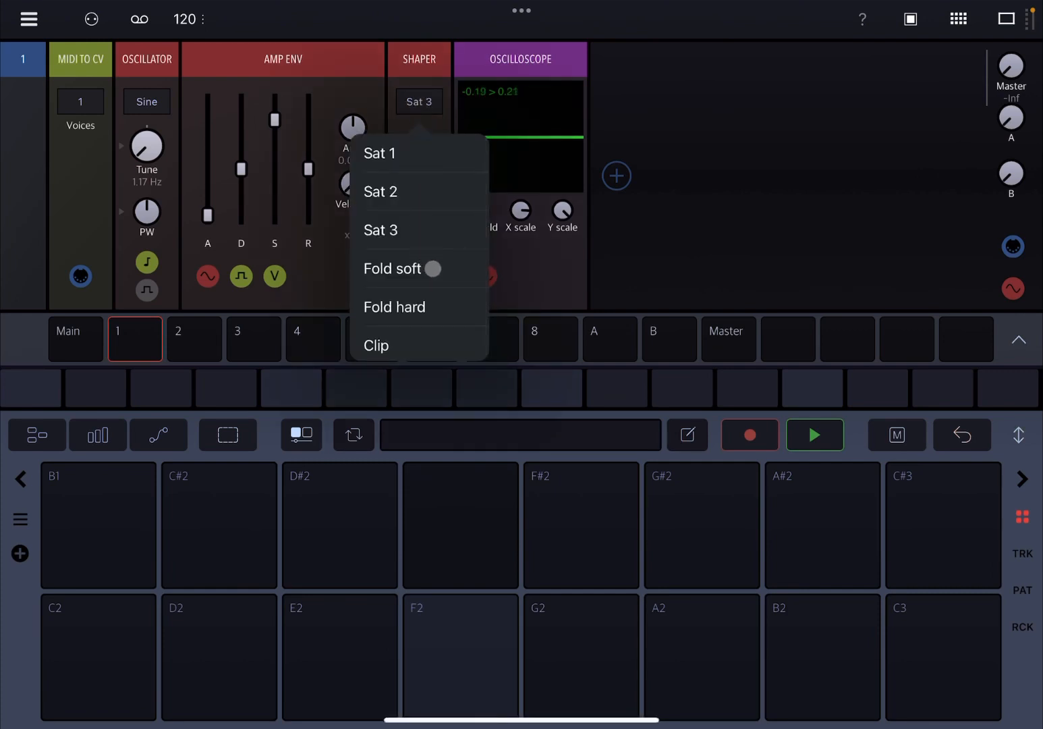
pyautogui.click(393, 268)
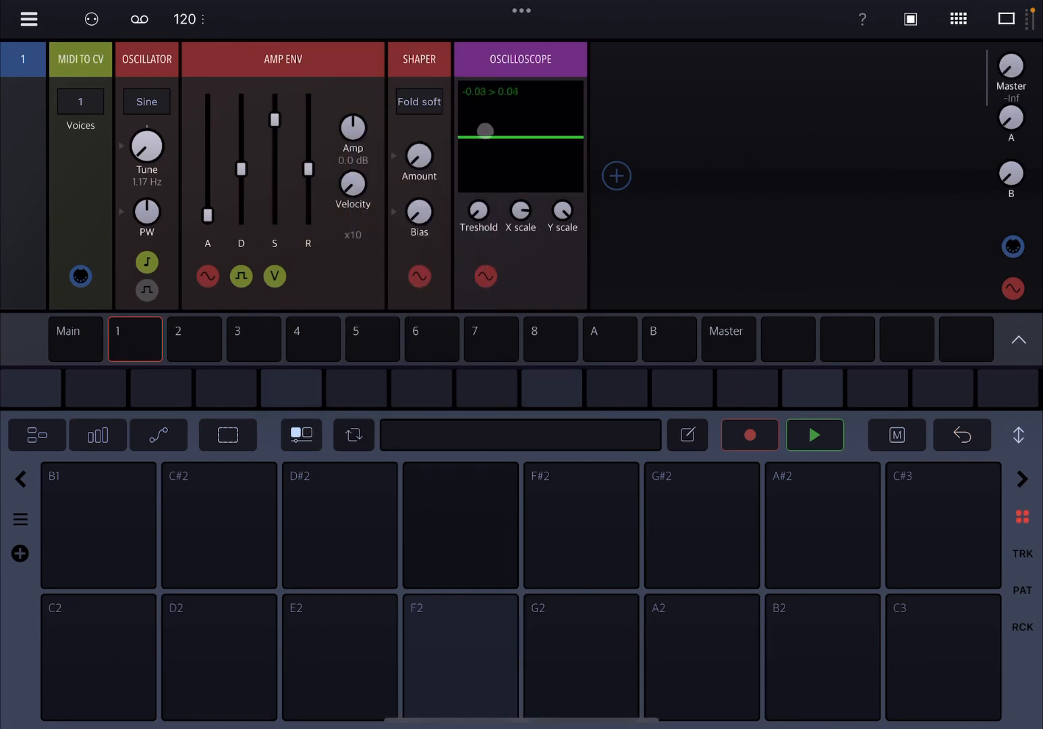
pyautogui.click(460, 657)
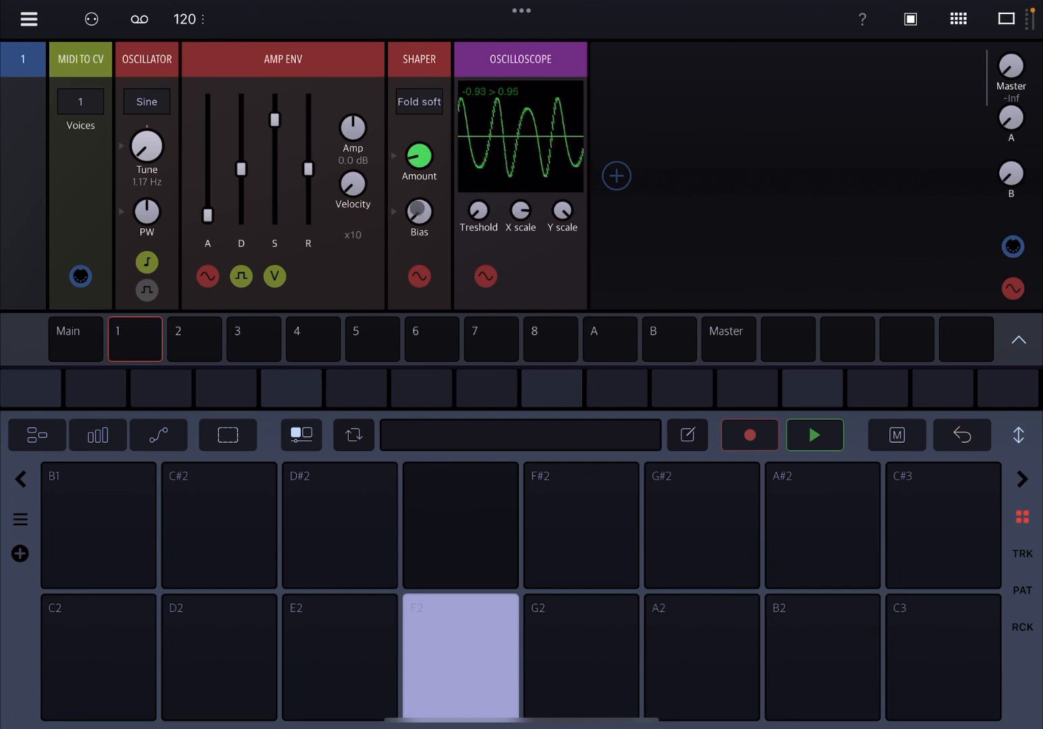
# - Switch the Shaper to Fold hard and raise its output level
pyautogui.click(418, 102)
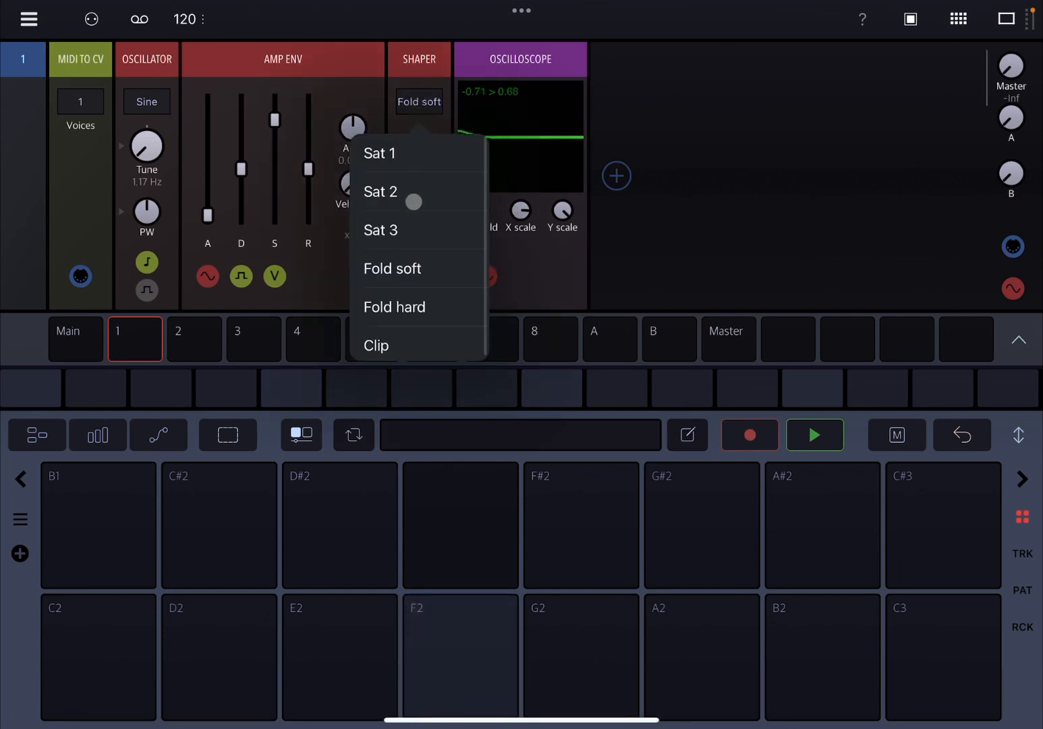
pyautogui.click(395, 306)
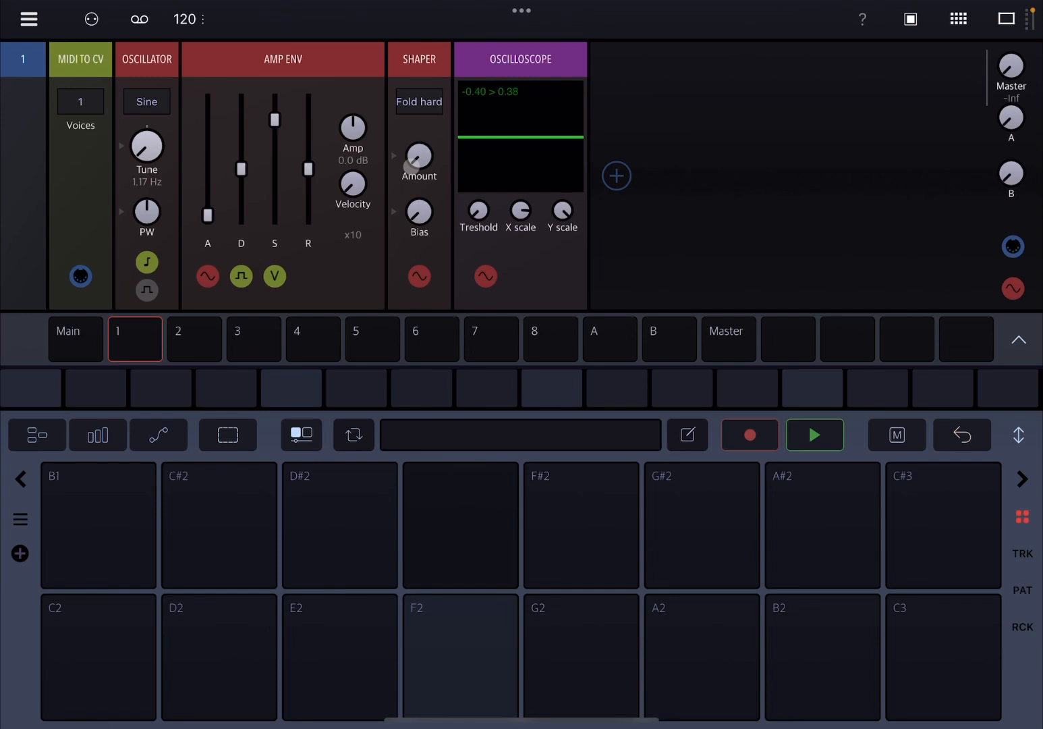
pyautogui.click(460, 658)
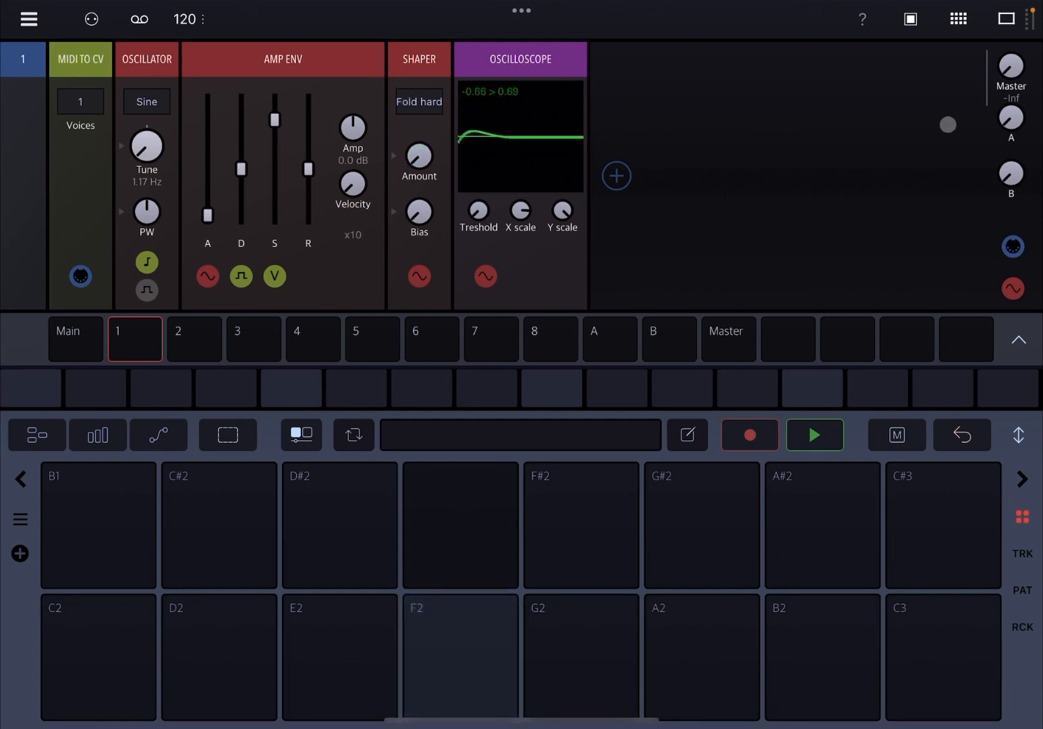
# - Return the oscillator Tune to about 130 Hz by entering 128
pyautogui.moveTo(146, 145); pyautogui.dragTo(145, 102)
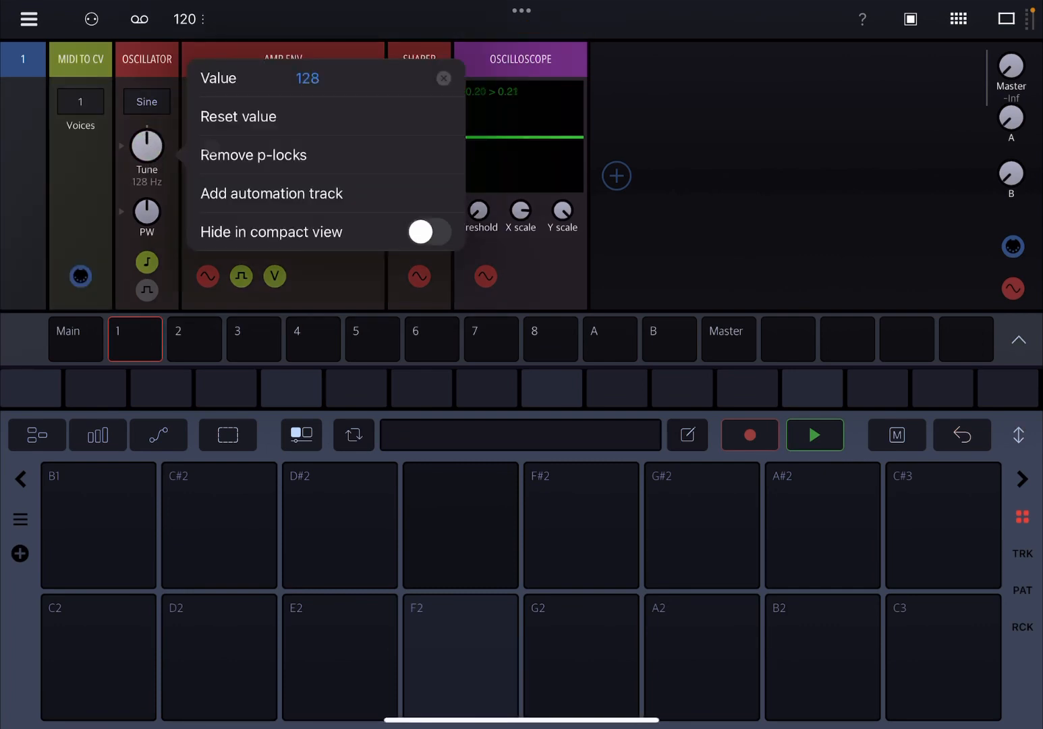
pyautogui.click(443, 78)
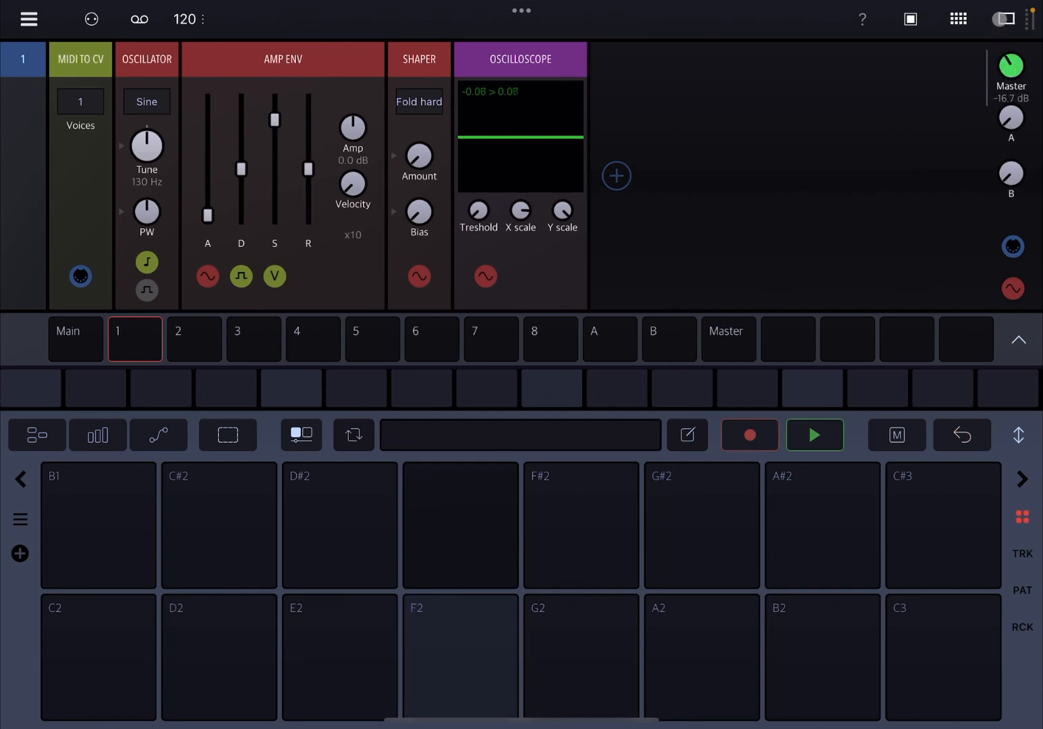
pyautogui.click(418, 102)
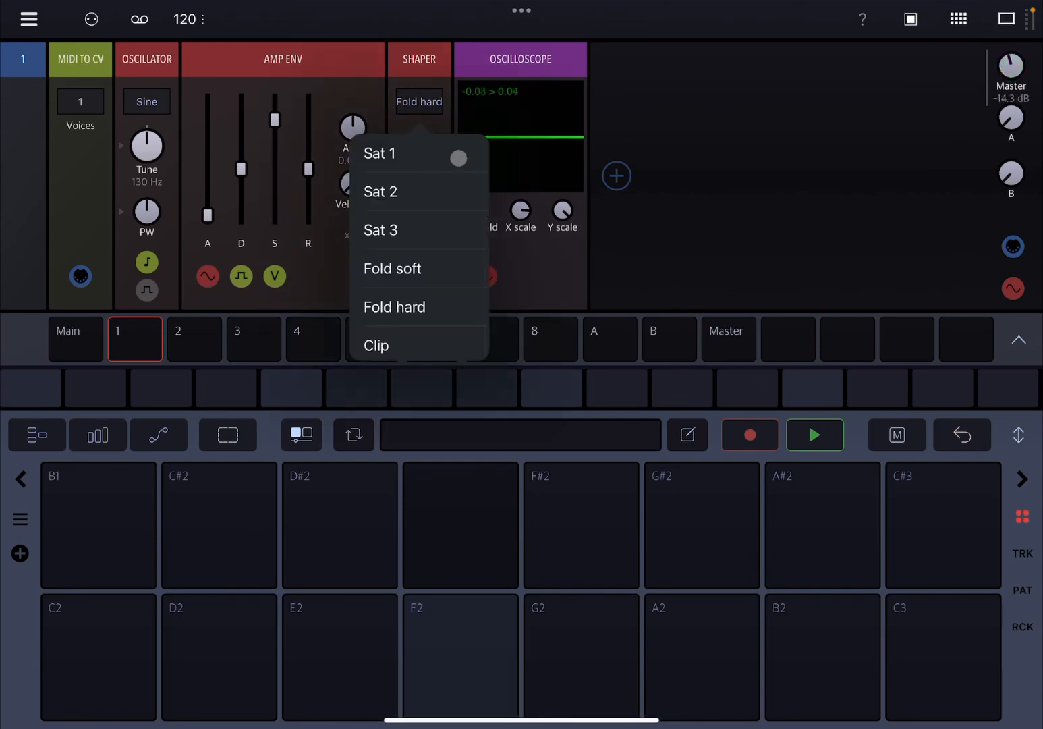
# - Try Fold soft, return to Fold hard, and slide the Shaper aside to open an insert slot
pyautogui.click(392, 268)
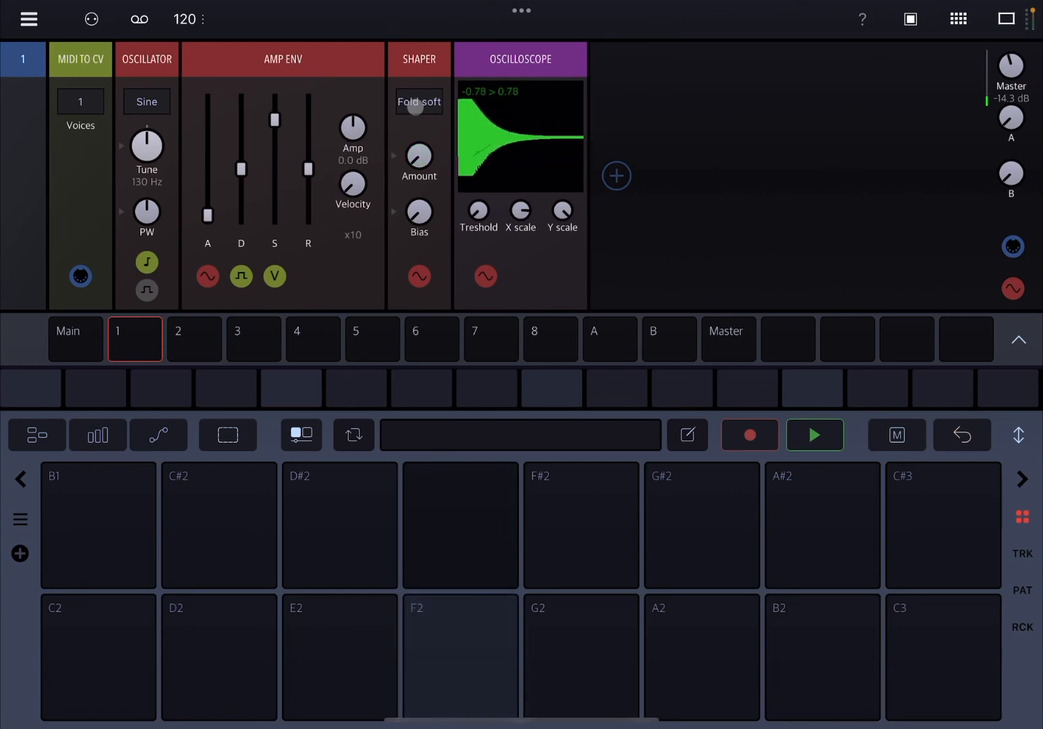
pyautogui.click(418, 101)
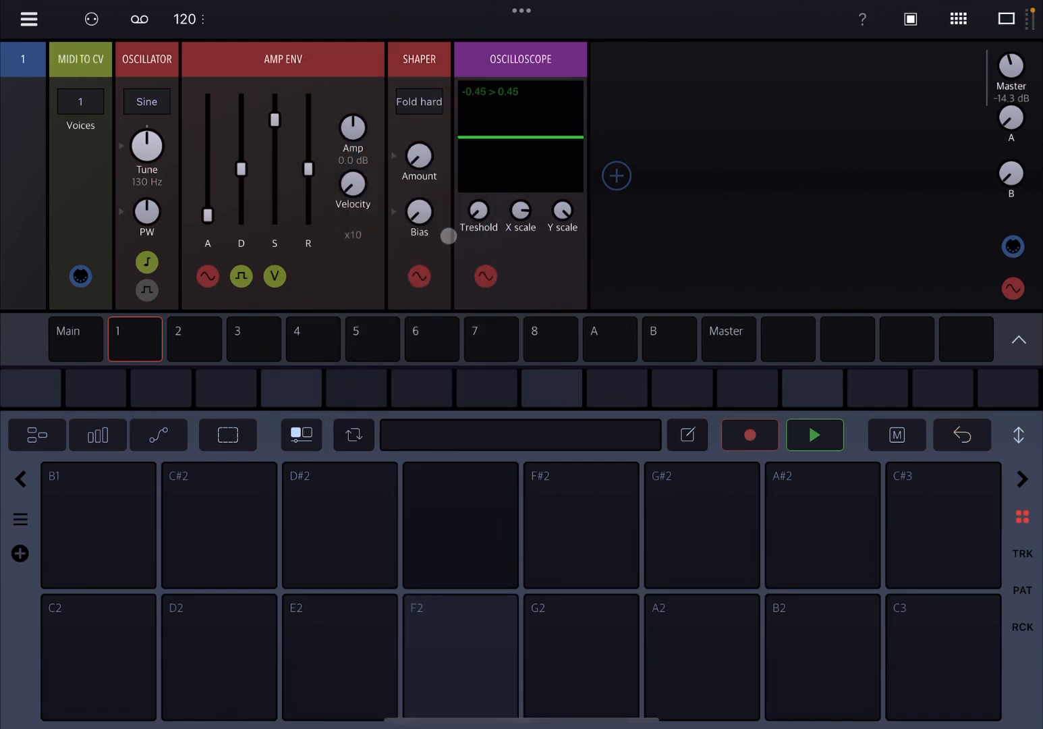
pyautogui.click(460, 656)
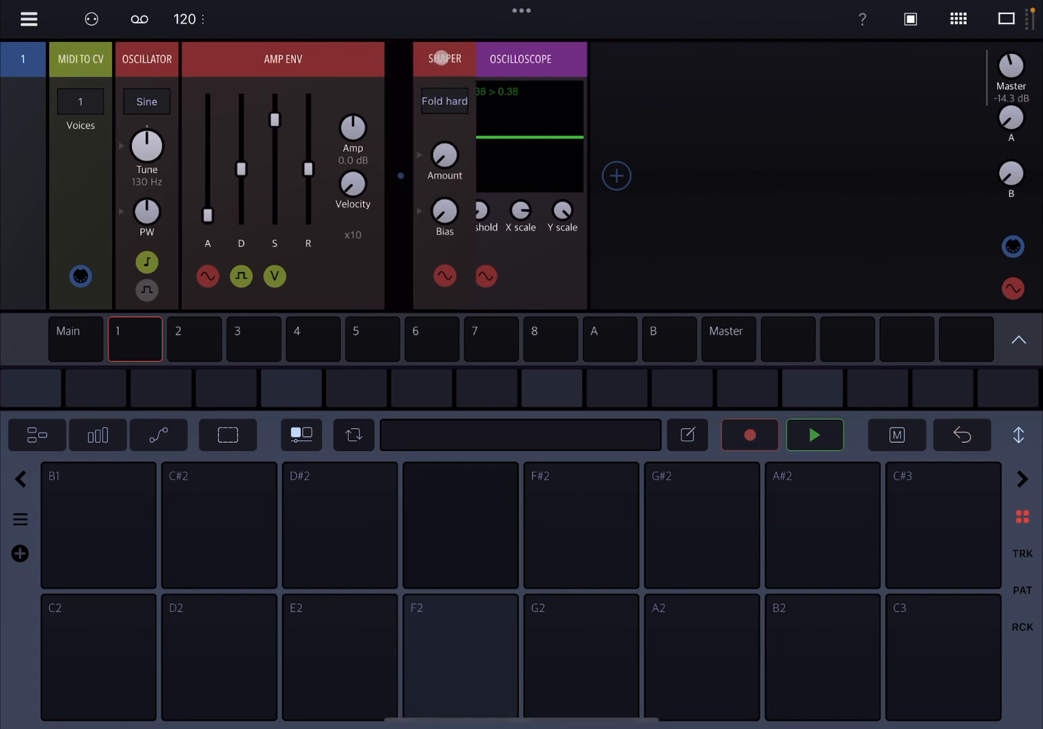
pyautogui.click(616, 177)
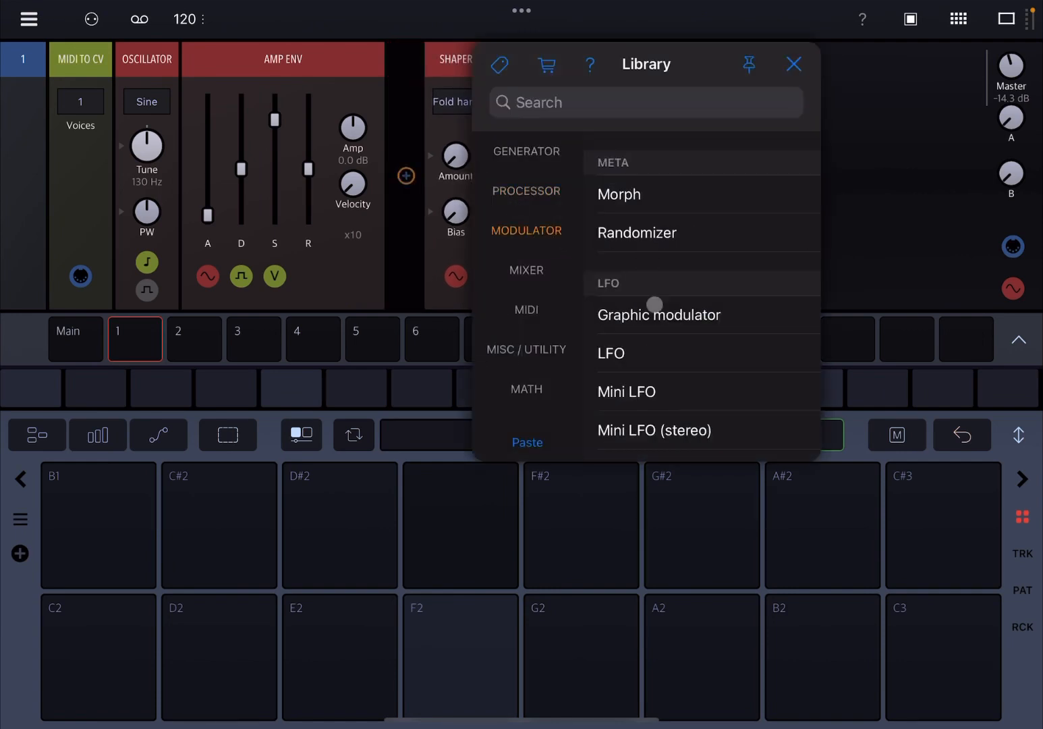
pyautogui.click(611, 352)
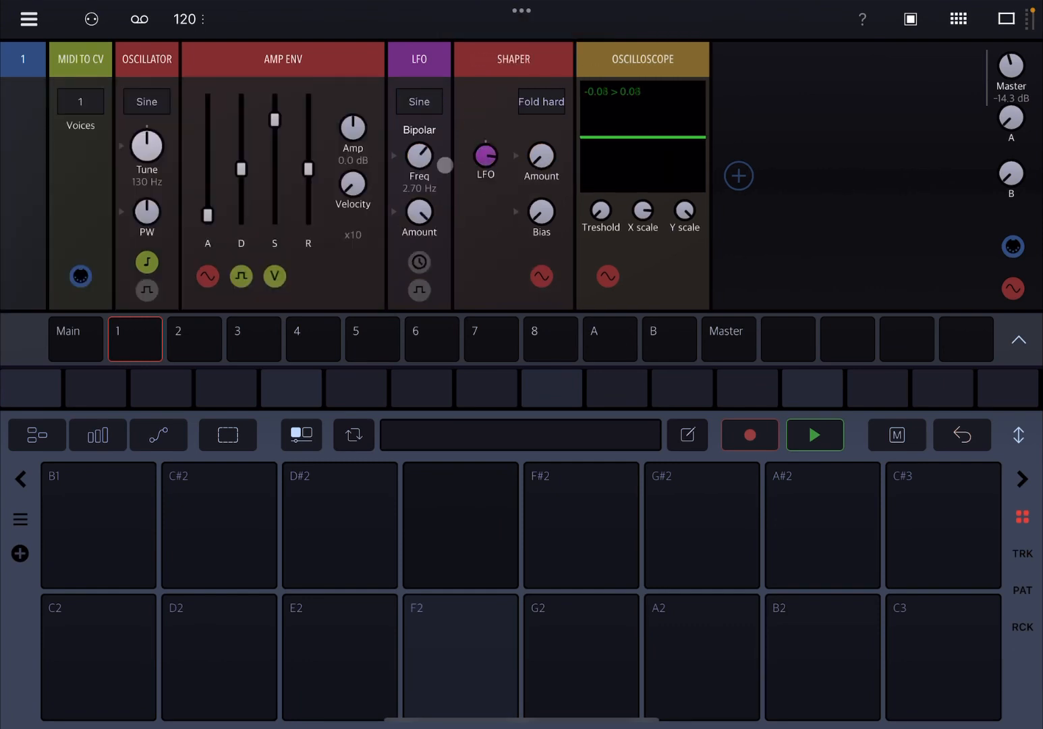
pyautogui.click(460, 656)
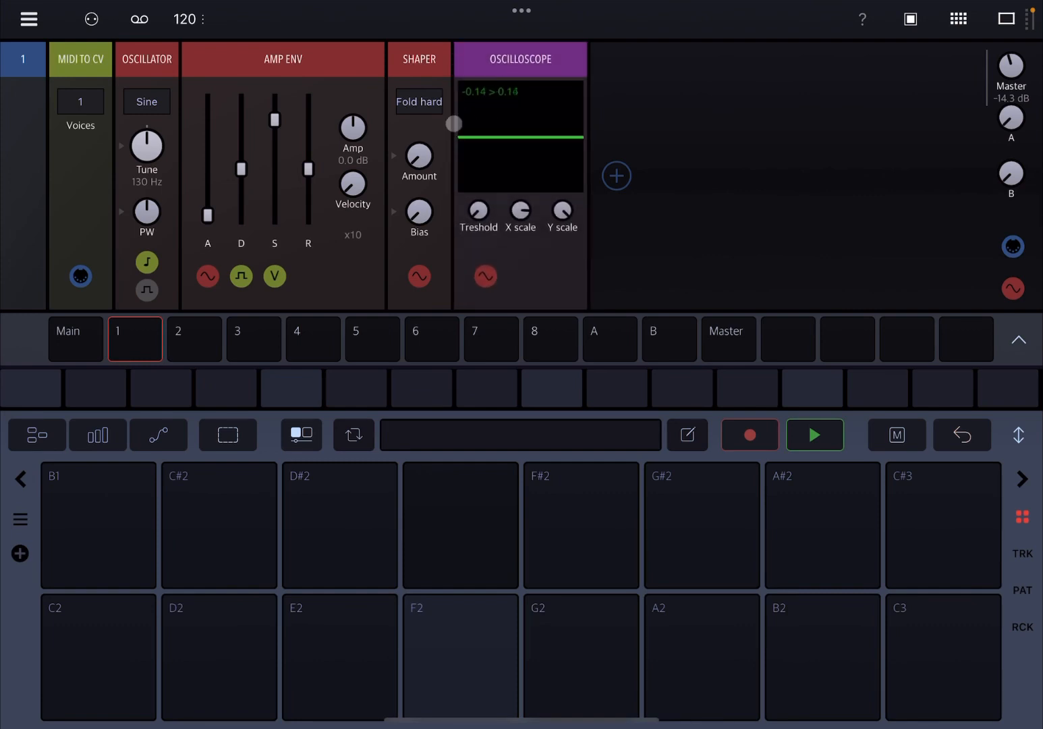
# - Switch the Shaper to Clip and drop the oscillator tune to 1.17 Hz
pyautogui.click(419, 102)
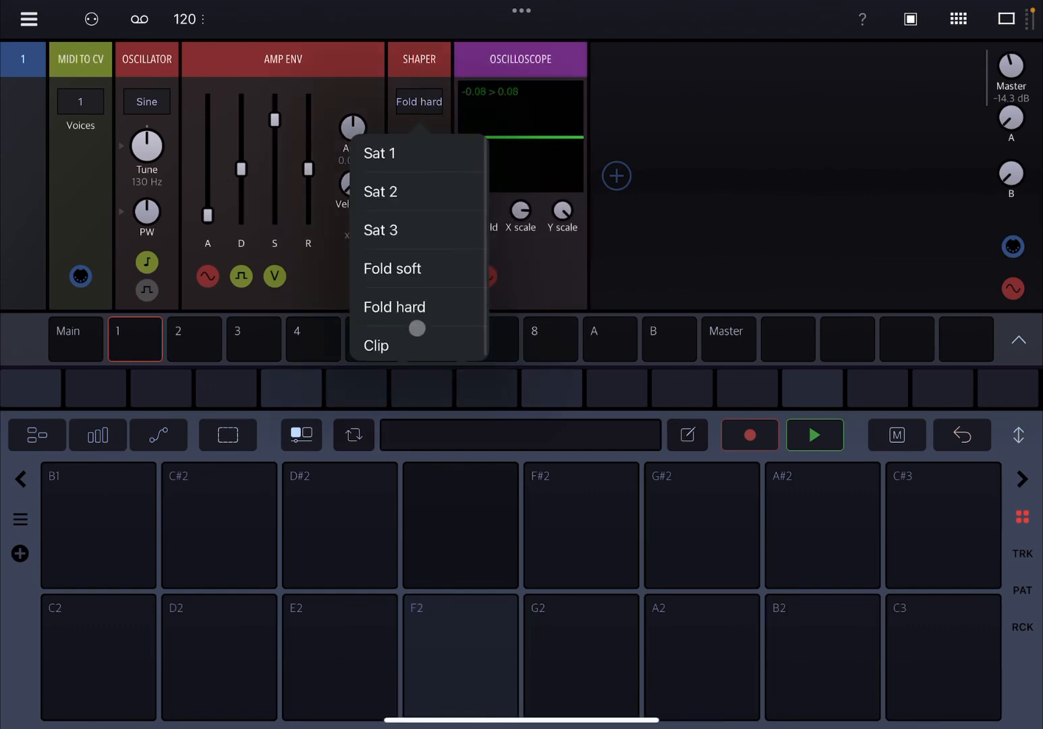
pyautogui.click(376, 345)
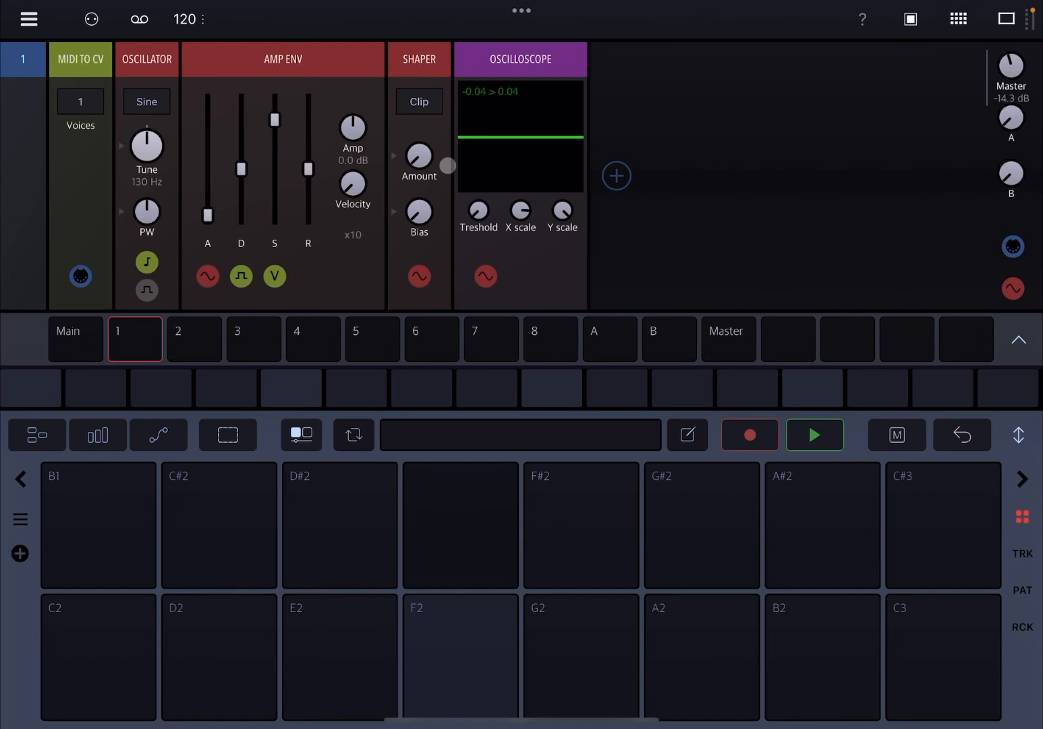
pyautogui.click(460, 657)
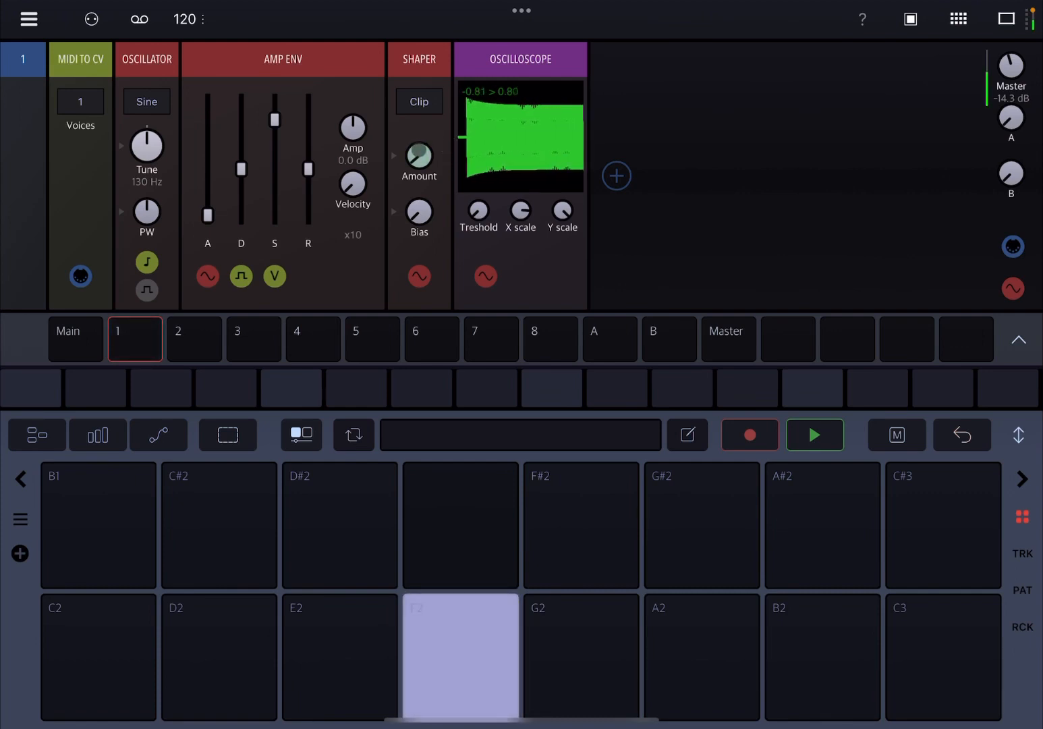
pyautogui.click(418, 160)
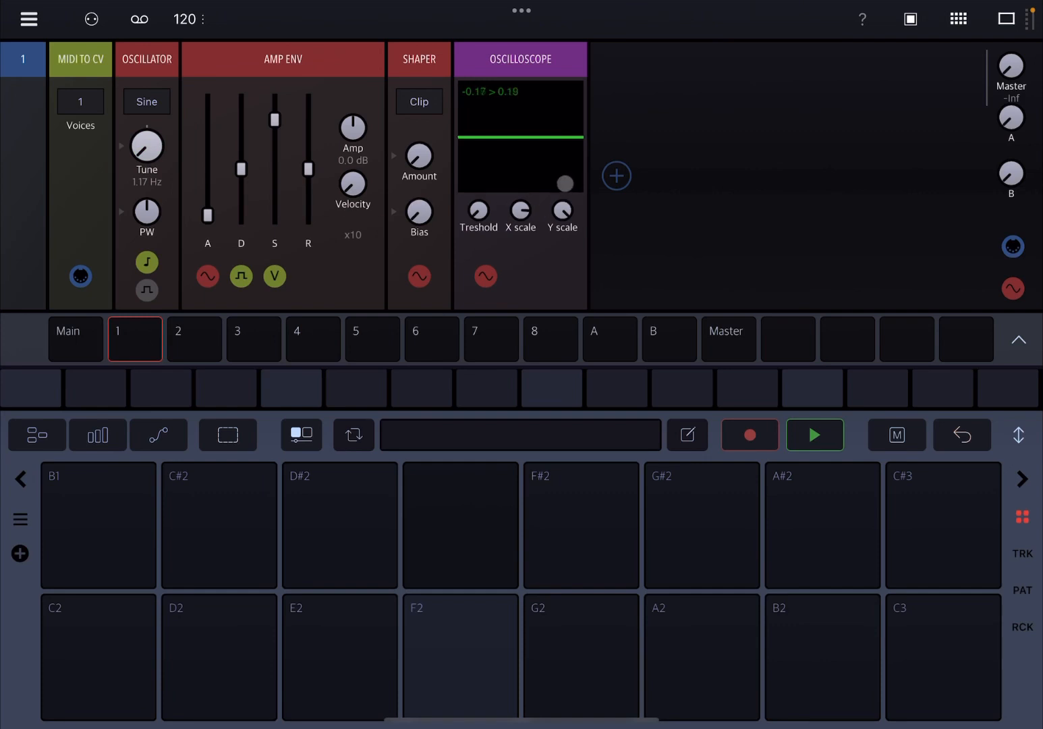
pyautogui.click(460, 657)
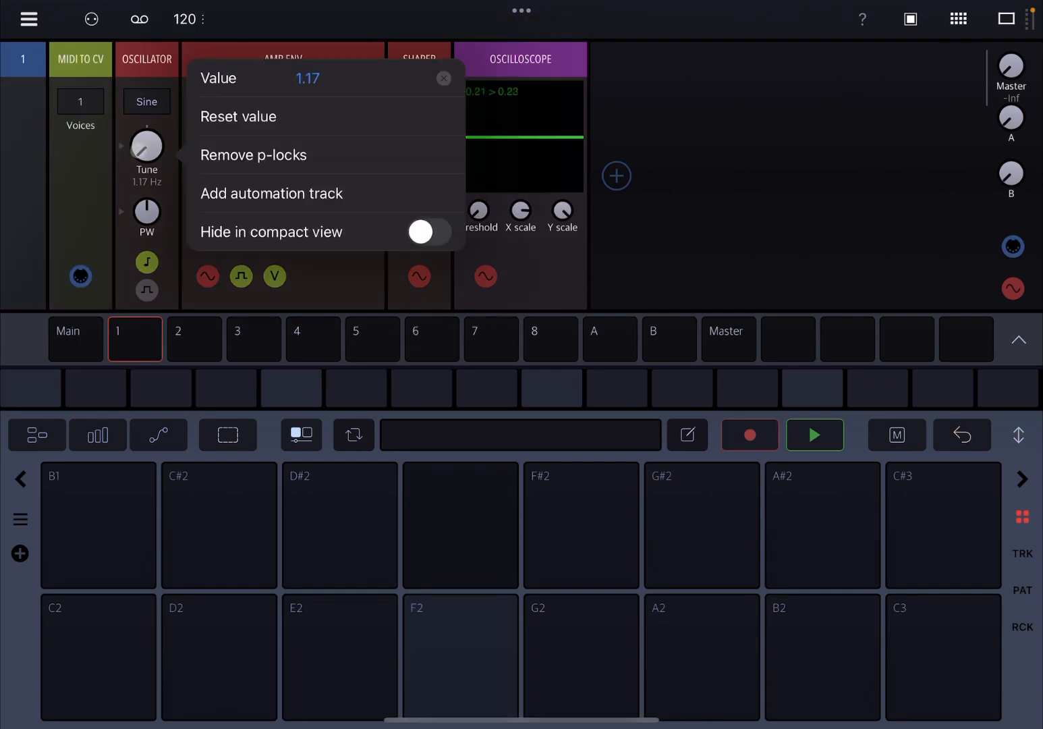
pyautogui.click(443, 78)
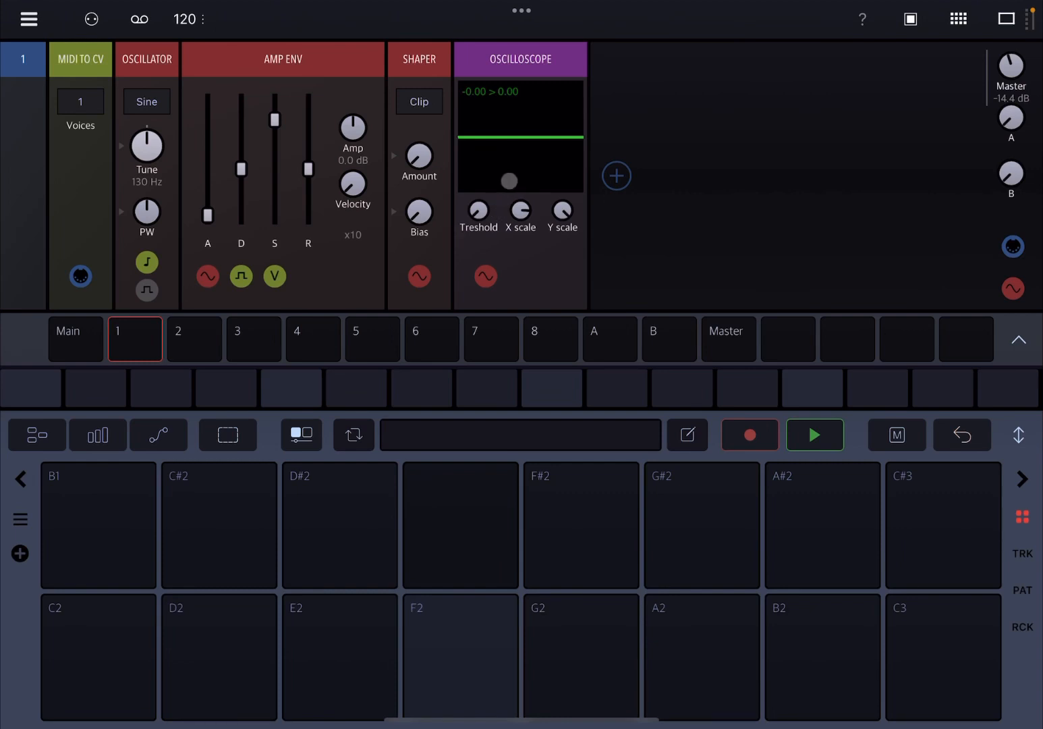
pyautogui.click(419, 157)
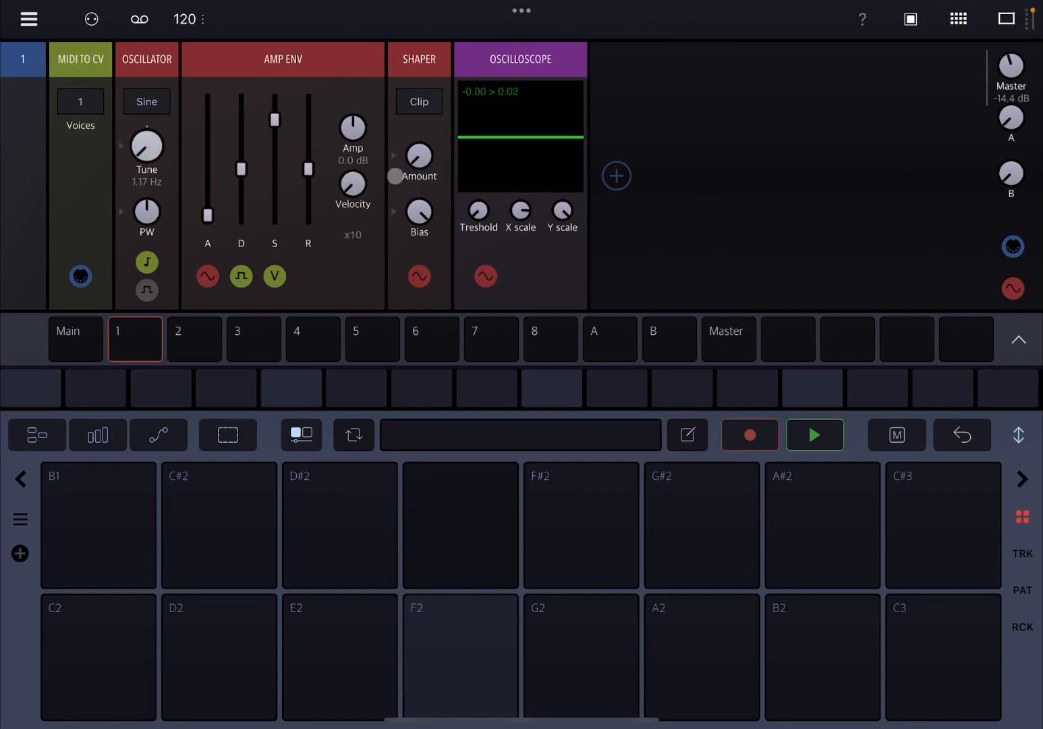
pyautogui.click(460, 657)
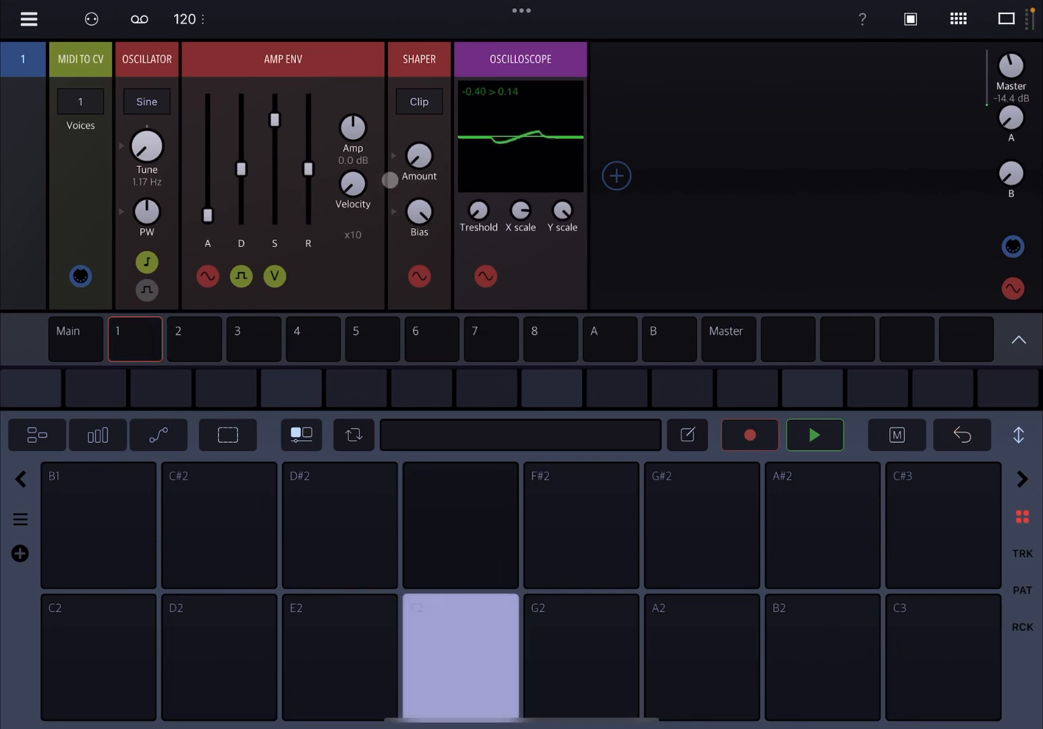
pyautogui.rightClick(146, 145)
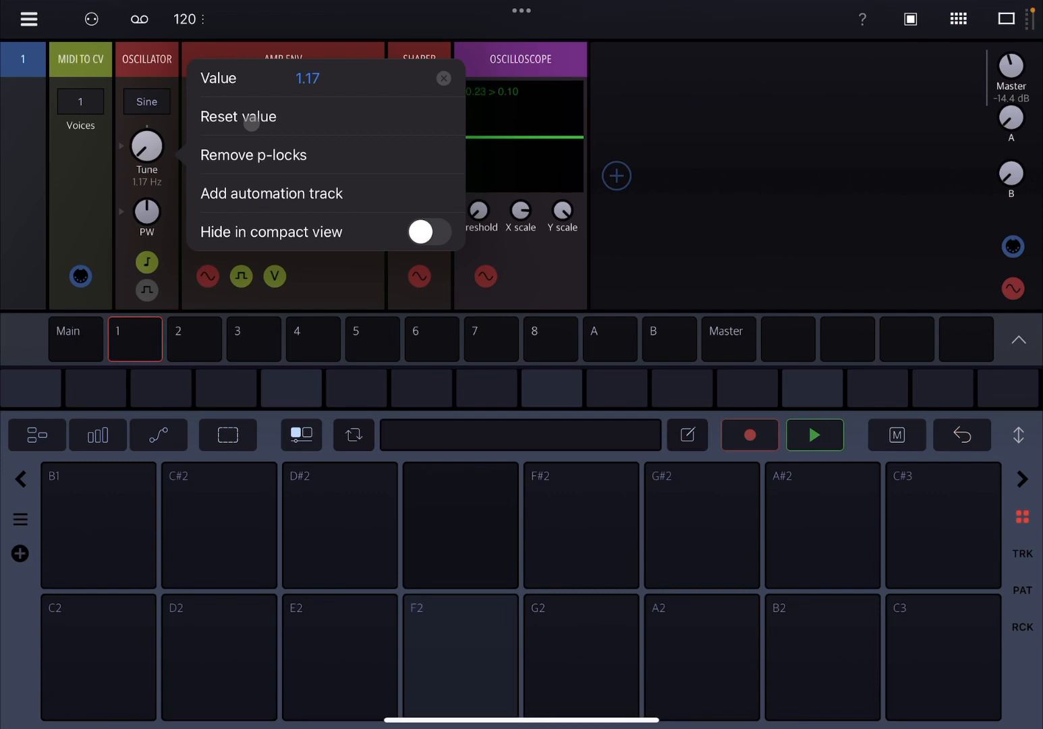
pyautogui.click(444, 78)
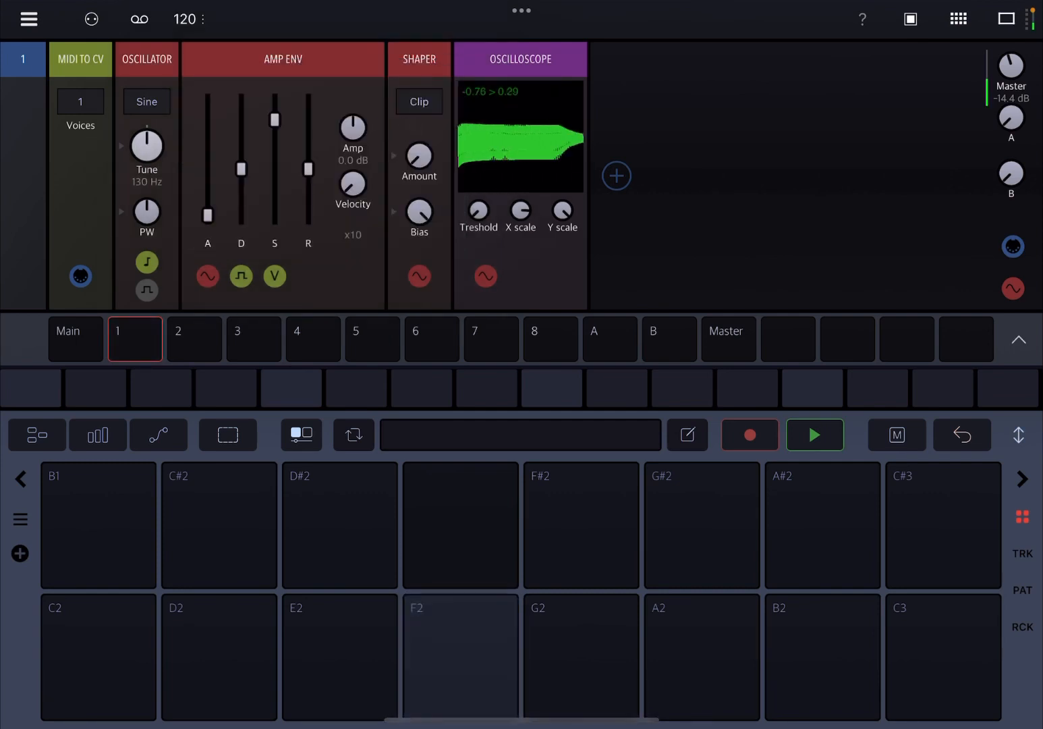
pyautogui.click(701, 655)
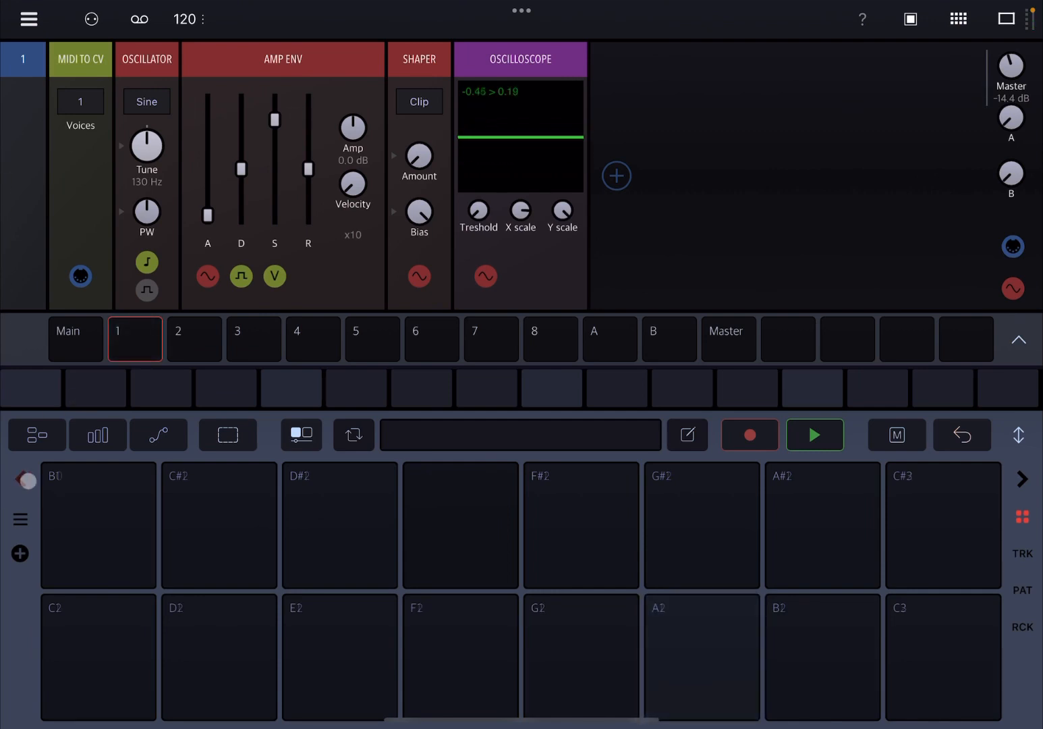
# - Lower the note pads an octave to C1–C2 and play A1 to view the signal
pyautogui.click(701, 658)
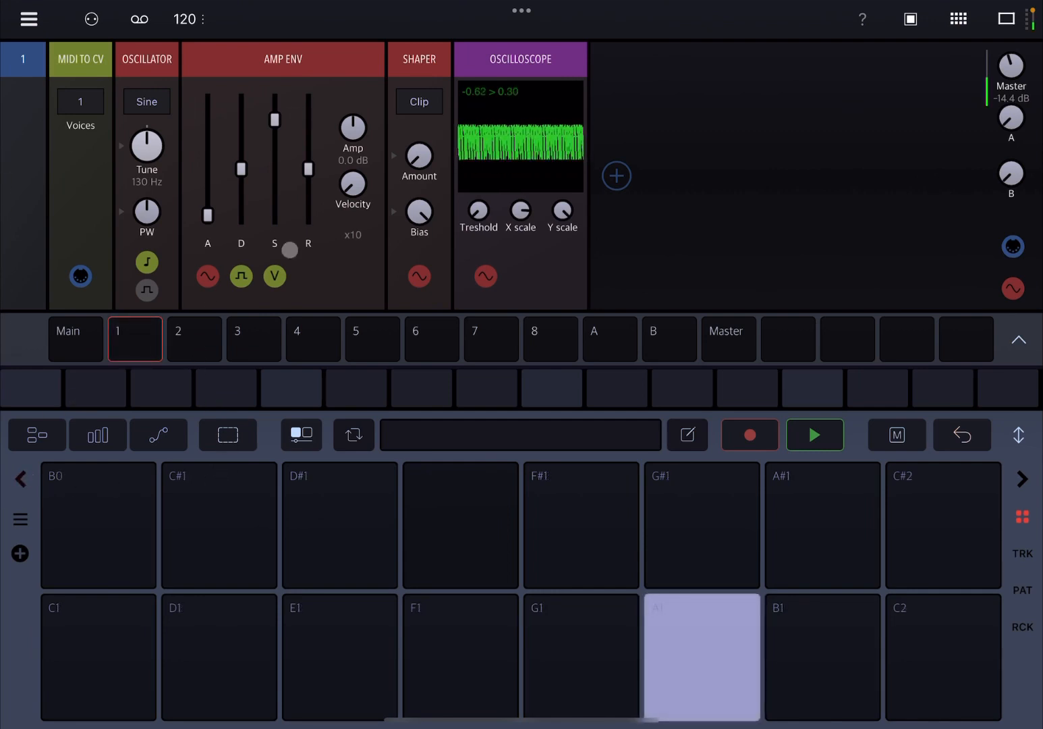
pyautogui.click(520, 210)
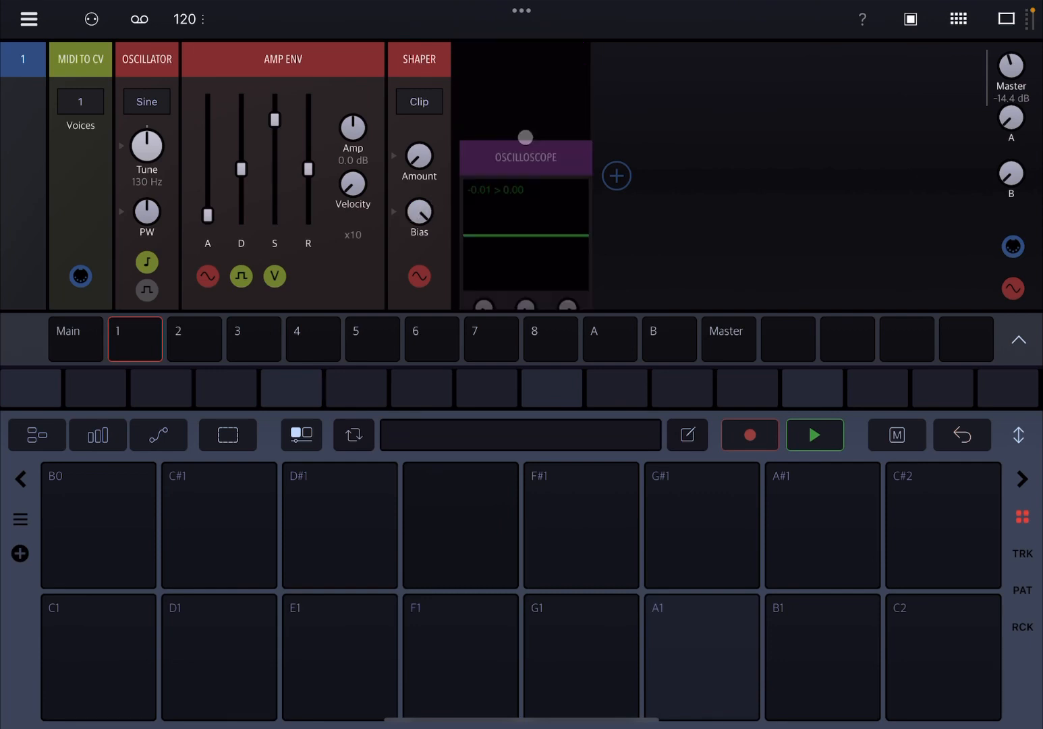
# - Add an Invert module from the library's Math category right after the Shaper
pyautogui.click(616, 176)
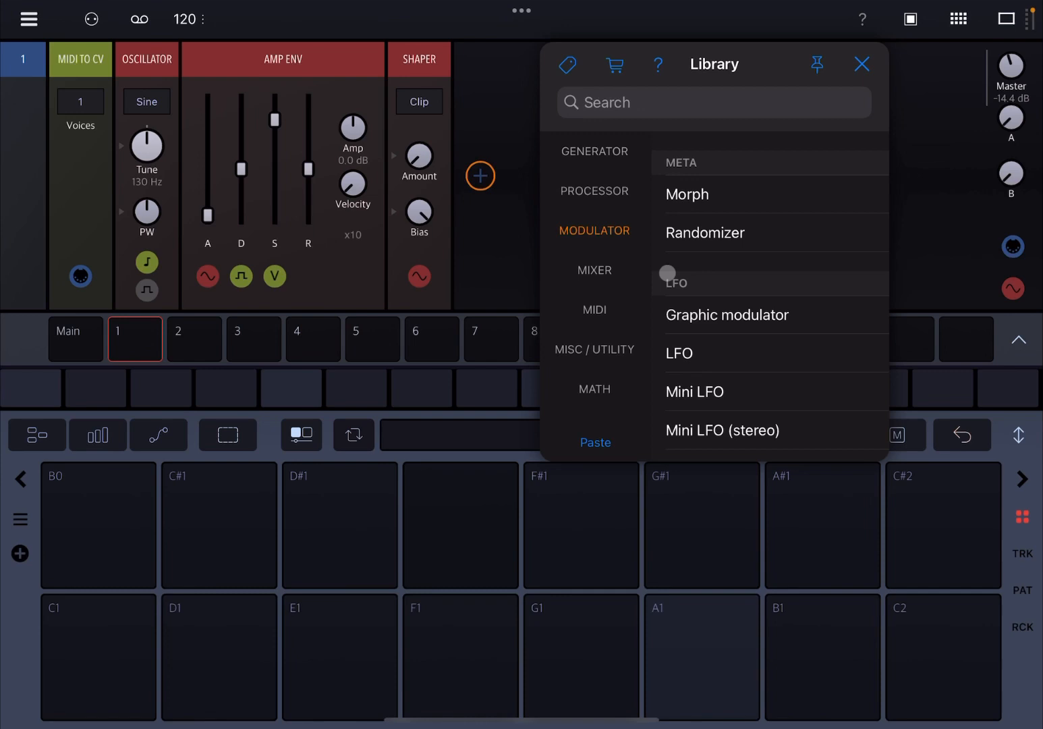
pyautogui.click(595, 190)
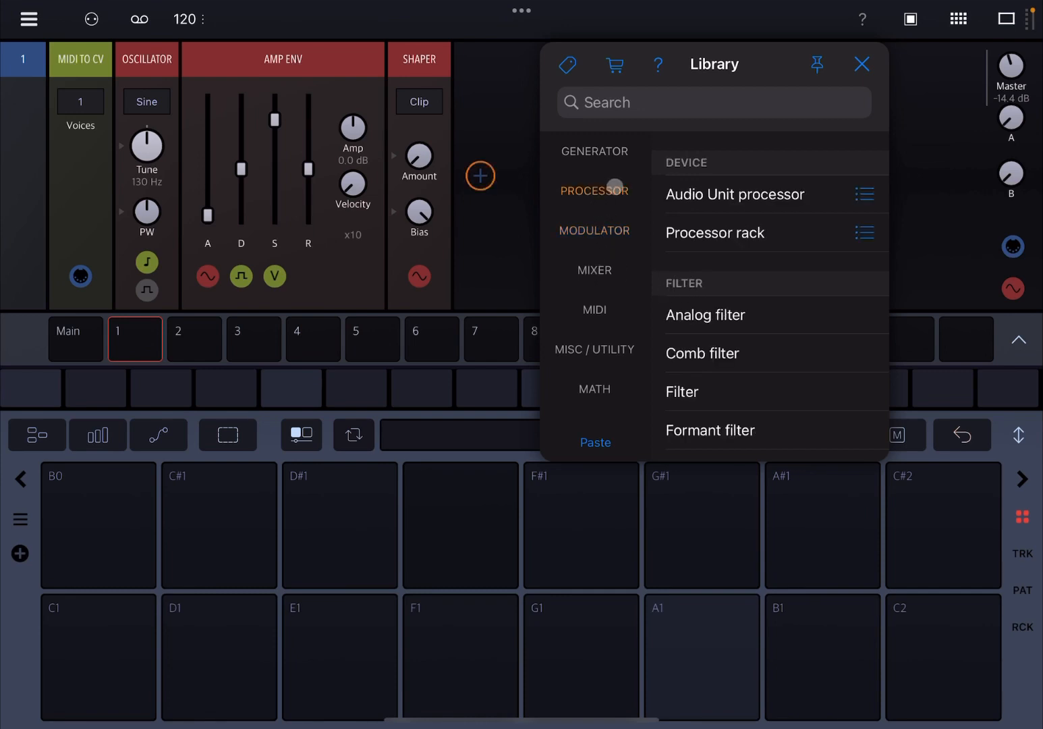
pyautogui.scroll(-3)
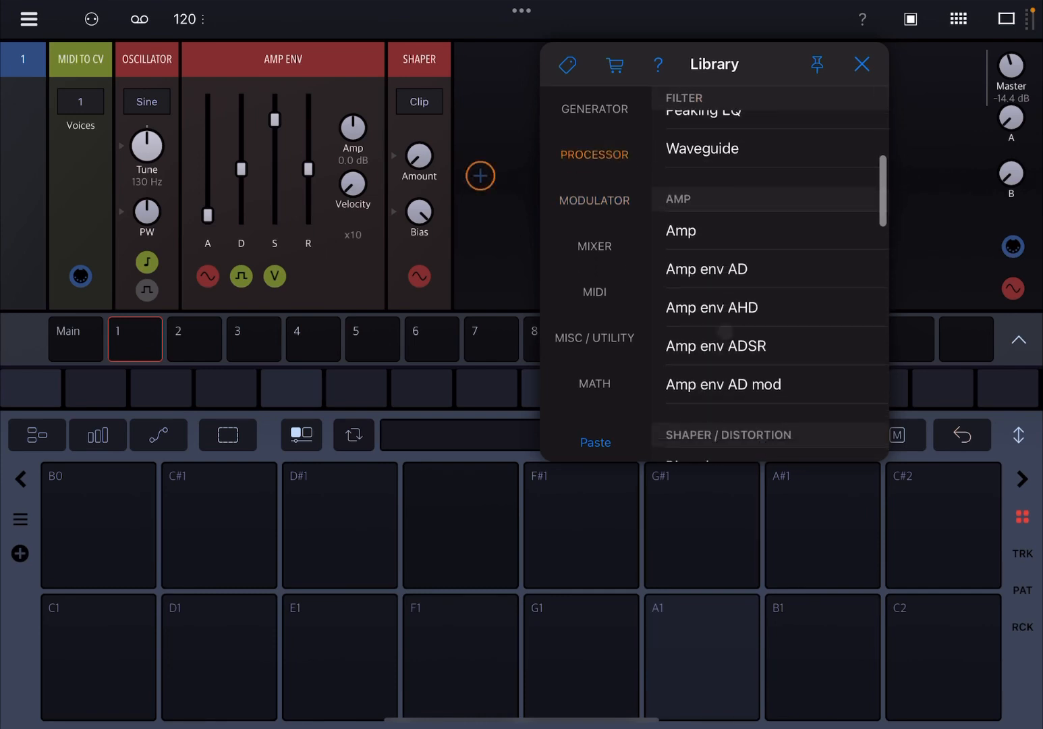
pyautogui.scroll(-3)
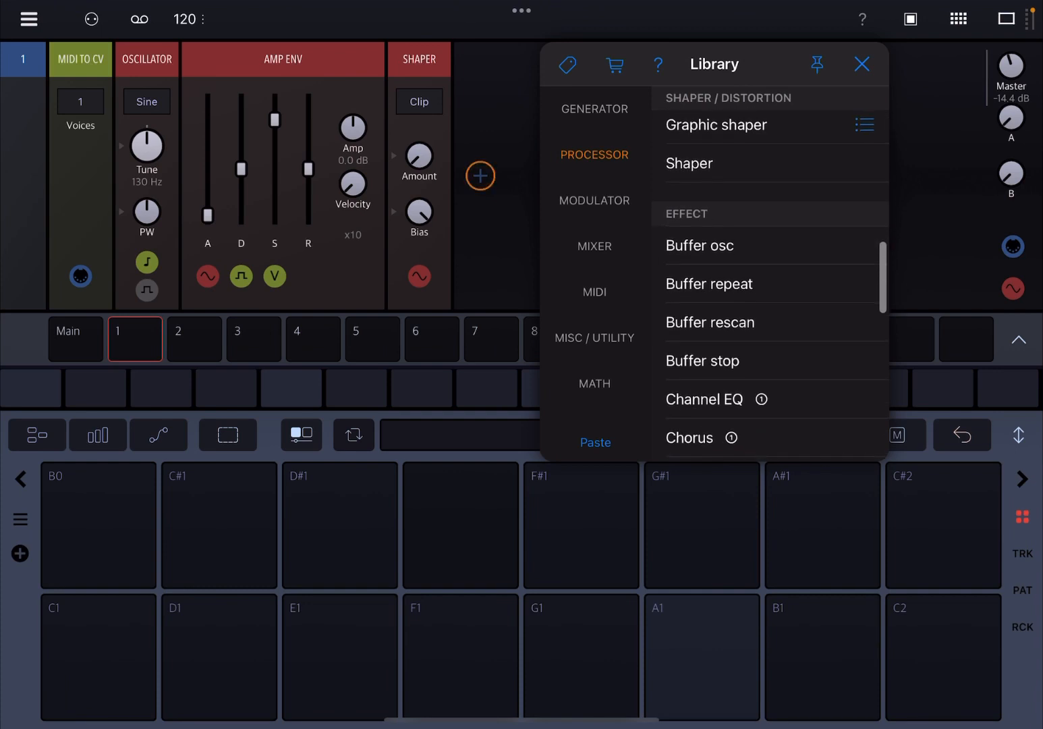
pyautogui.click(595, 383)
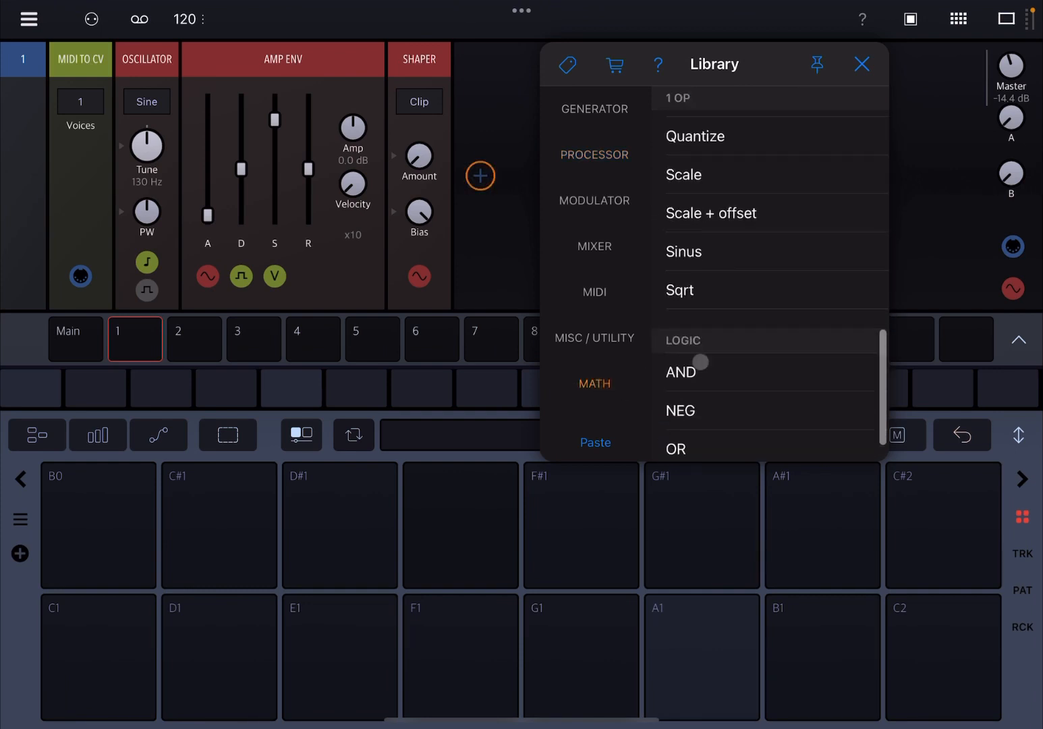
pyautogui.scroll(3)
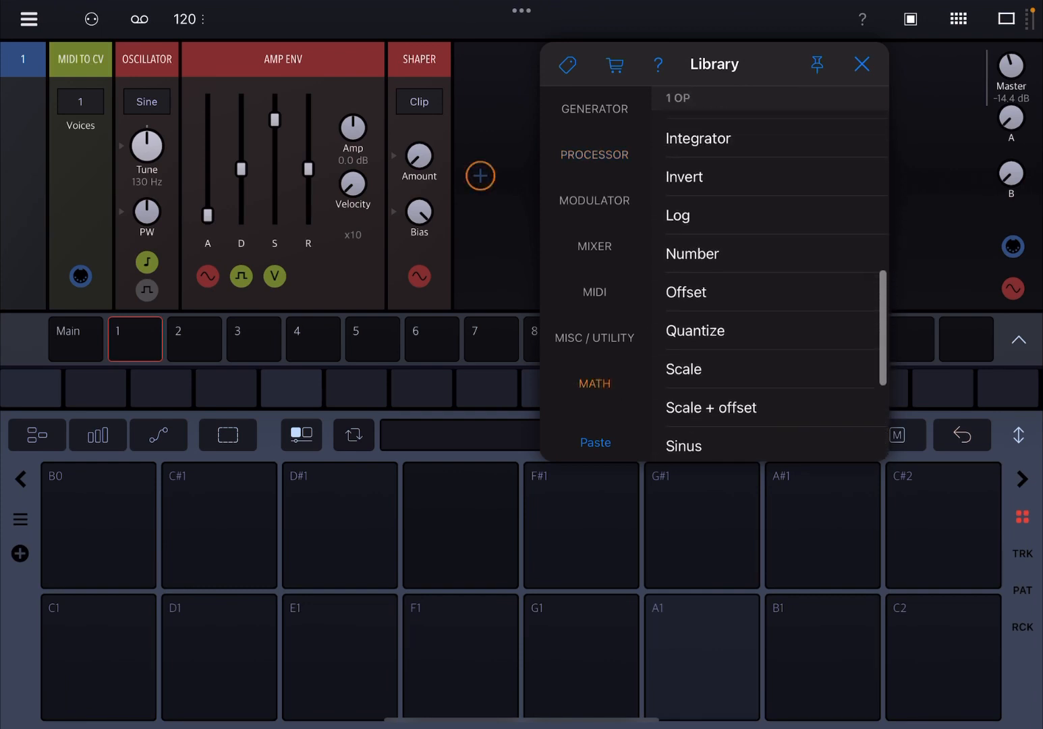
pyautogui.click(683, 177)
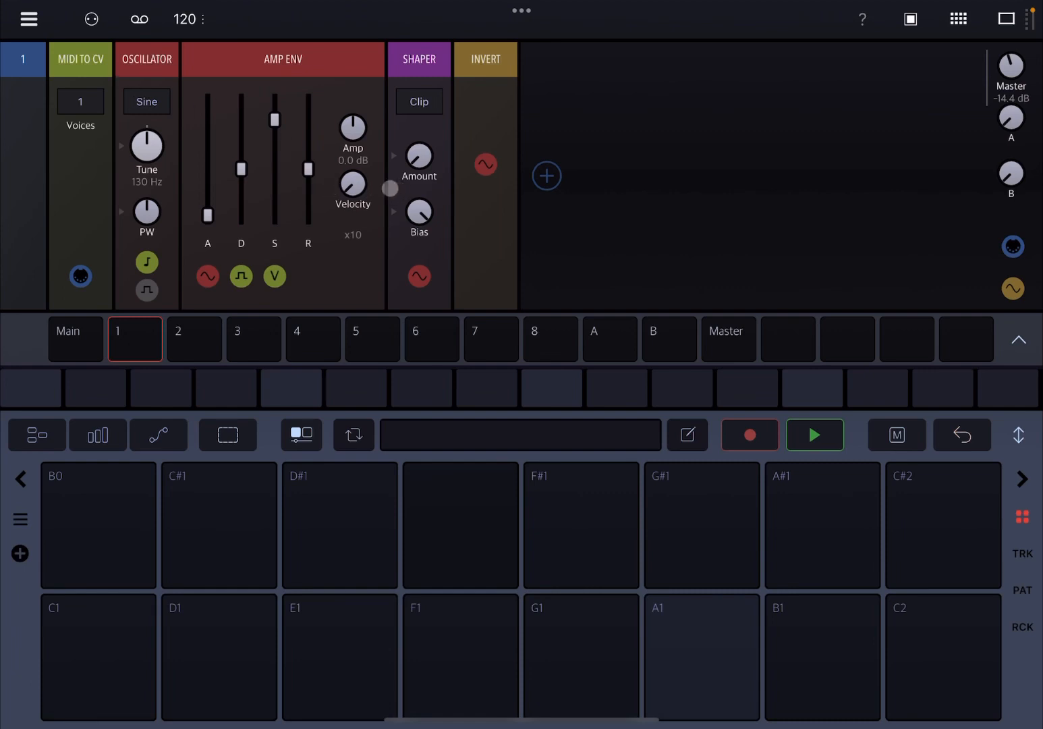
# - Add Shaper 2 after Invert, then a second Invert after Shaper 2
pyautogui.click(546, 176)
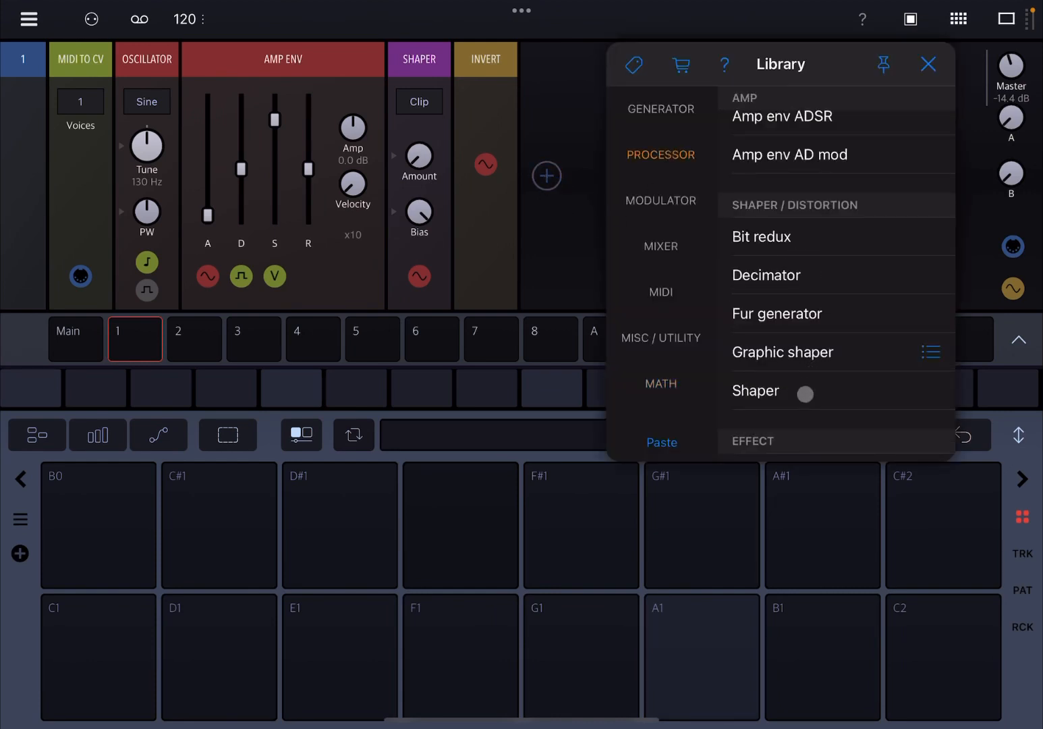
pyautogui.click(755, 390)
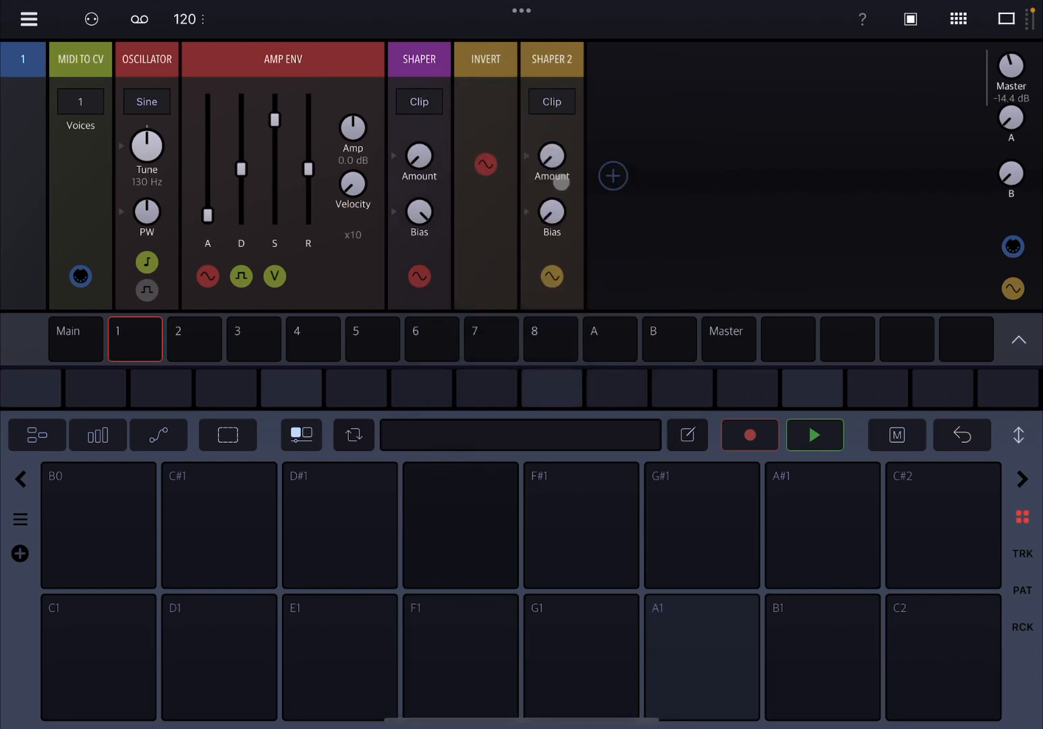
pyautogui.click(551, 217)
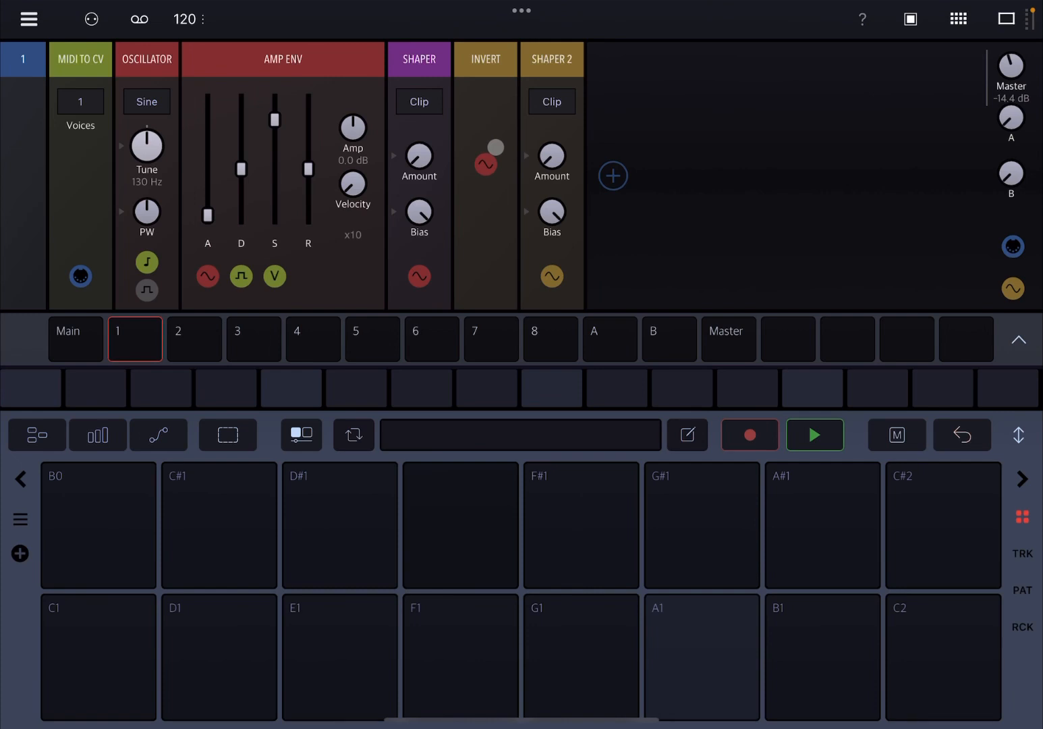
pyautogui.click(613, 176)
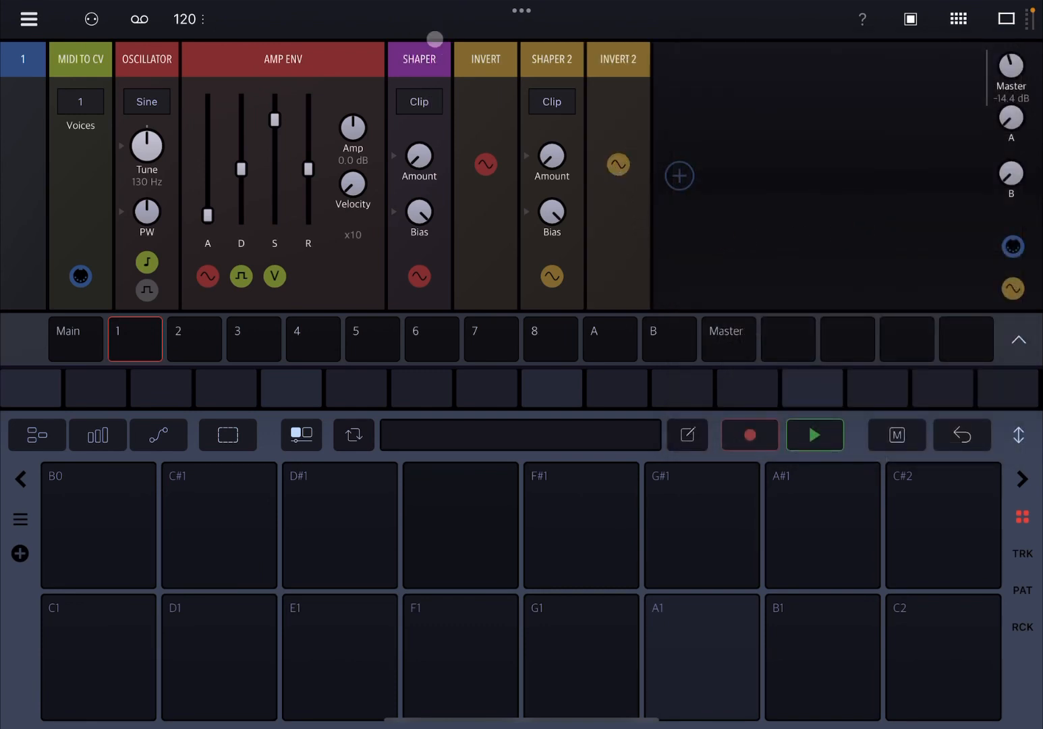
# - Search 'Scop' and add an Oscilloscope after Invert 2, rerouting its output
pyautogui.click(418, 102)
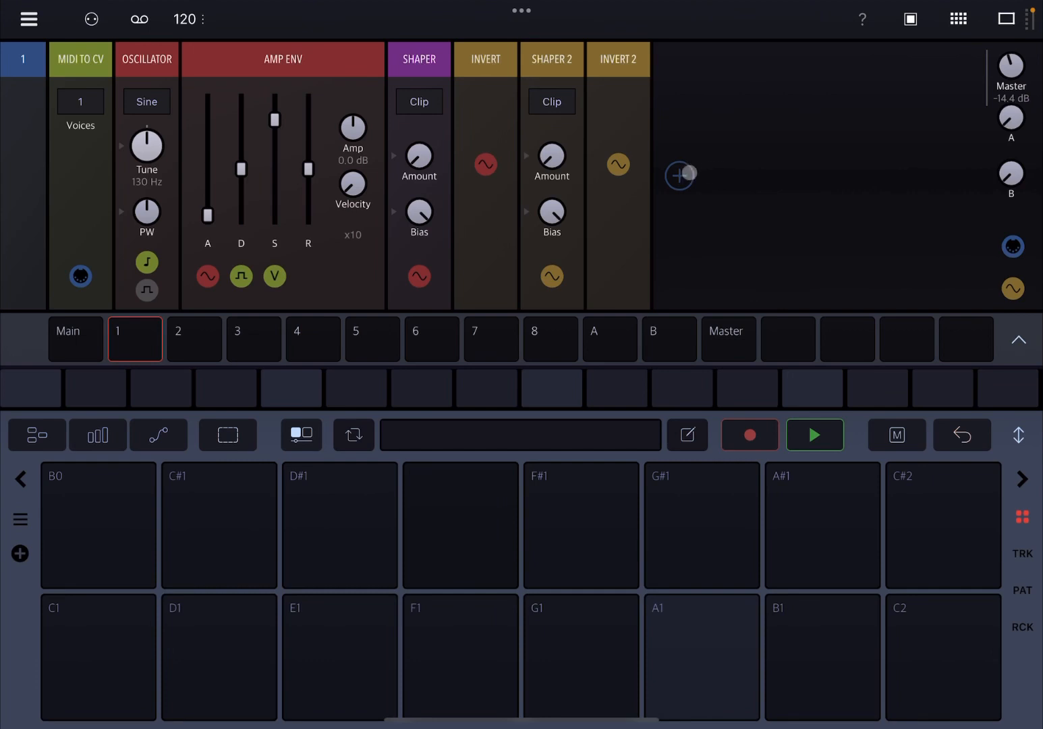
pyautogui.click(680, 176)
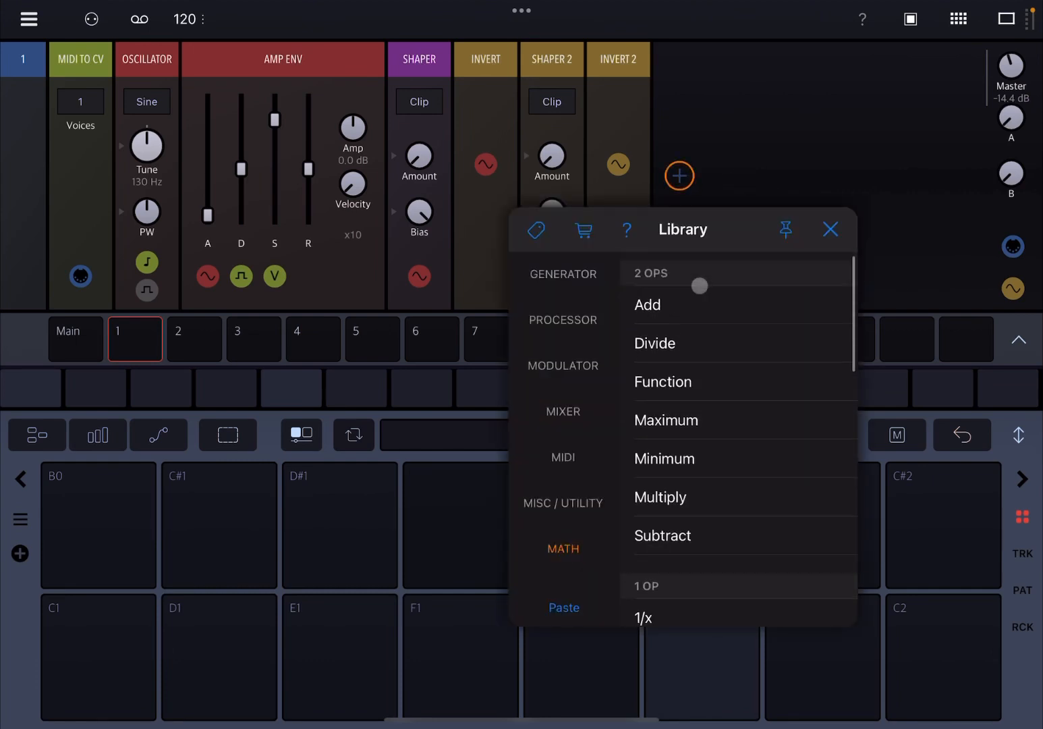
pyautogui.write('Sco')
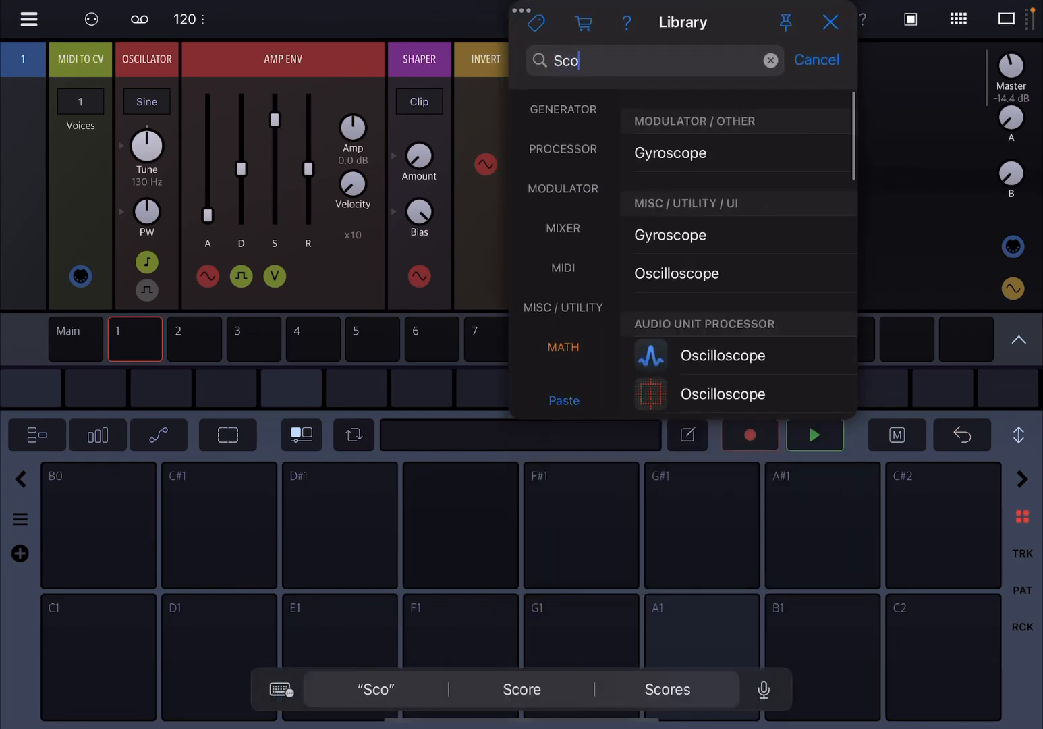
pyautogui.write('p')
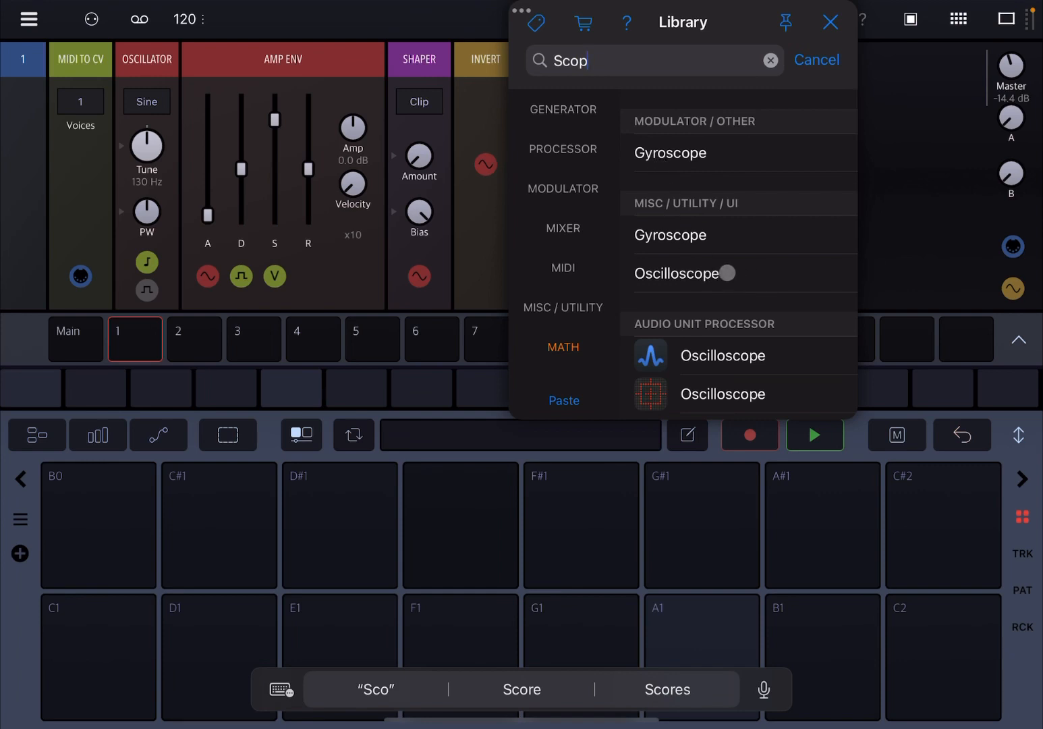
pyautogui.click(771, 60)
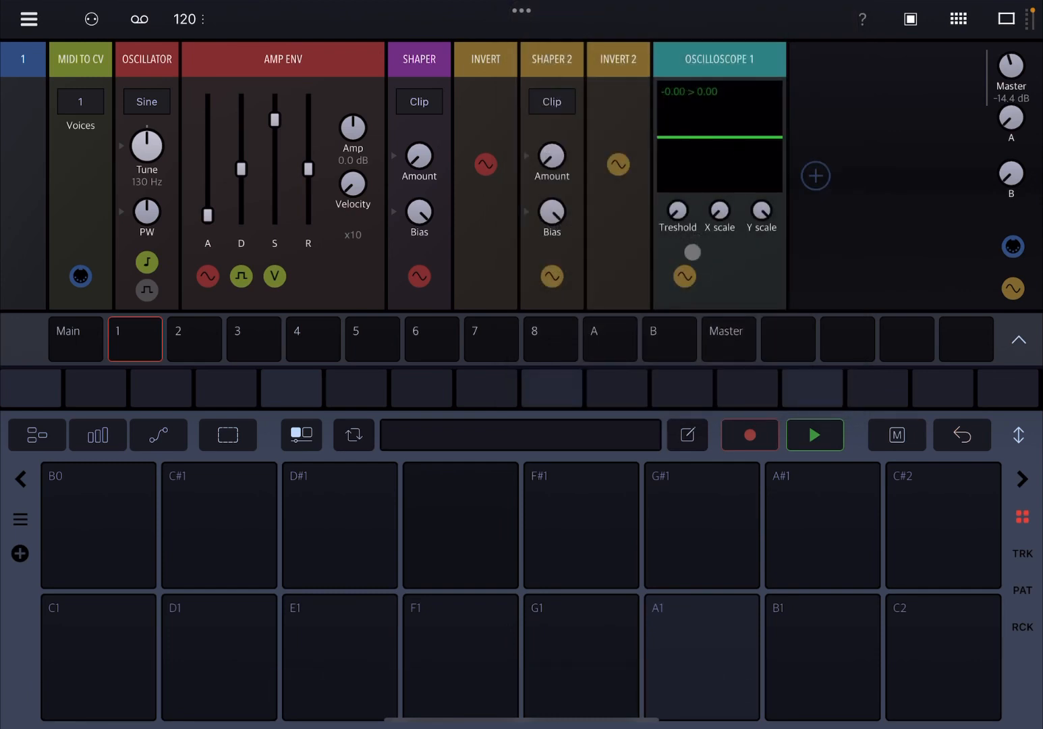
pyautogui.click(684, 276)
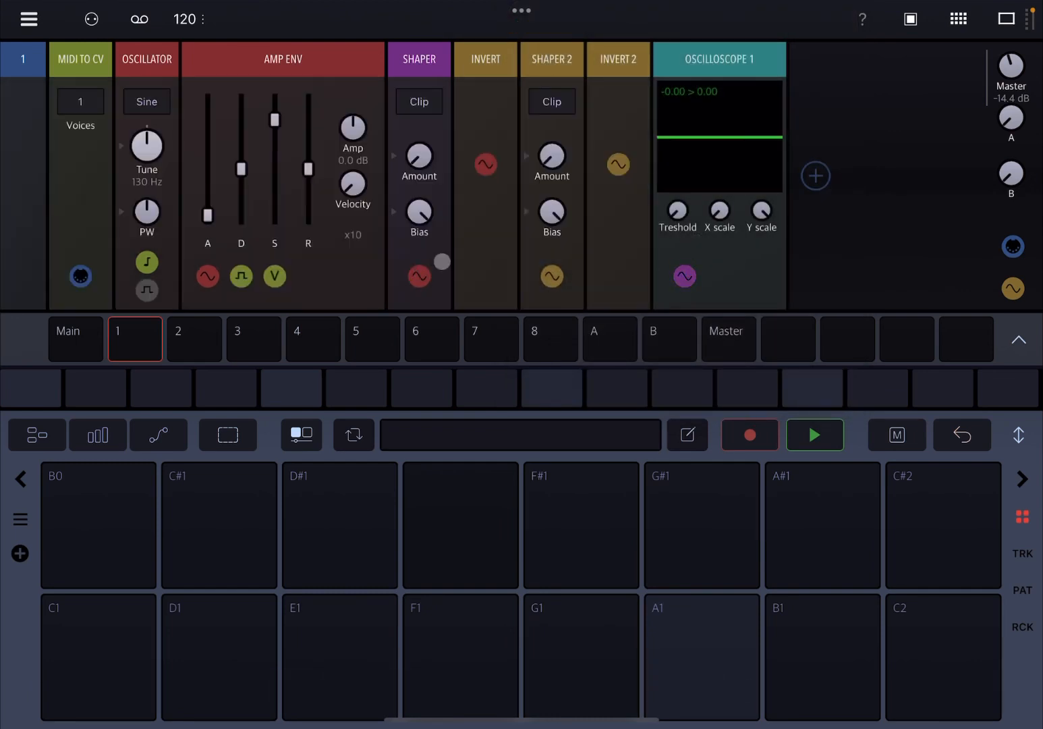
# - Remove the Oscilloscope again and reopen the library at the chain end
pyautogui.click(701, 657)
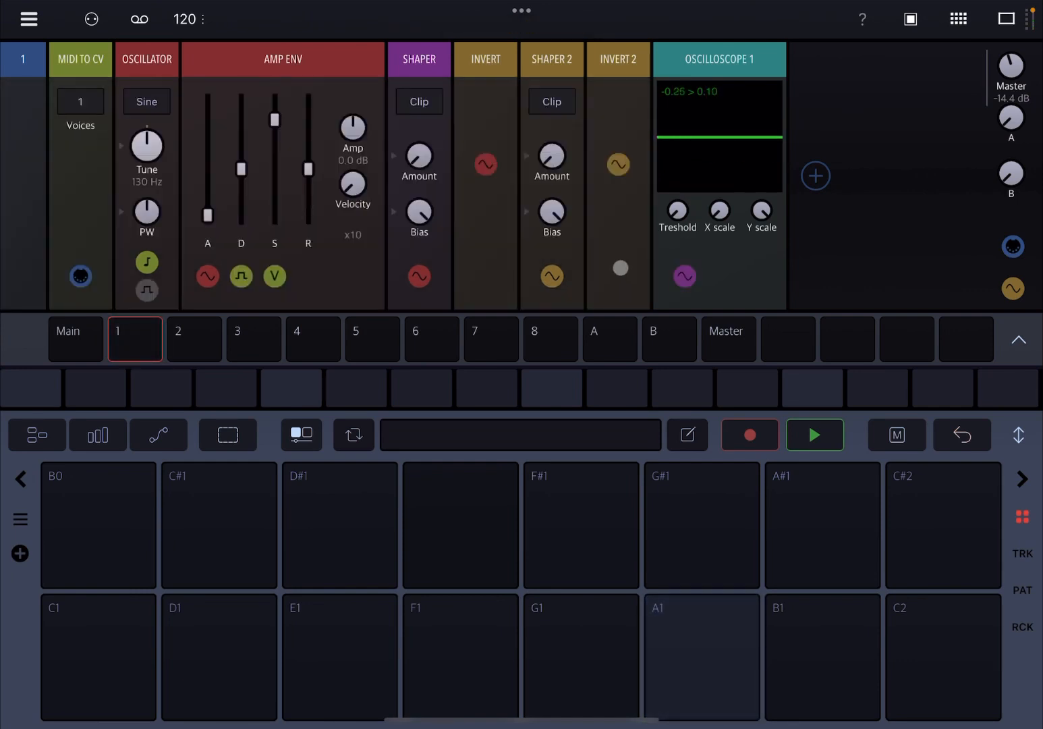
pyautogui.click(702, 658)
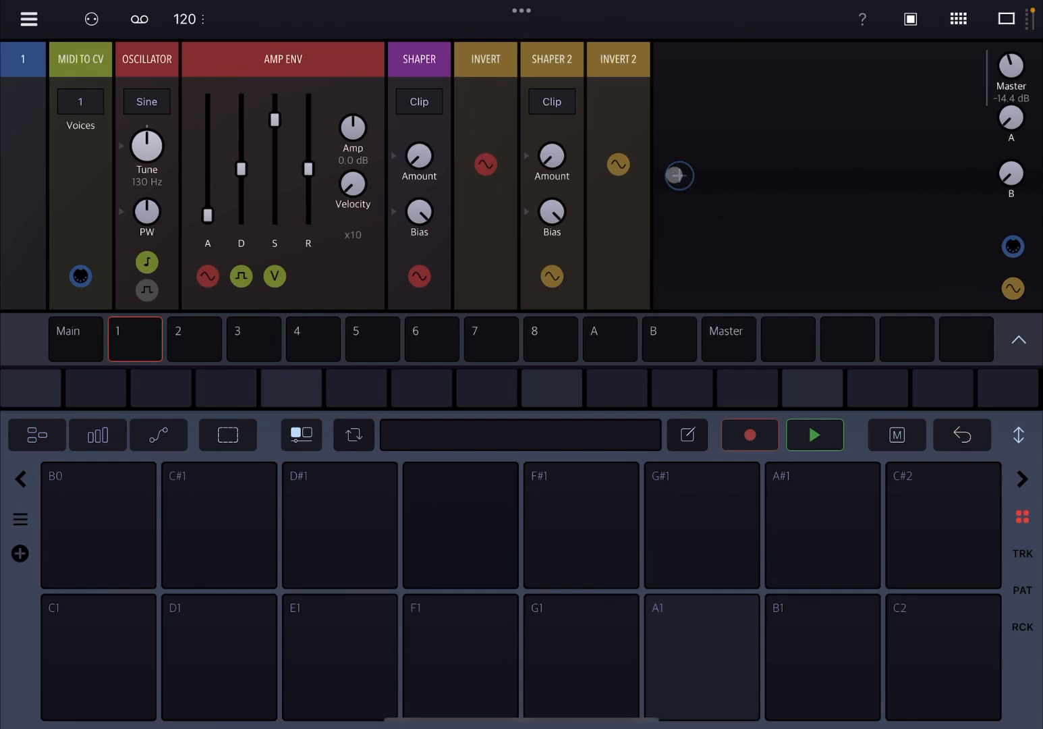
pyautogui.click(679, 176)
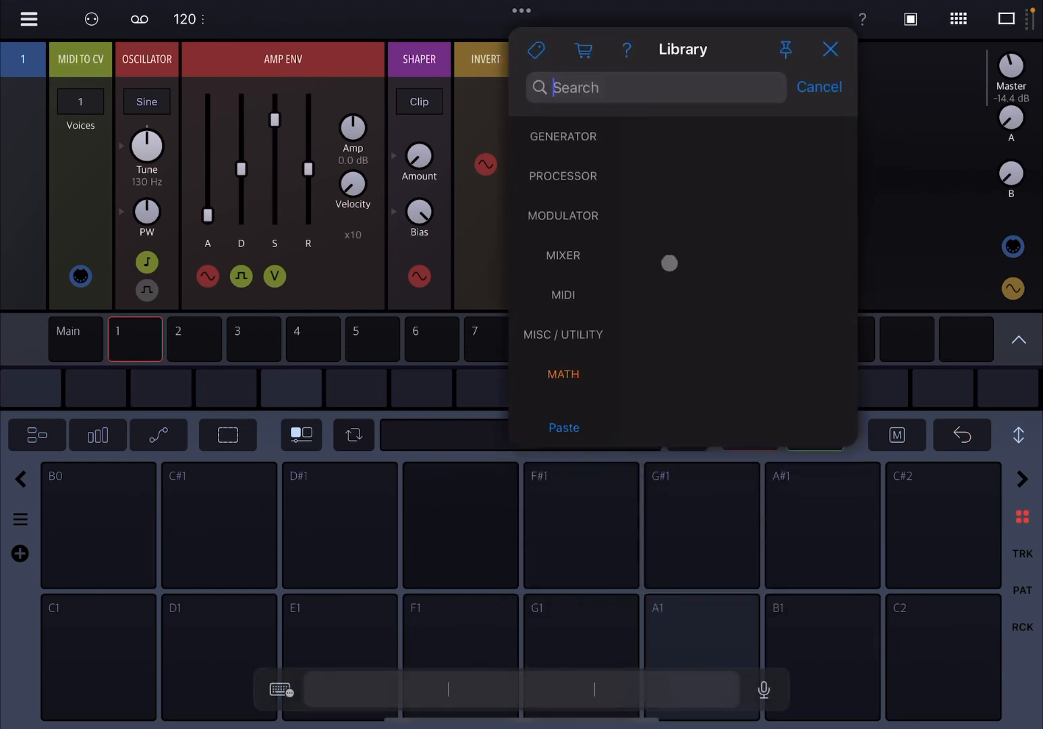
# - Search 'Phas' to add a Phaser after Invert 2, then reopen the library on Modulators
pyautogui.write('Phas')
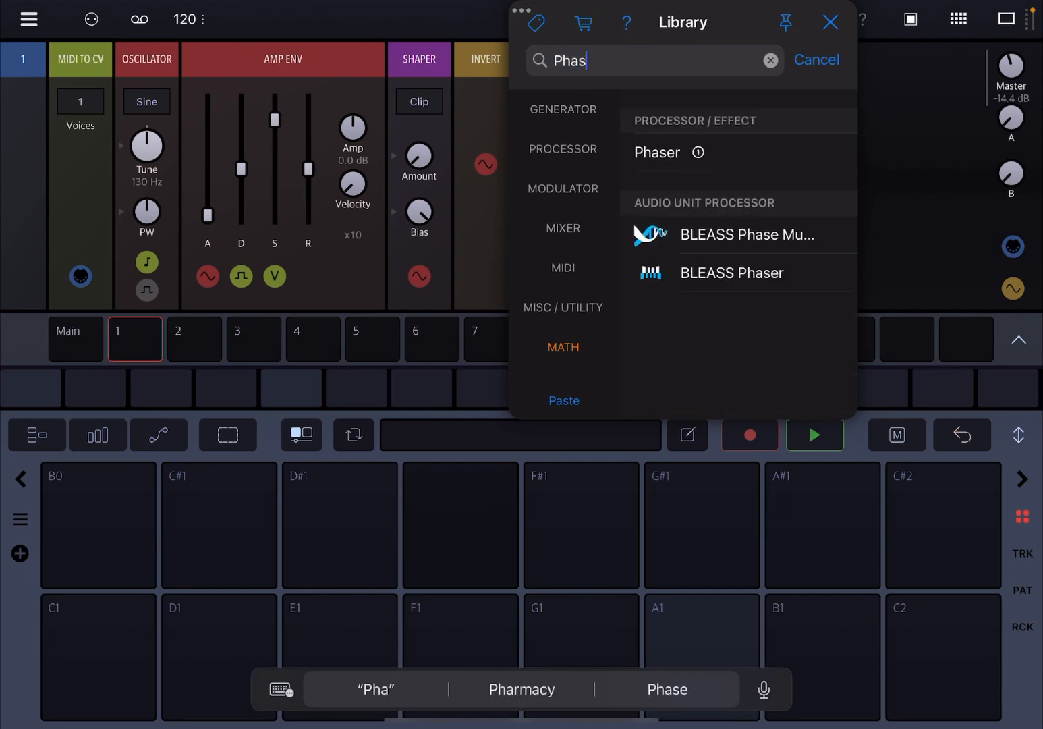
pyautogui.click(656, 152)
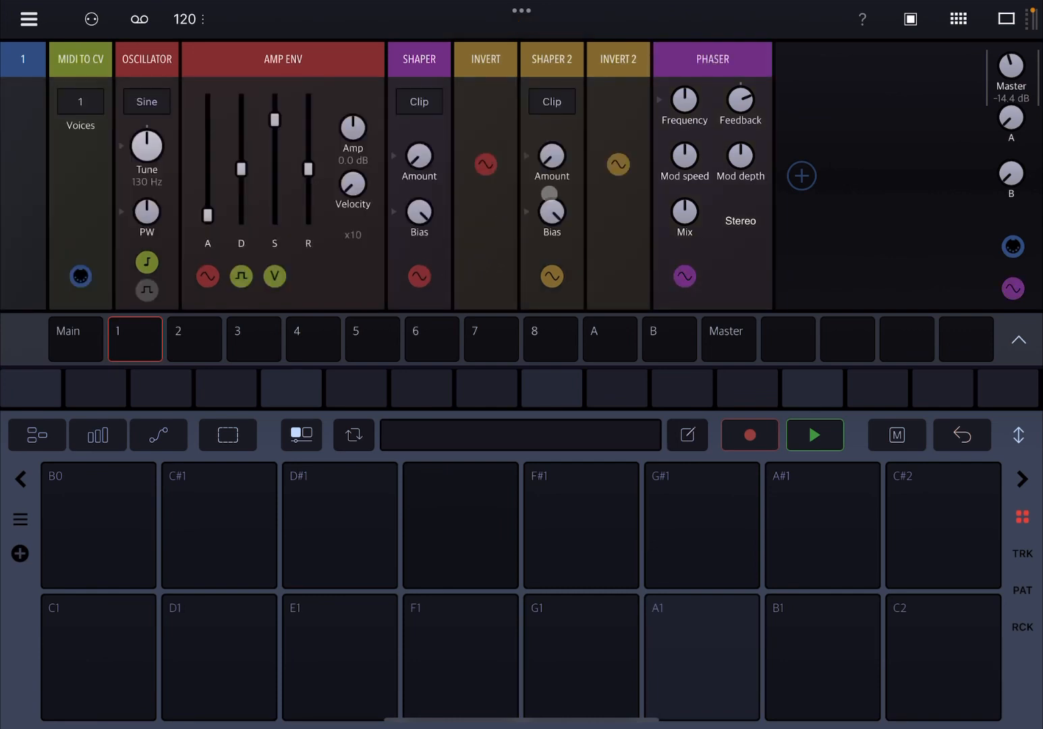
pyautogui.click(581, 656)
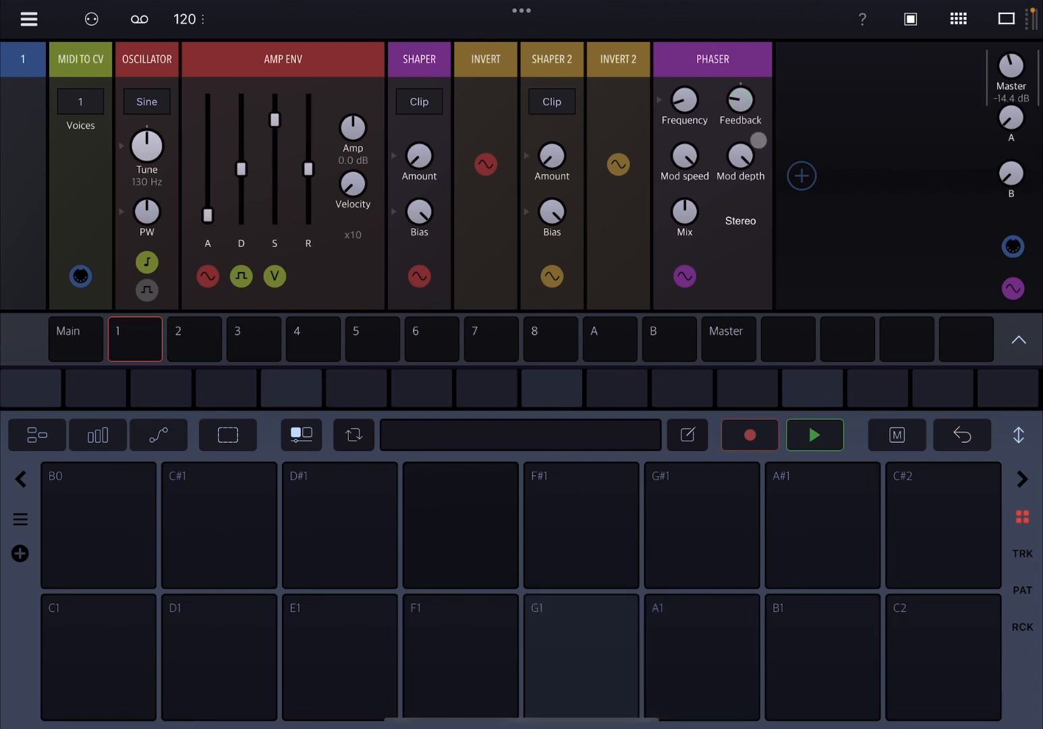
pyautogui.click(802, 175)
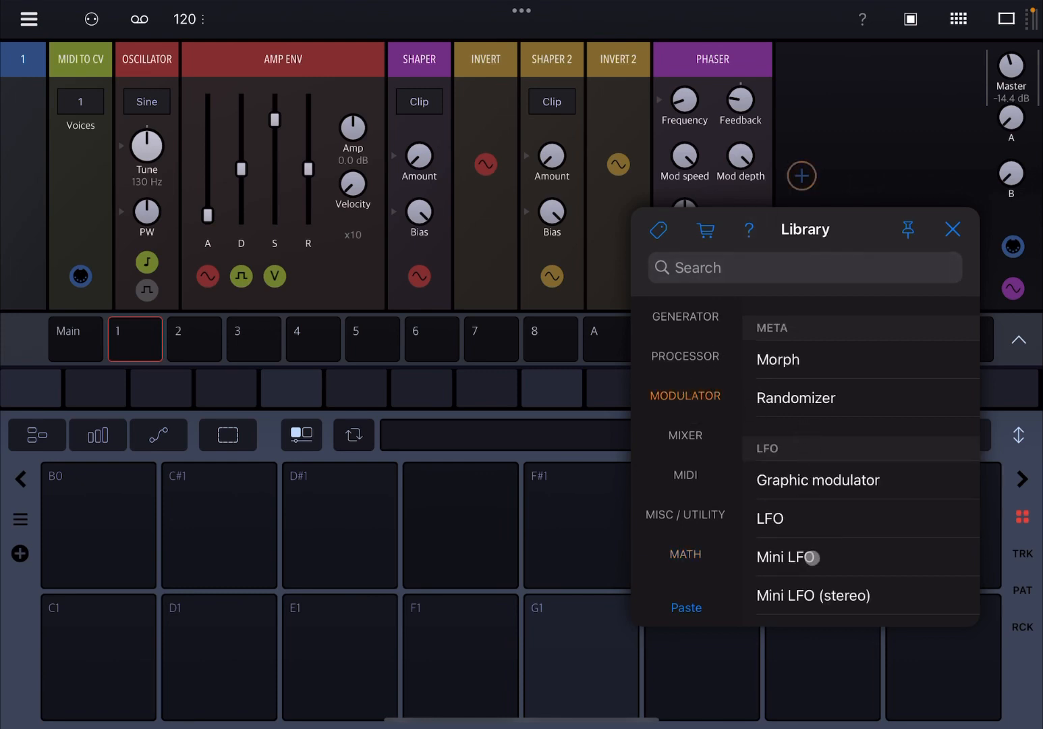
# - Add a Mini LFO and an Analog Filter after the Phaser with LFO 1 on cutoff
pyautogui.click(770, 519)
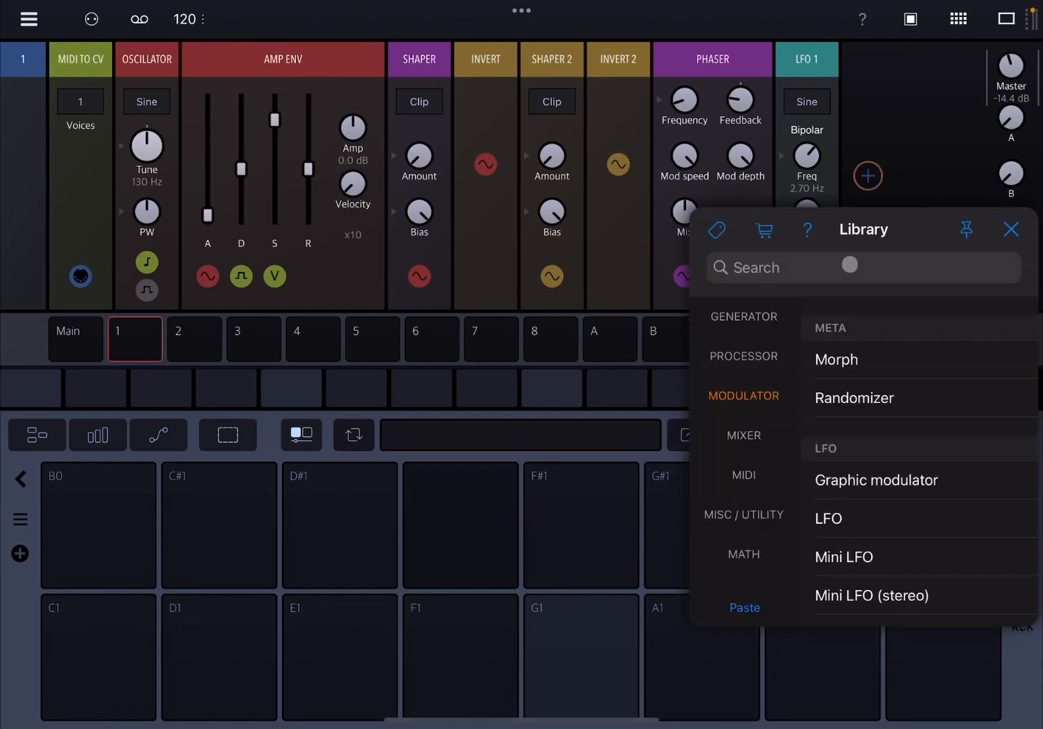
pyautogui.click(744, 355)
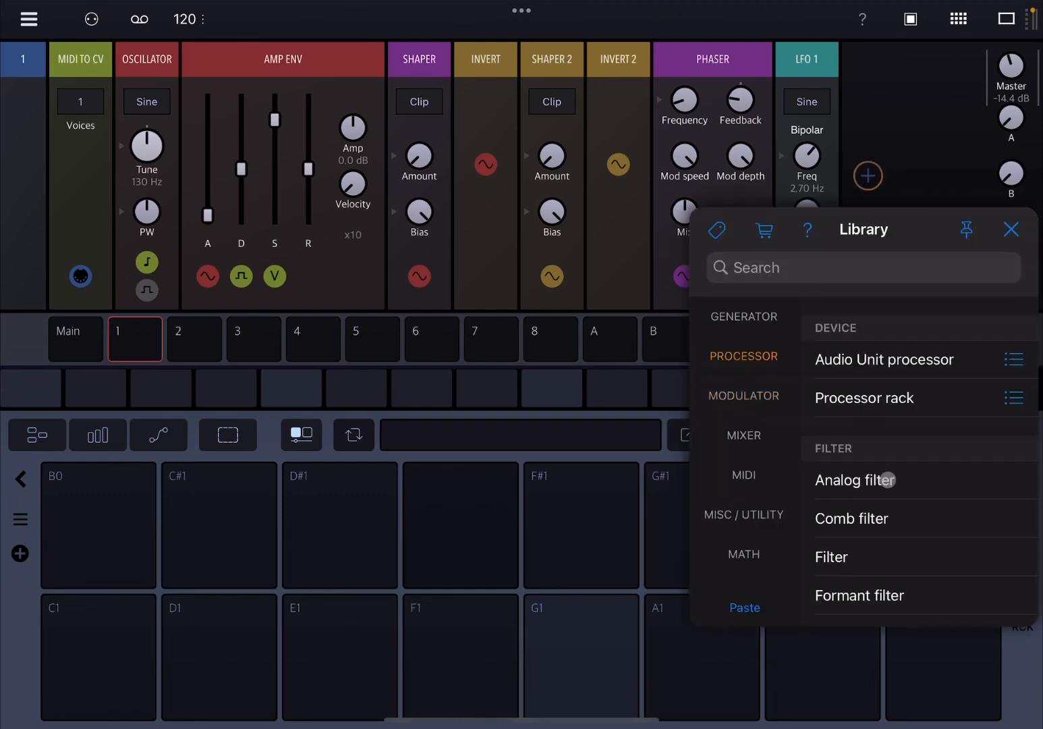
pyautogui.click(855, 479)
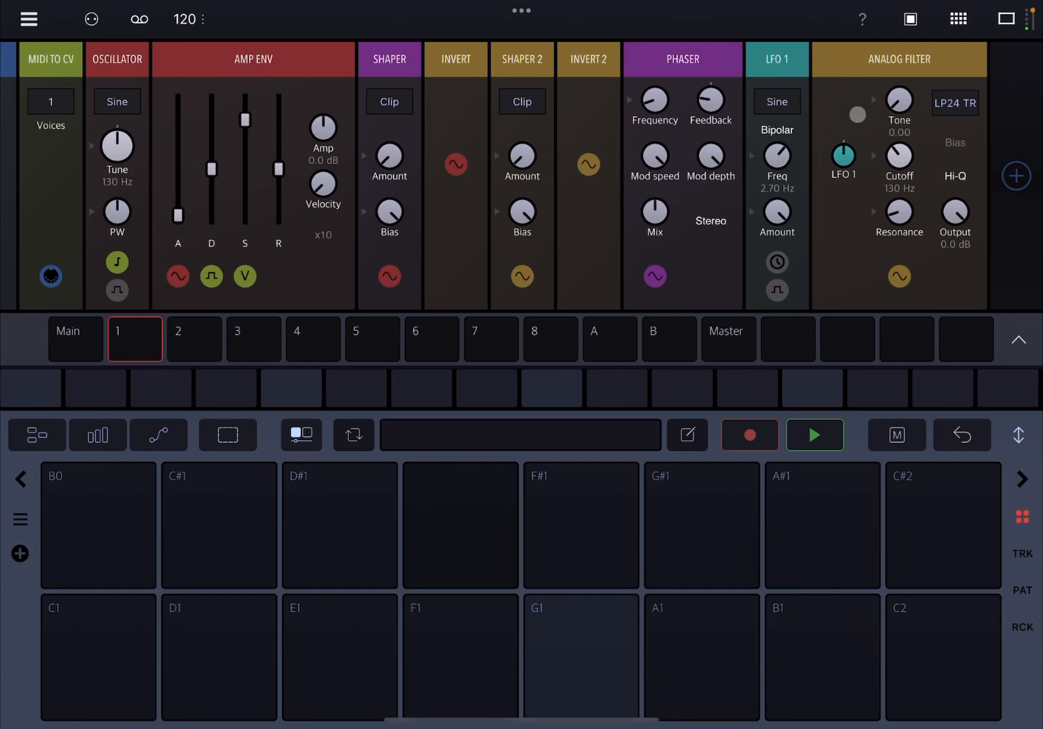
# - Audition with G1 notes, then reopen the library on Processors at the rack's end
pyautogui.click(580, 657)
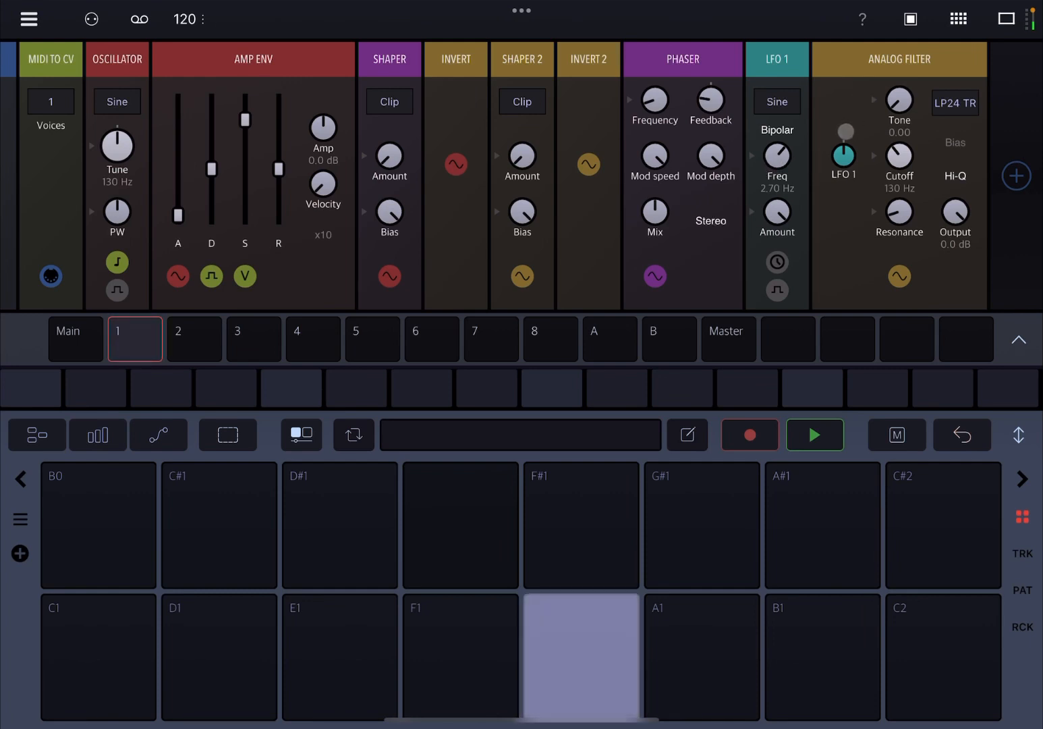
pyautogui.click(842, 149)
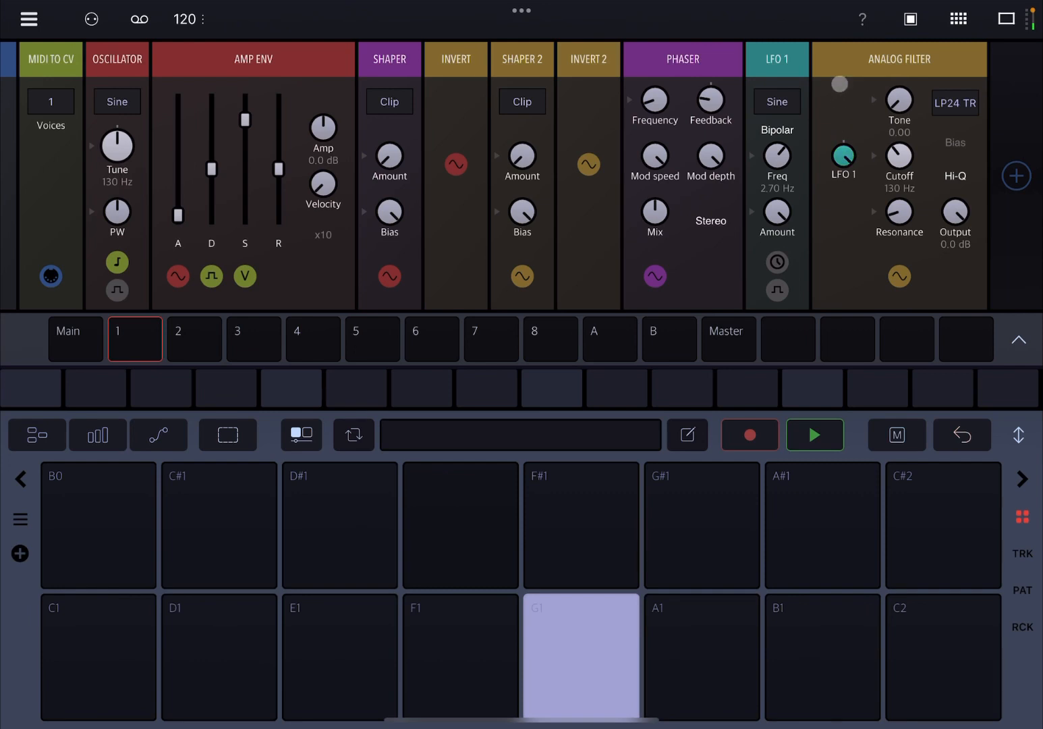
pyautogui.click(580, 656)
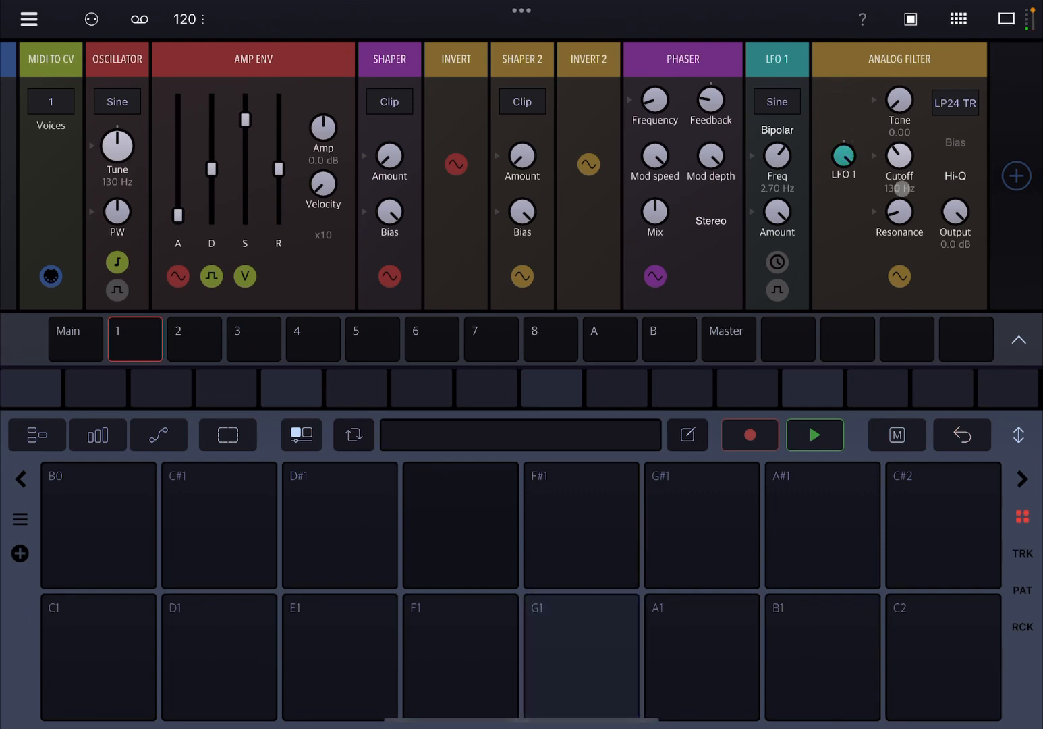
pyautogui.hscroll(-3)
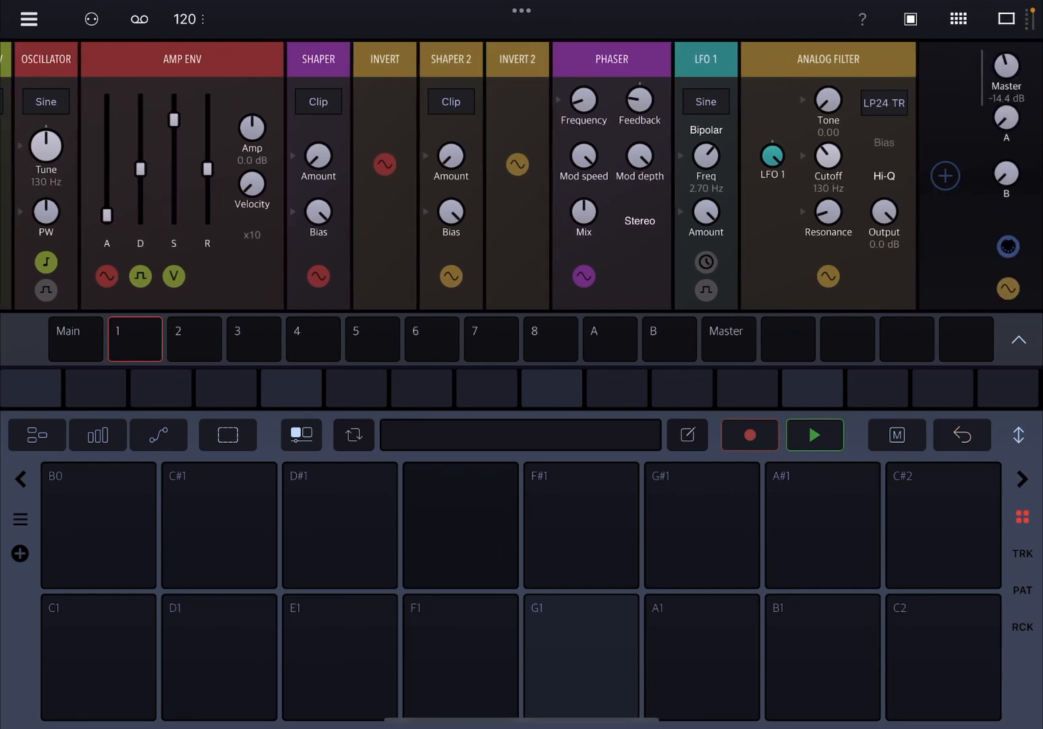
pyautogui.click(945, 177)
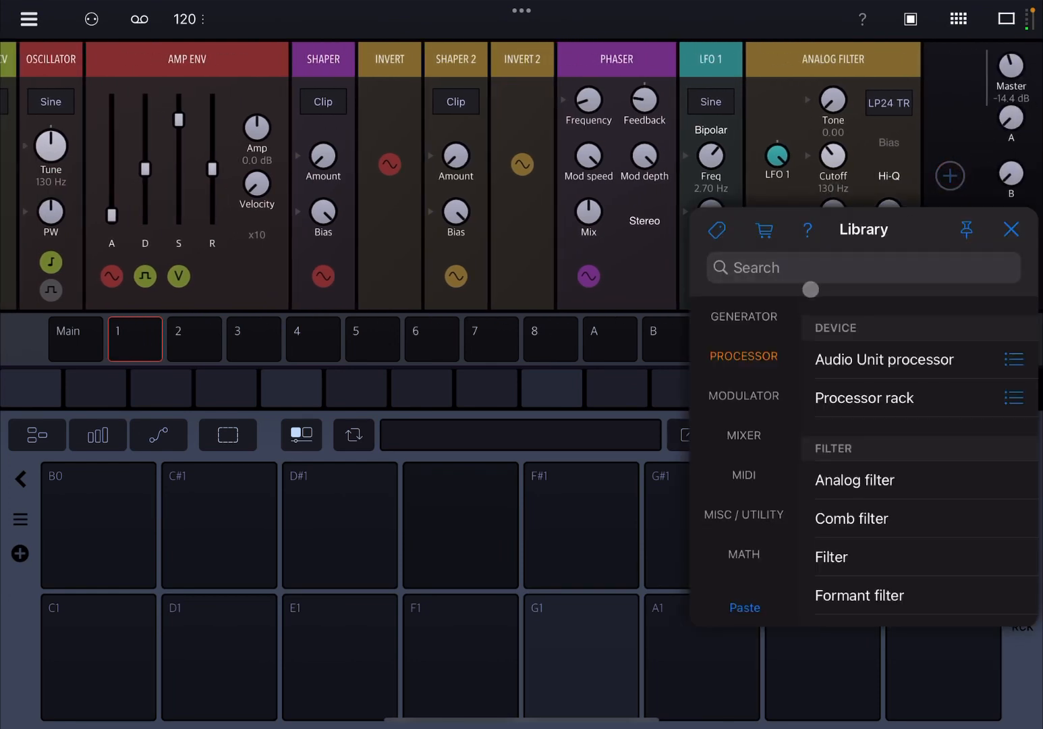
# - Add a Mixer blending the Phaser and Analog filter signals, auditioning with G1
pyautogui.click(743, 435)
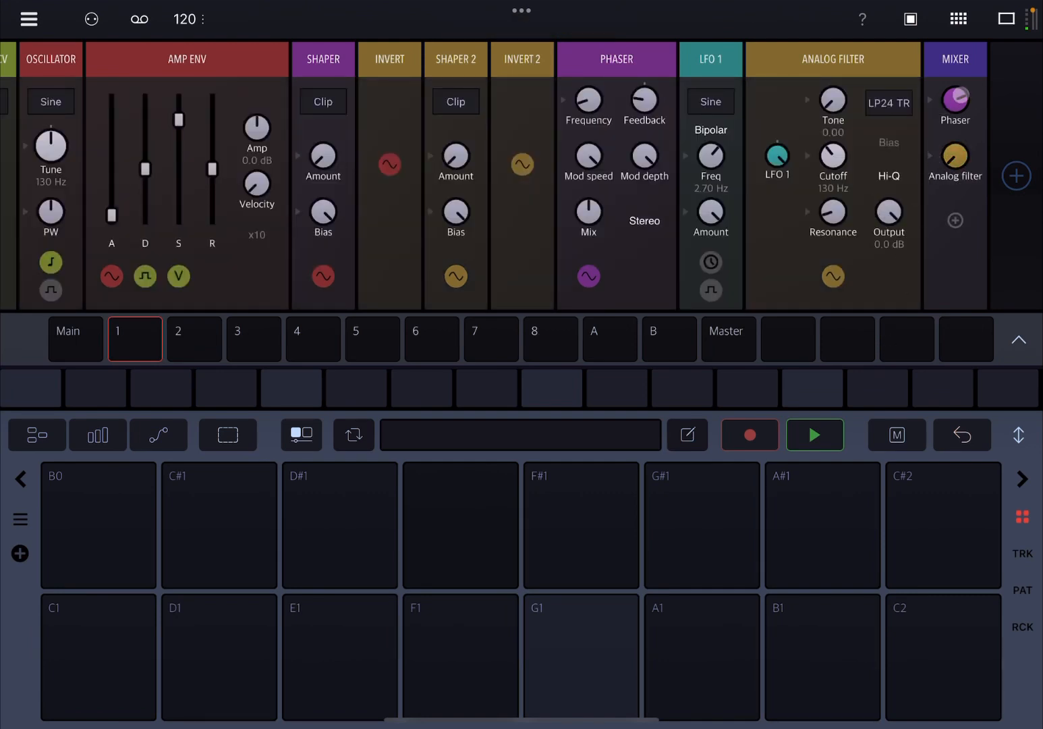
pyautogui.click(581, 657)
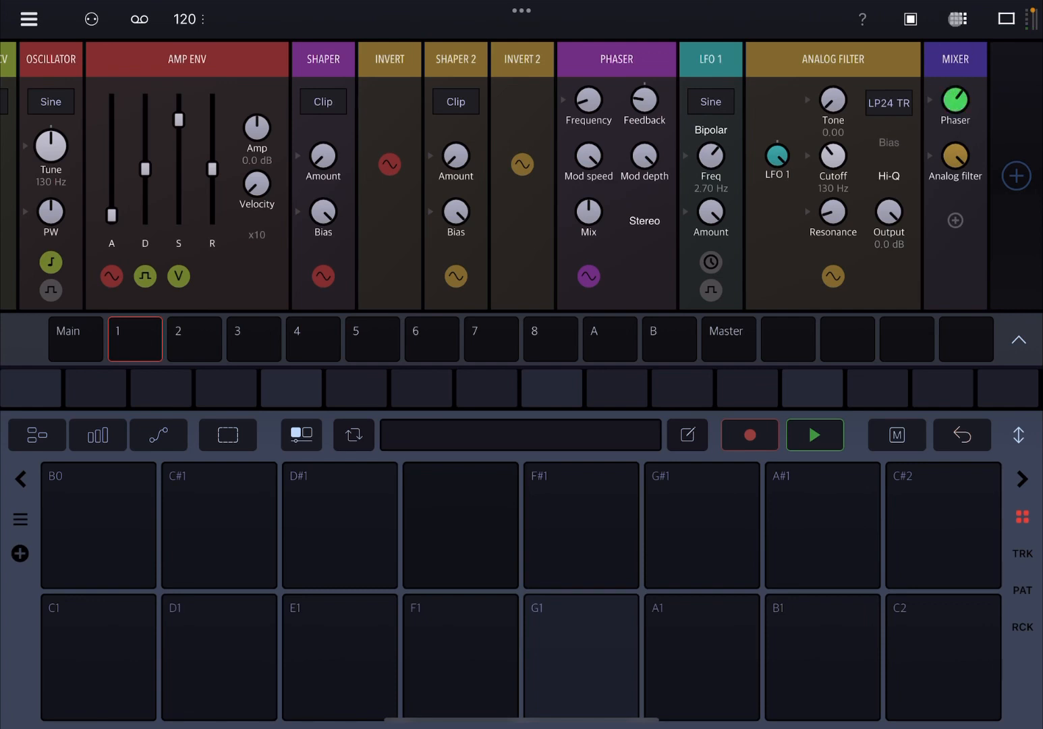
pyautogui.click(580, 656)
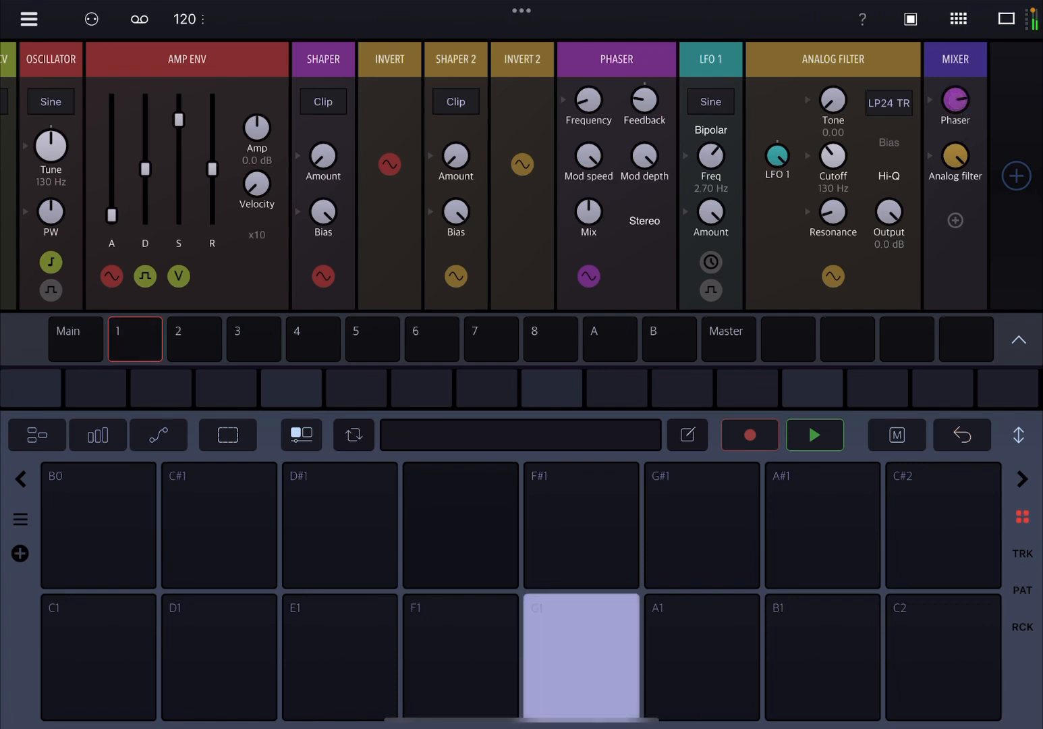
pyautogui.click(580, 657)
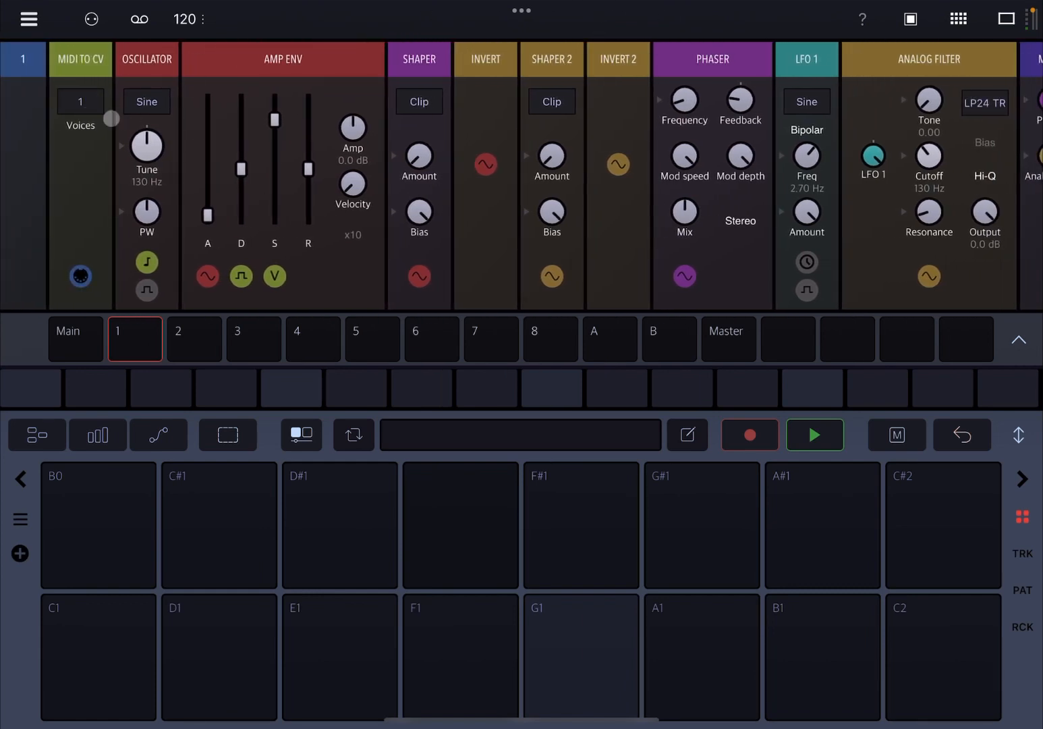
# - Raise the pads an octave to C2–C3 and play B2 to audition
pyautogui.click(702, 657)
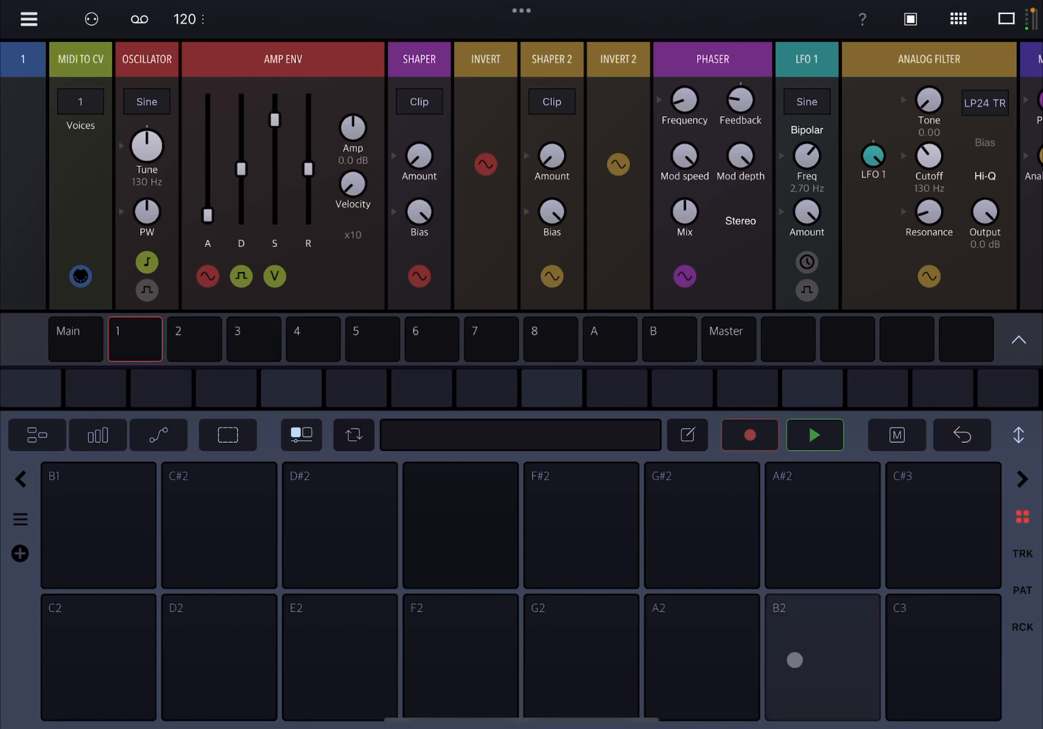
pyautogui.click(581, 525)
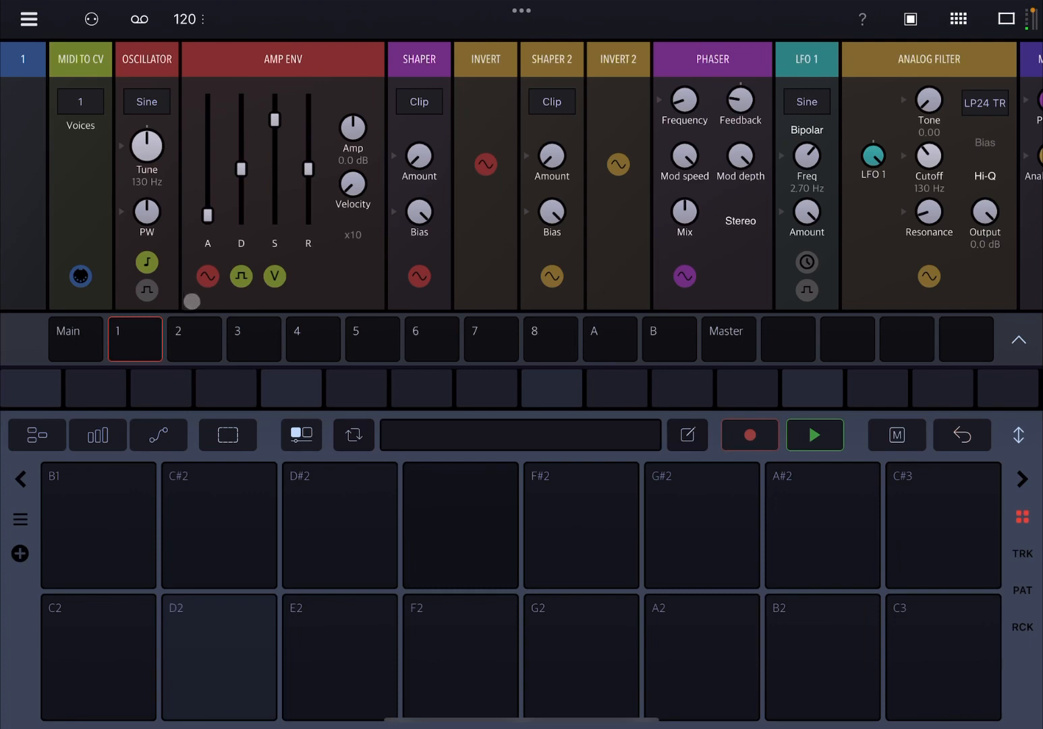
# - Set the Oscillator waveform to Triangle and play B2 to hear it
pyautogui.click(146, 101)
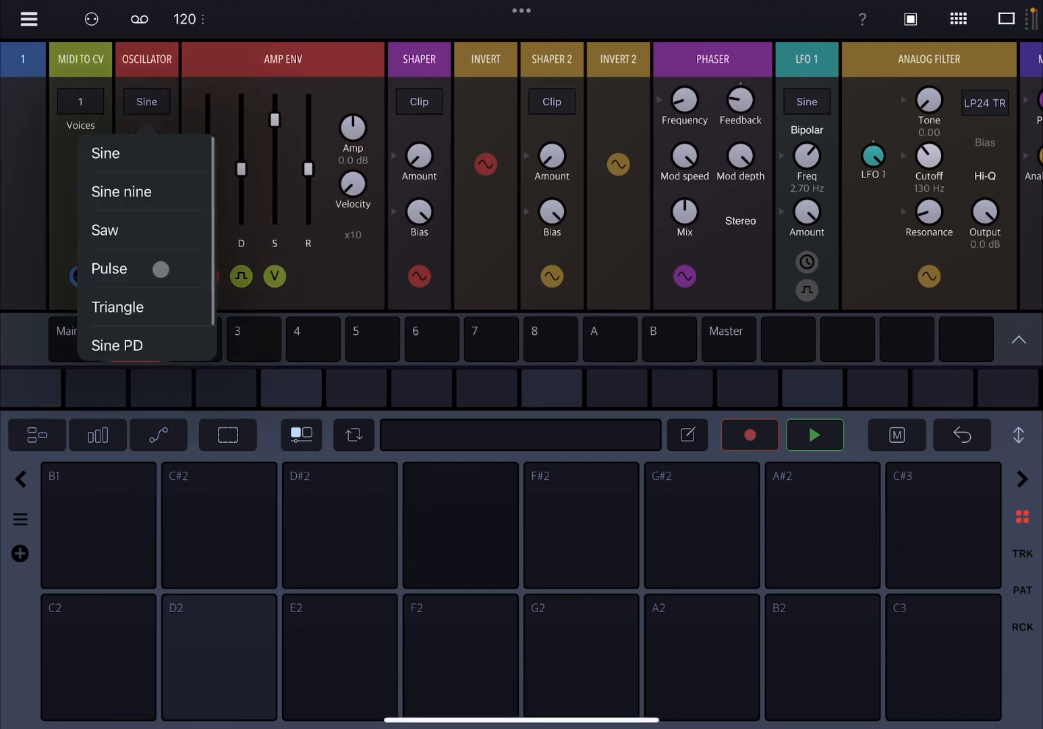
pyautogui.click(117, 307)
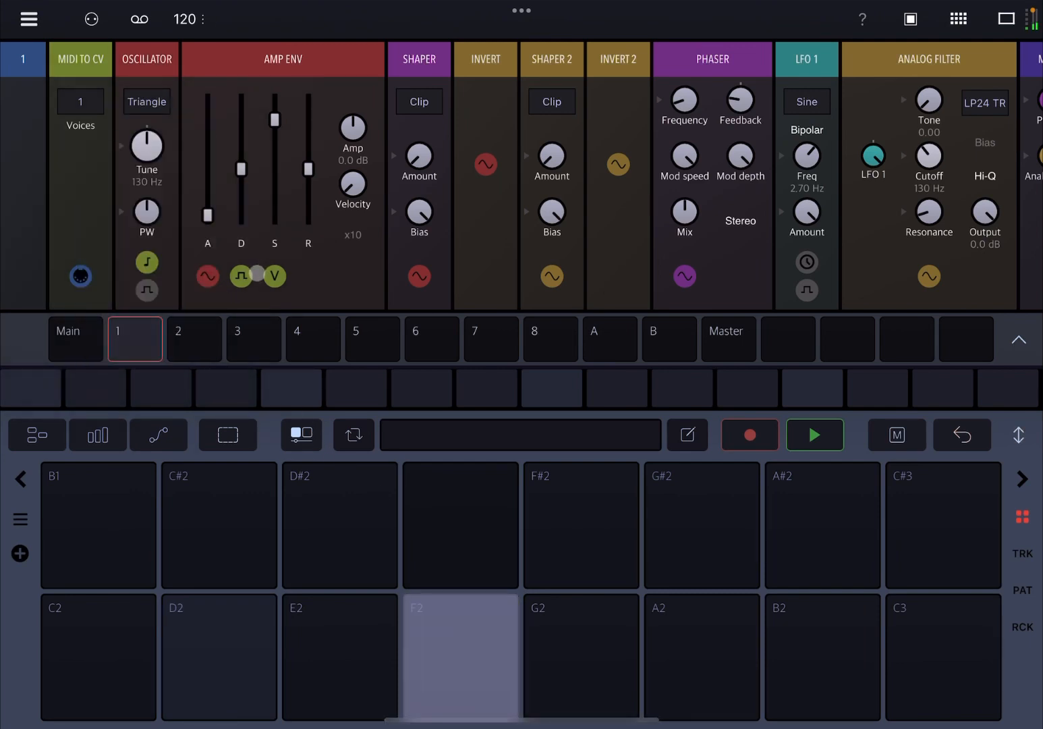
pyautogui.click(822, 656)
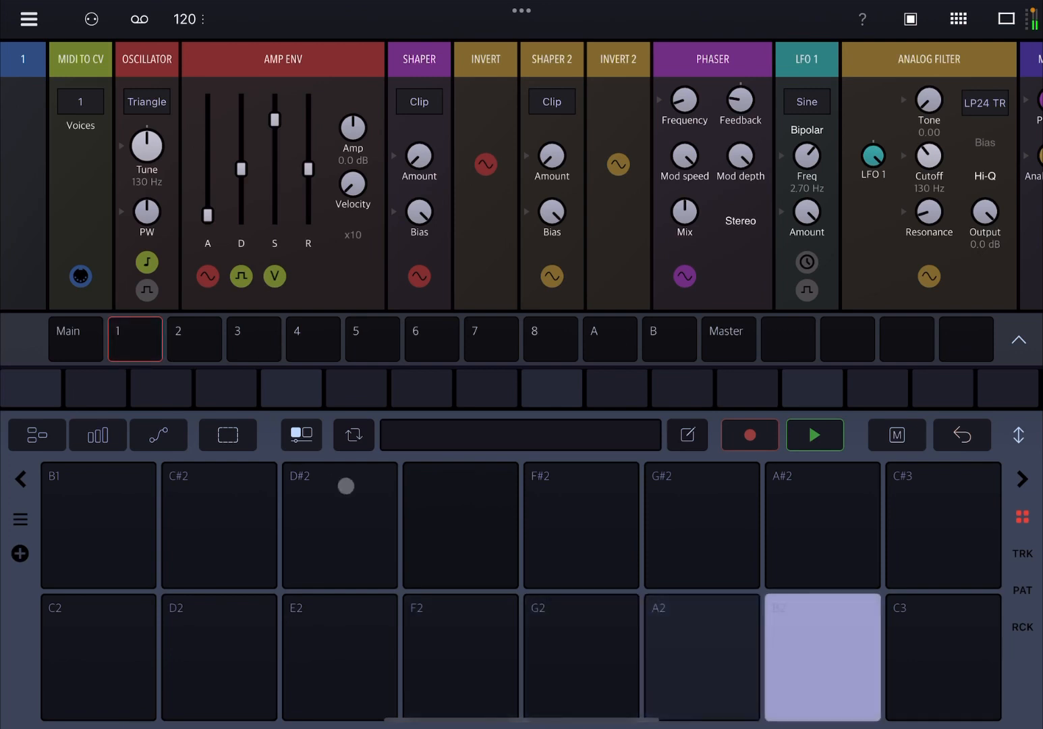